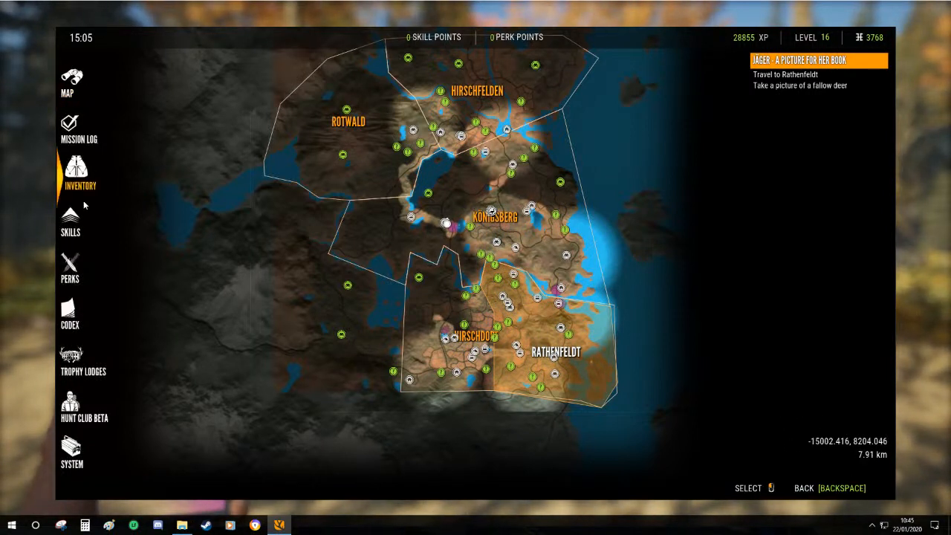
# View the hunter's inventory from the map sidebar, then move to the Codex section
pyautogui.click(80, 176)
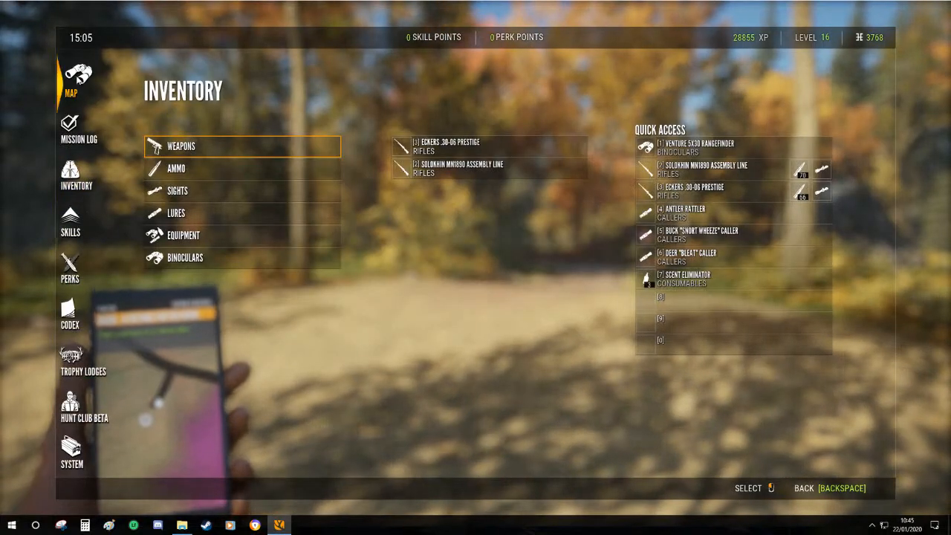
pyautogui.click(70, 82)
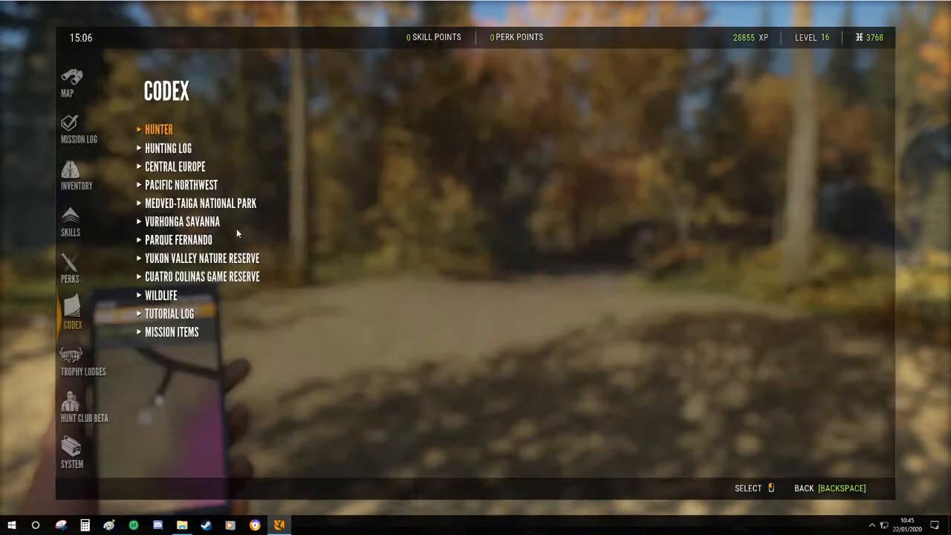
pyautogui.click(157, 127)
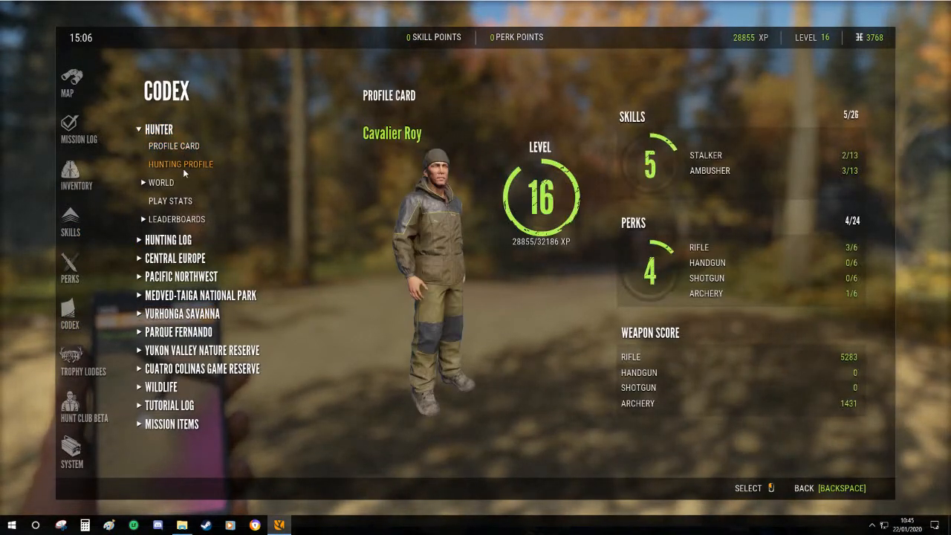
pyautogui.click(181, 164)
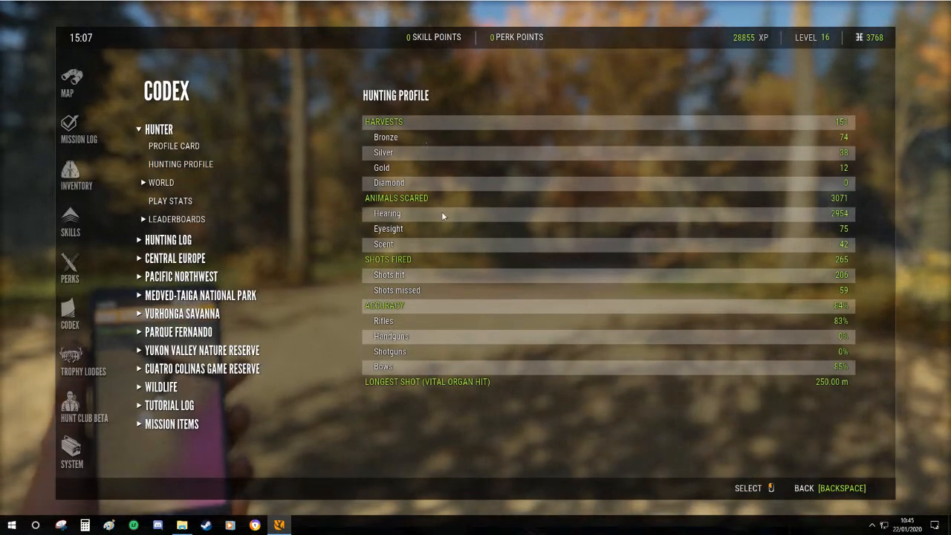
pyautogui.moveTo(496, 260)
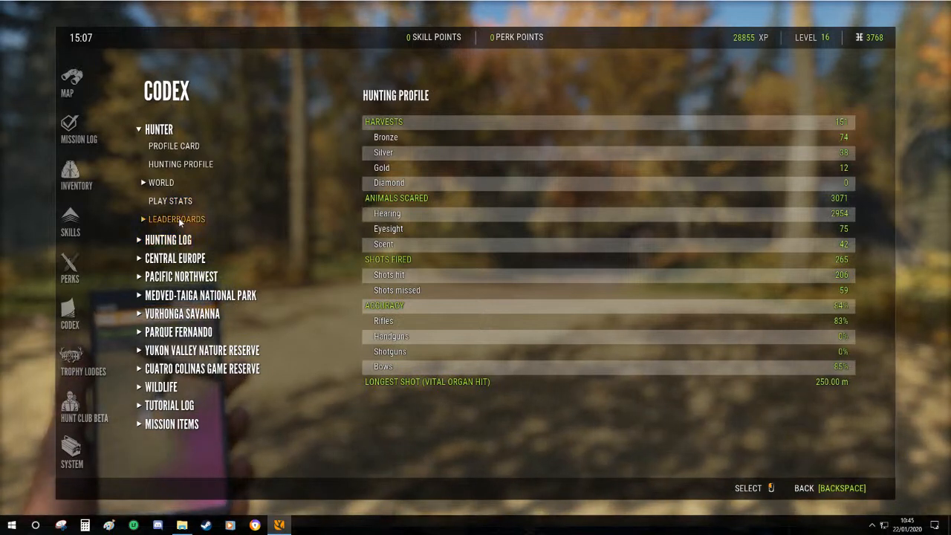
pyautogui.click(169, 200)
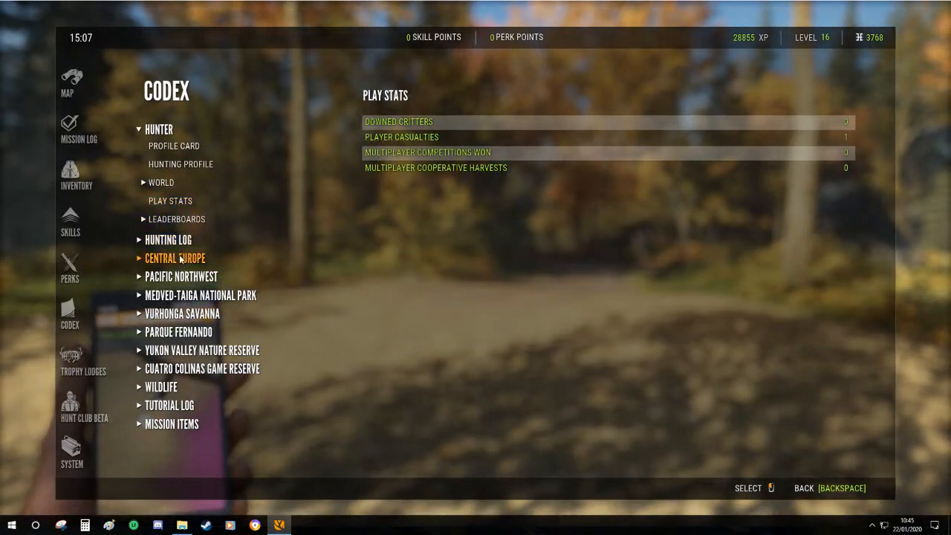
pyautogui.click(176, 258)
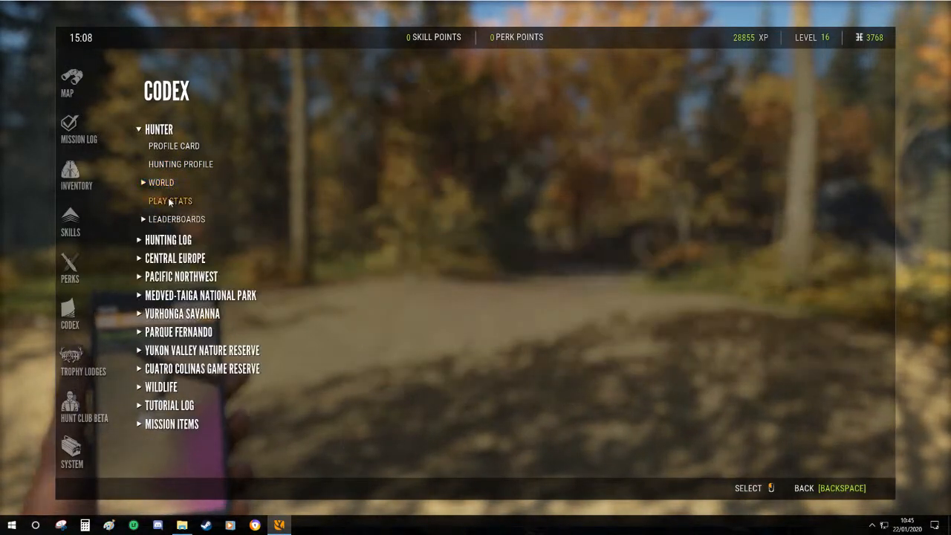
# Collapse the Hunter entries and bring up the System settings with exit options
pyautogui.click(169, 201)
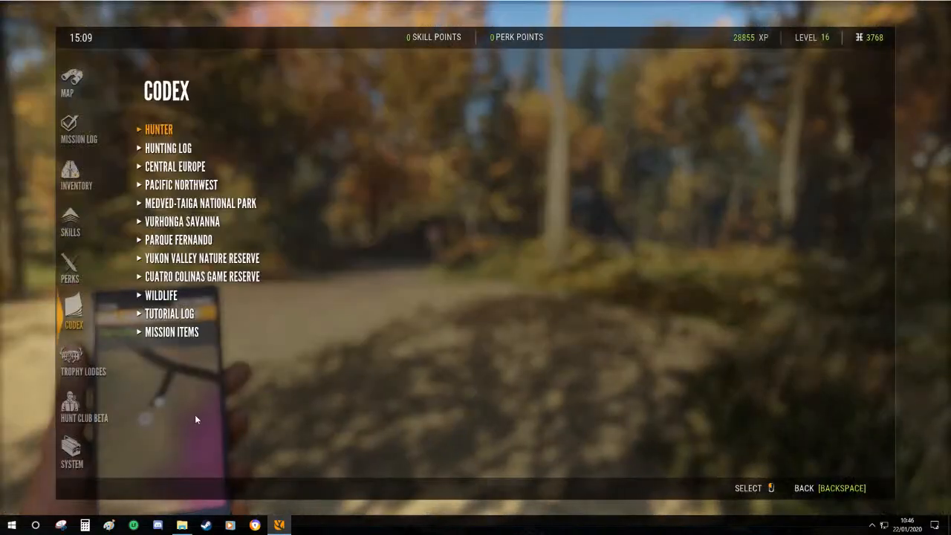
pyautogui.click(71, 457)
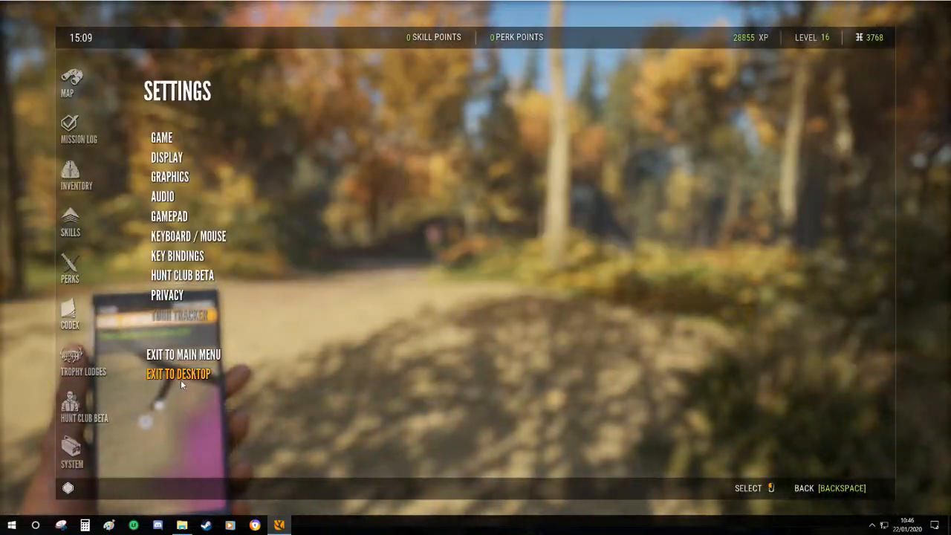
# Quit to the desktop and compress Avalanche Studios into Avalanche Studios.zip via 7-Zip
pyautogui.click(178, 374)
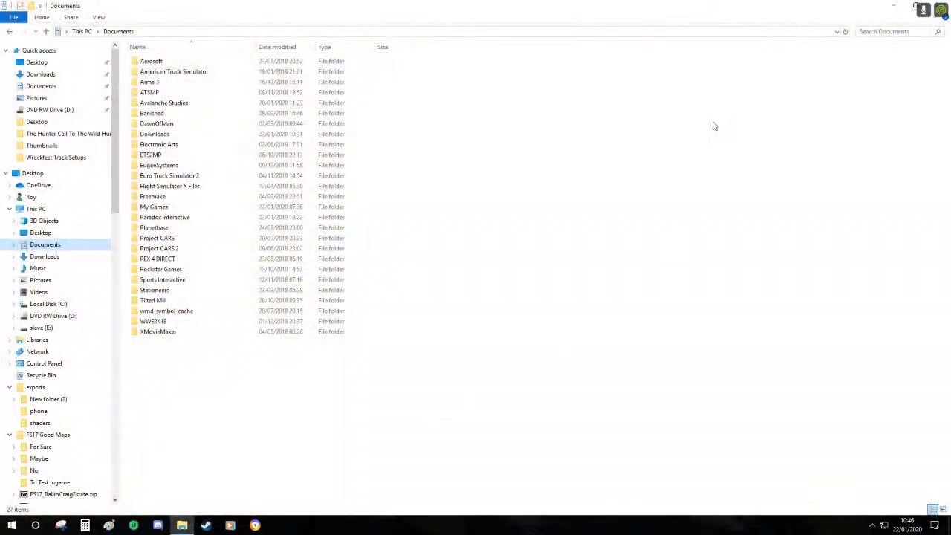
pyautogui.click(159, 144)
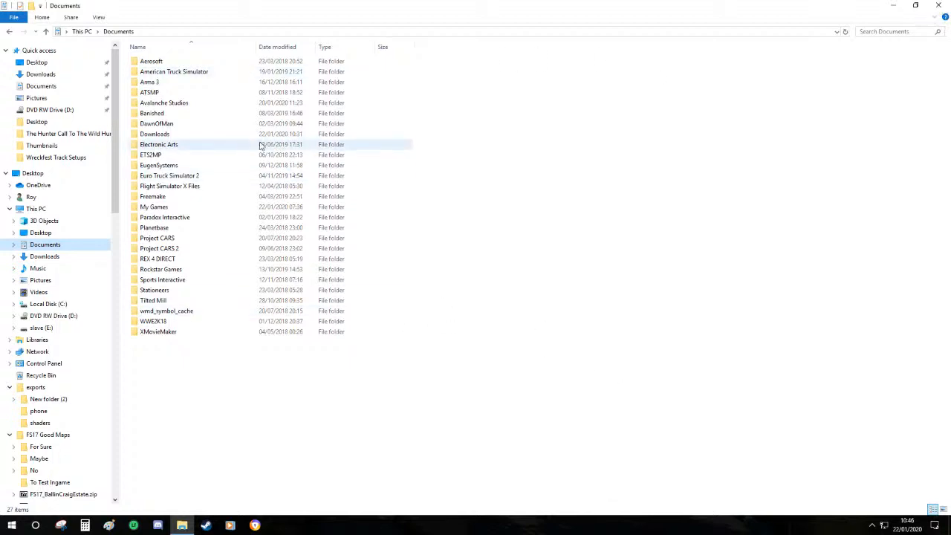
pyautogui.rightClick(164, 103)
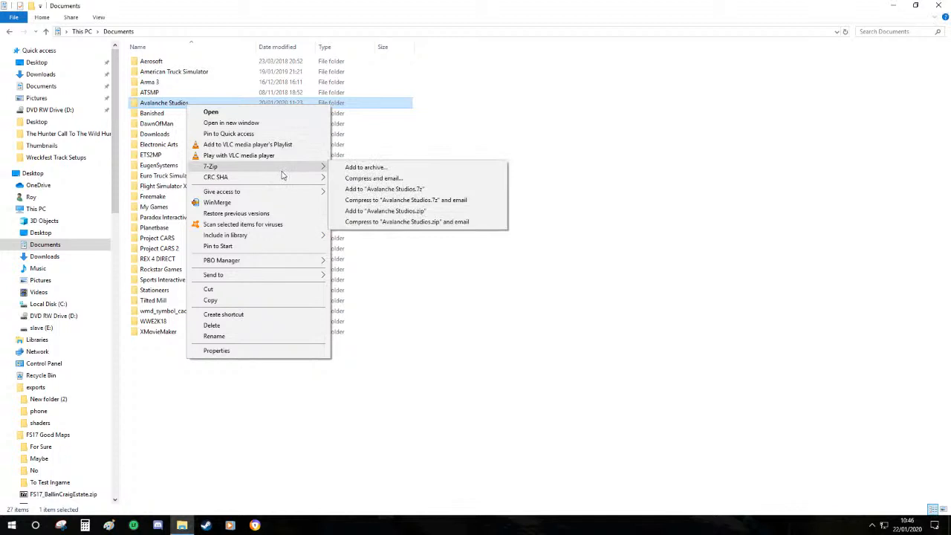
pyautogui.click(805, 261)
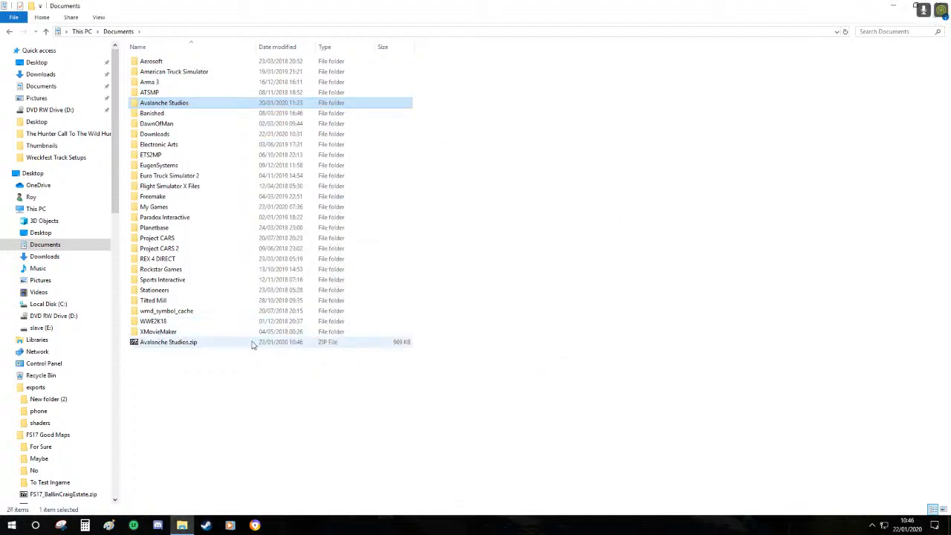
pyautogui.click(167, 341)
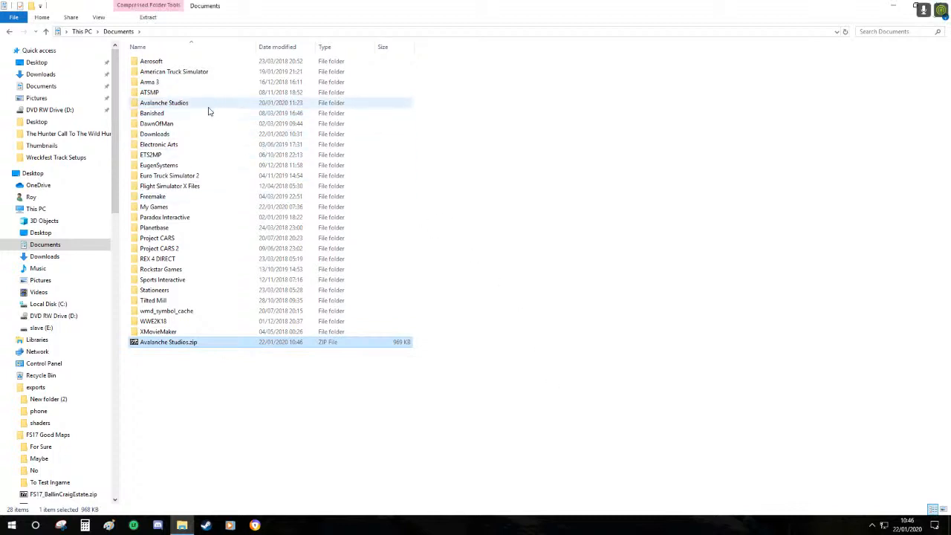
# Browse into theHunter Call of the Wild saves profile folder, find it empty, and return to Avalanche Studios
pyautogui.doubleClick(164, 103)
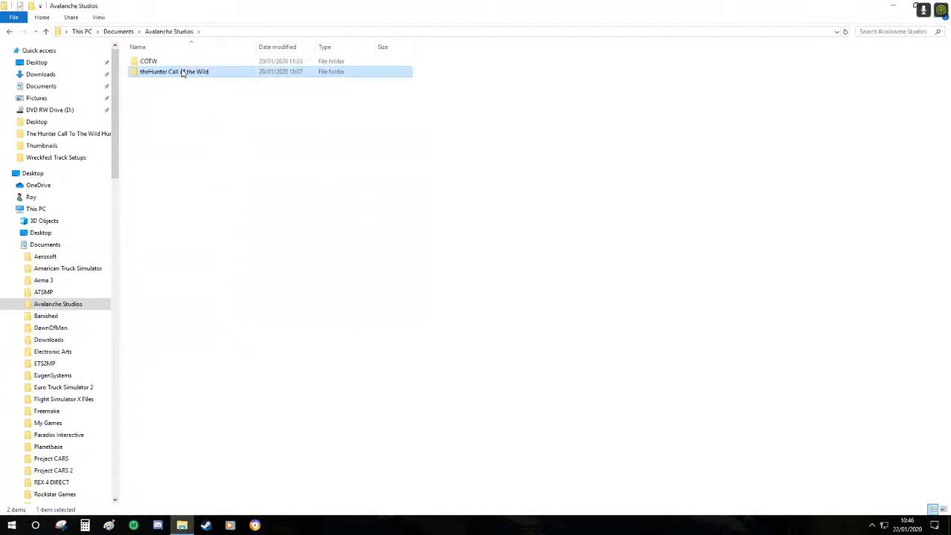
pyautogui.doubleClick(175, 71)
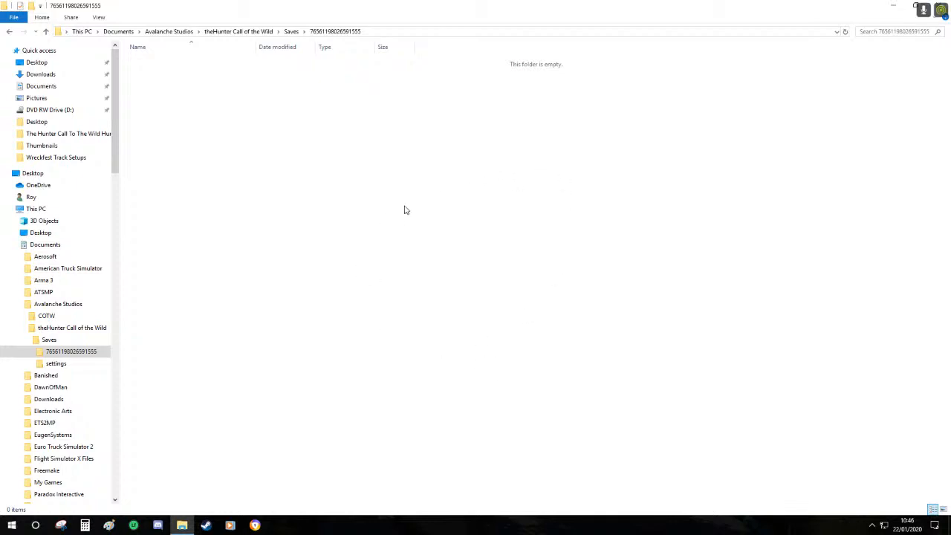
pyautogui.moveTo(392, 317)
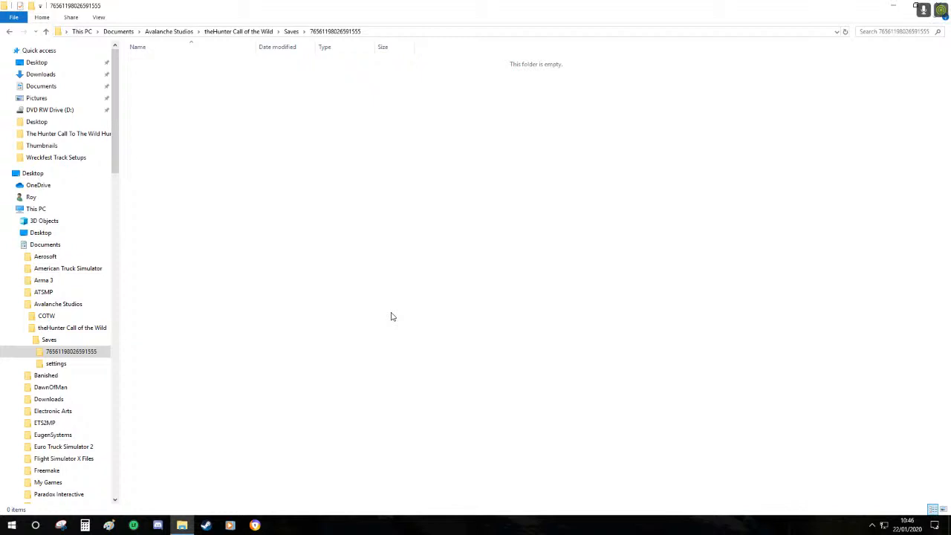
pyautogui.moveTo(374, 168)
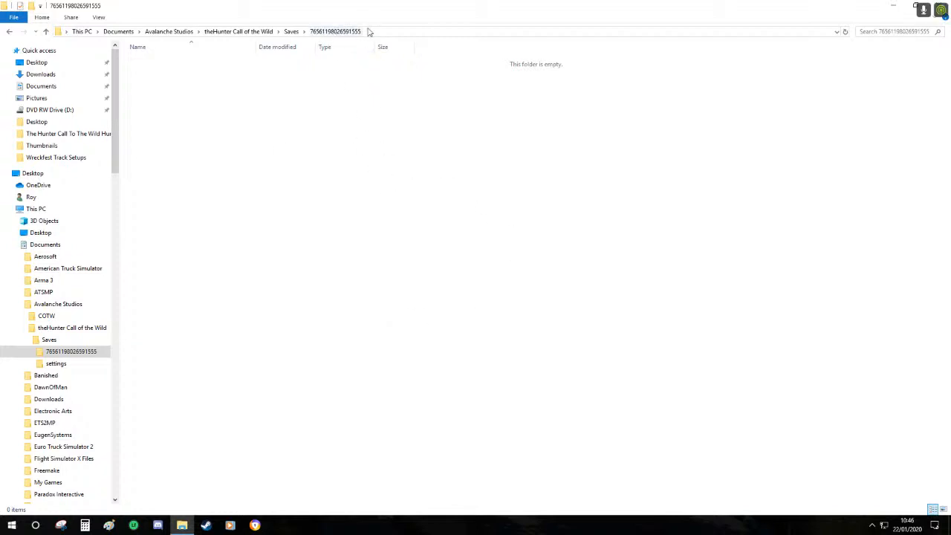
pyautogui.moveTo(362, 155)
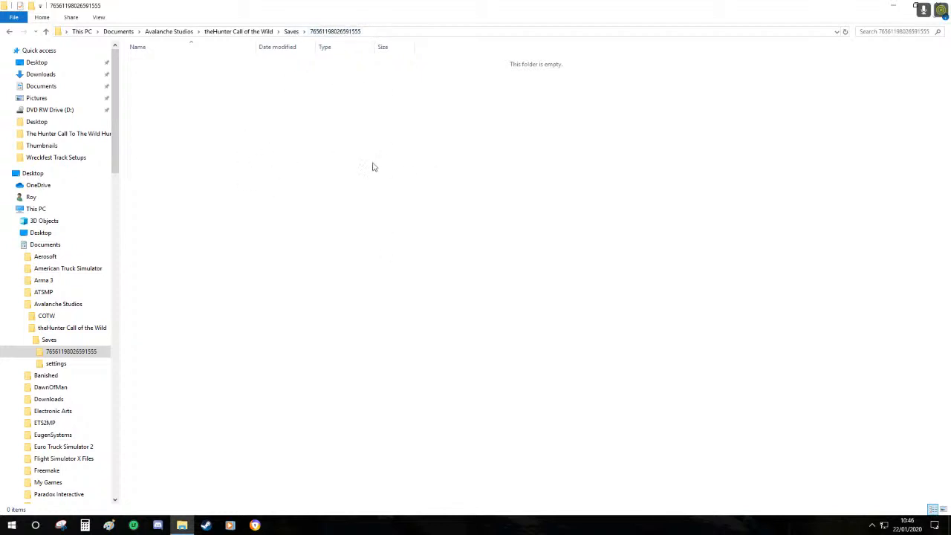
pyautogui.click(9, 31)
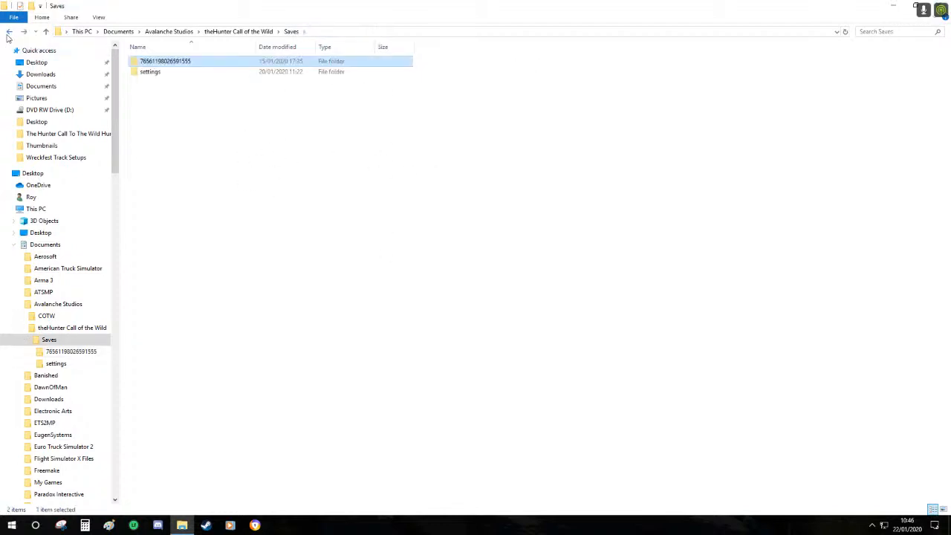
pyautogui.click(9, 32)
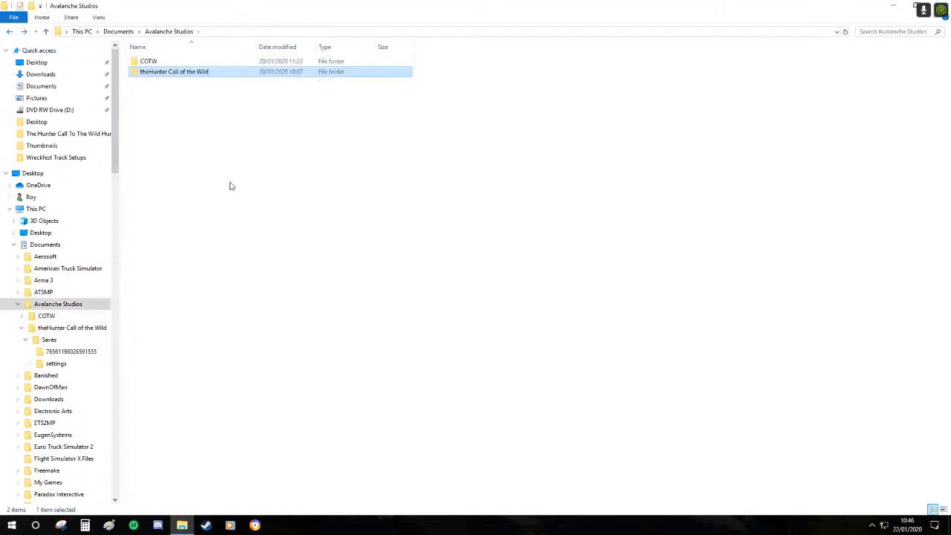
# Navigate into COTW > Saves profile folder and peek at its slots folder
pyautogui.doubleClick(149, 61)
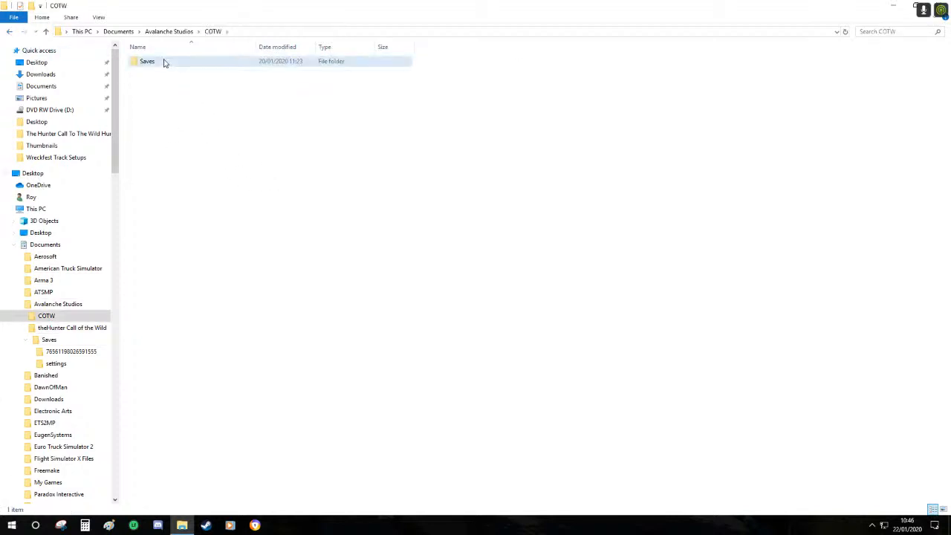
pyautogui.doubleClick(147, 61)
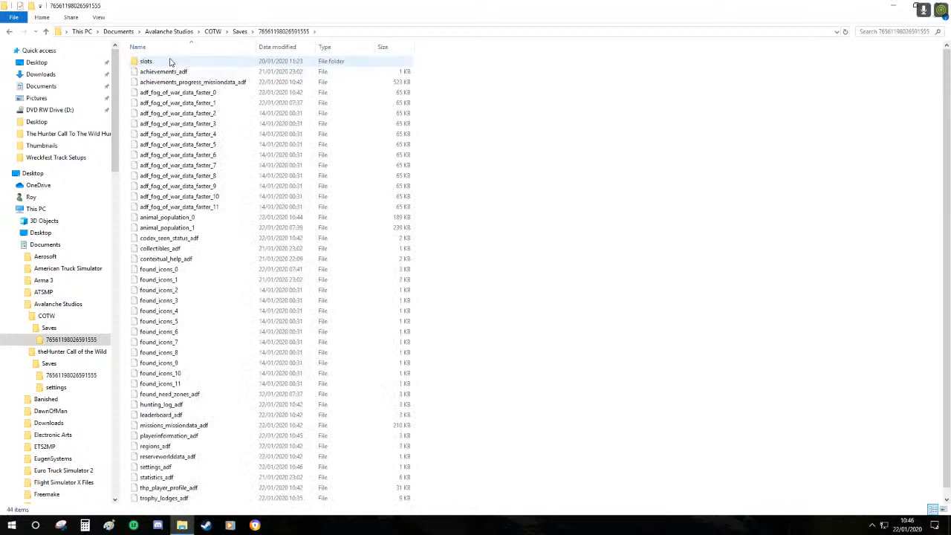
pyautogui.doubleClick(146, 61)
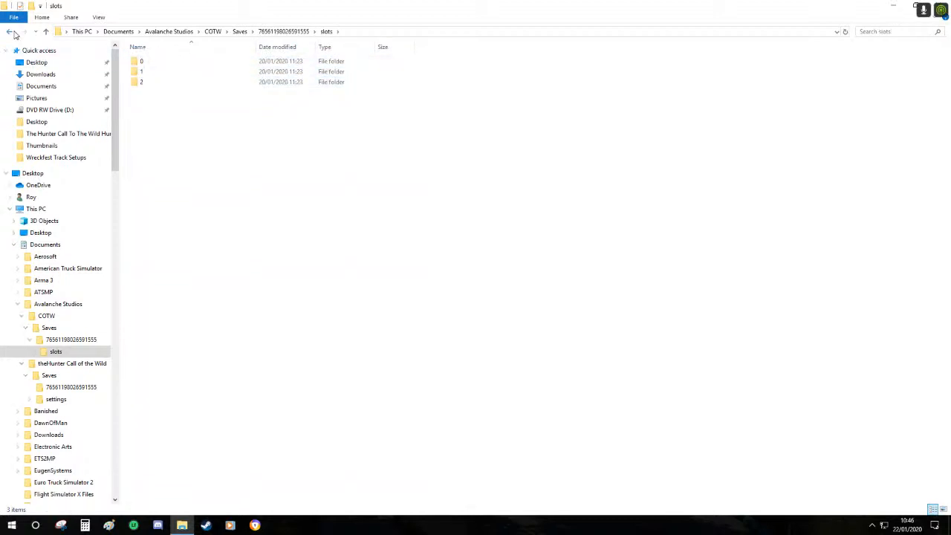
pyautogui.click(9, 31)
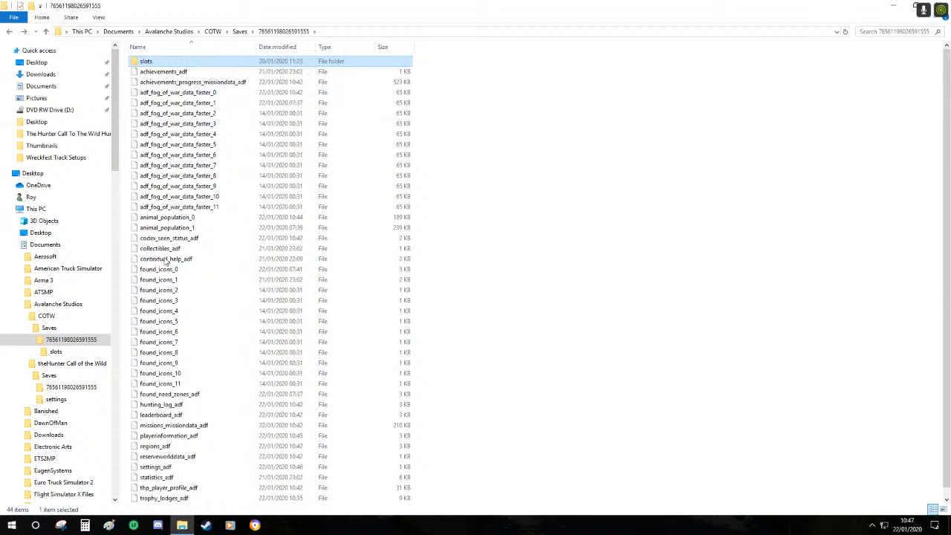
# Reopen the slots folder listing 0, 1 and 2, and enter save slot 0
pyautogui.doubleClick(146, 61)
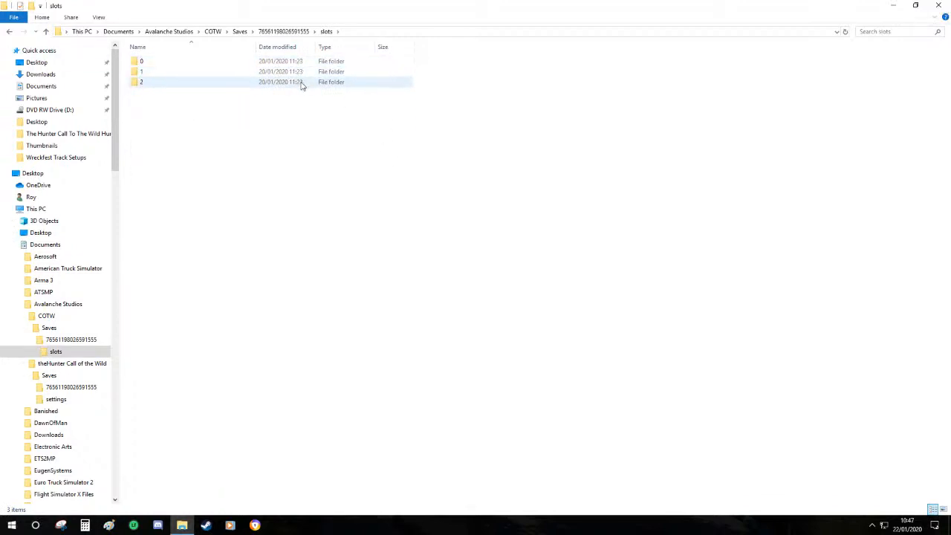
pyautogui.click(139, 71)
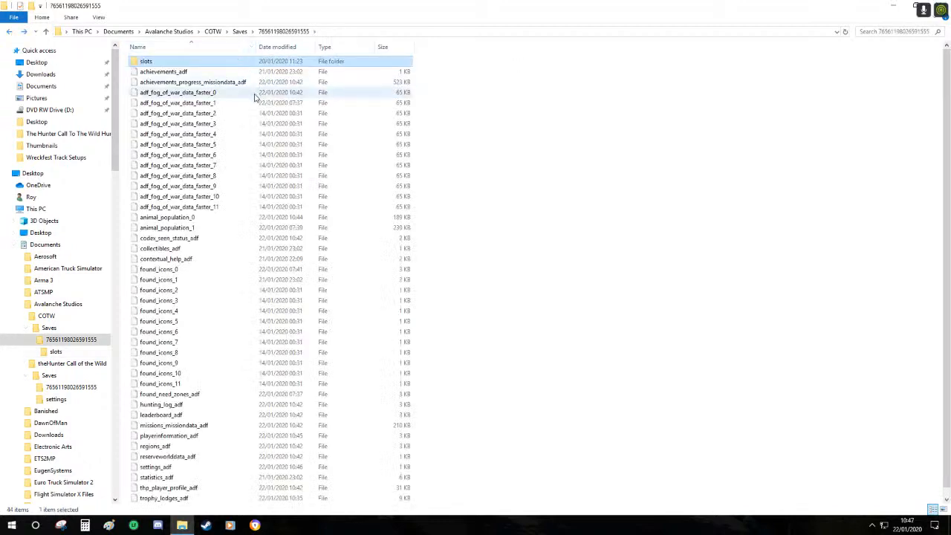
pyautogui.doubleClick(146, 61)
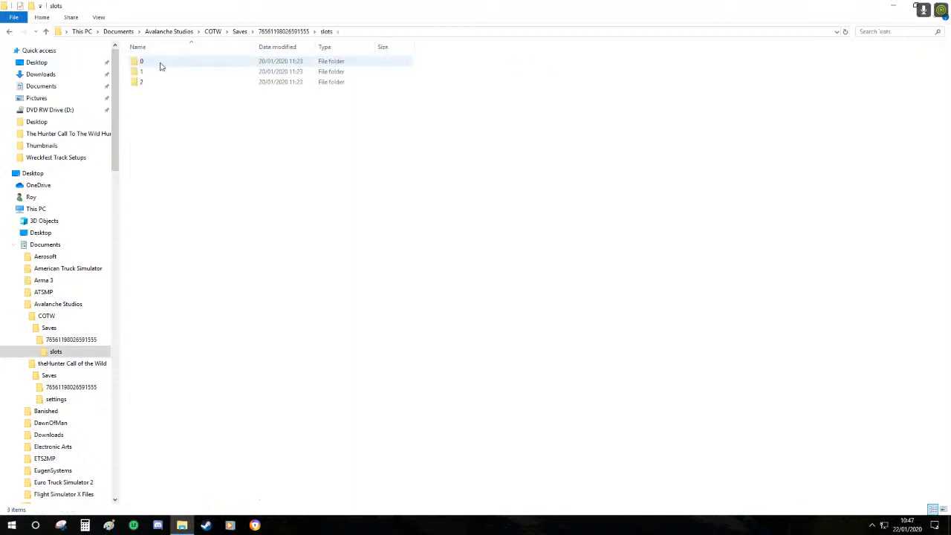
pyautogui.doubleClick(141, 61)
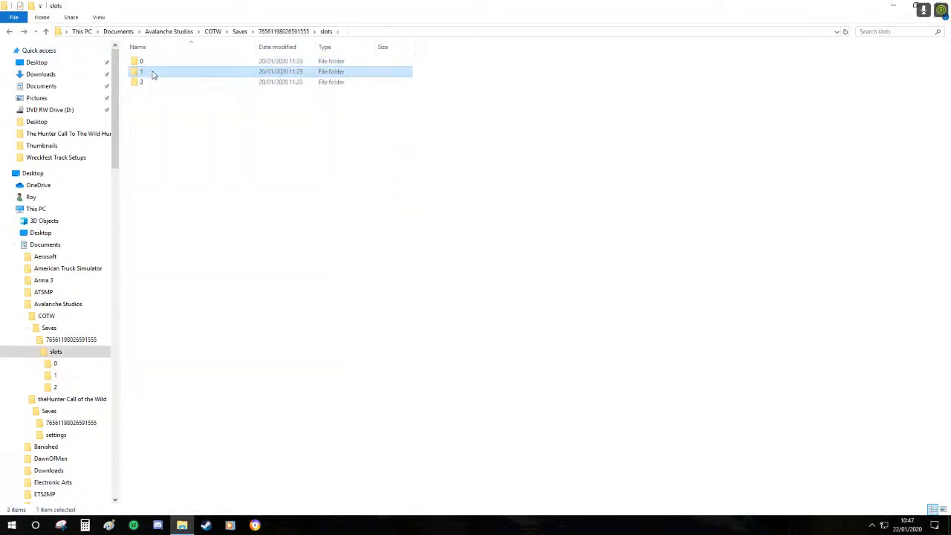
# Return to the main save folder and inspect the reserve data and other save files
pyautogui.doubleClick(141, 71)
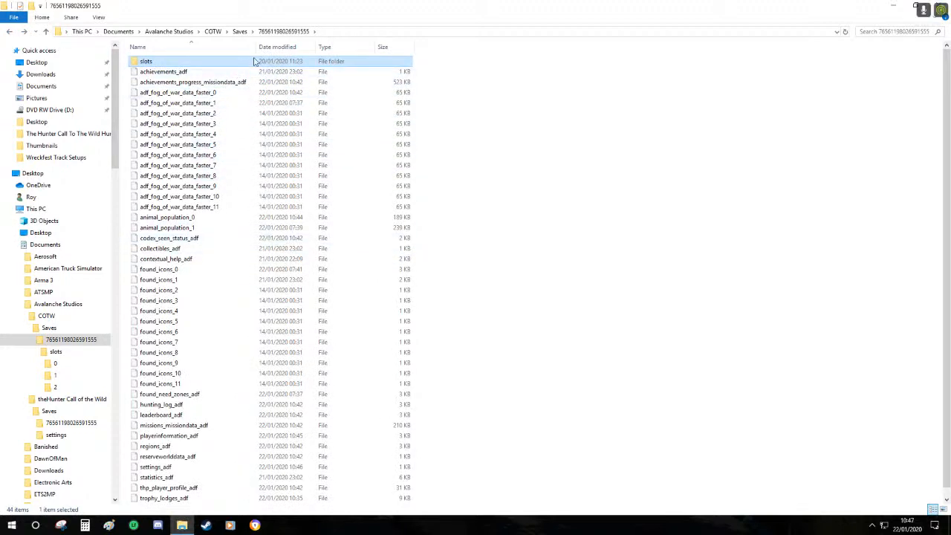
pyautogui.moveTo(238, 202)
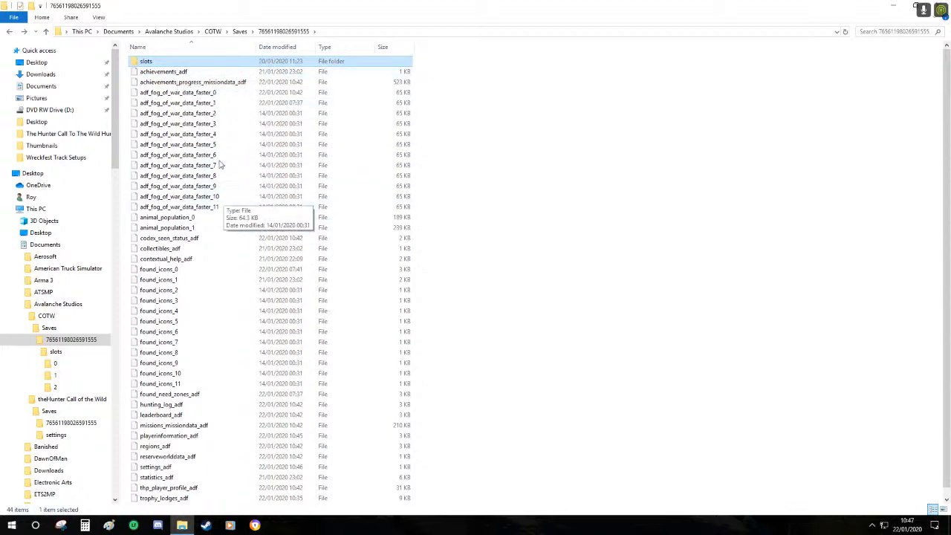
pyautogui.moveTo(362, 203)
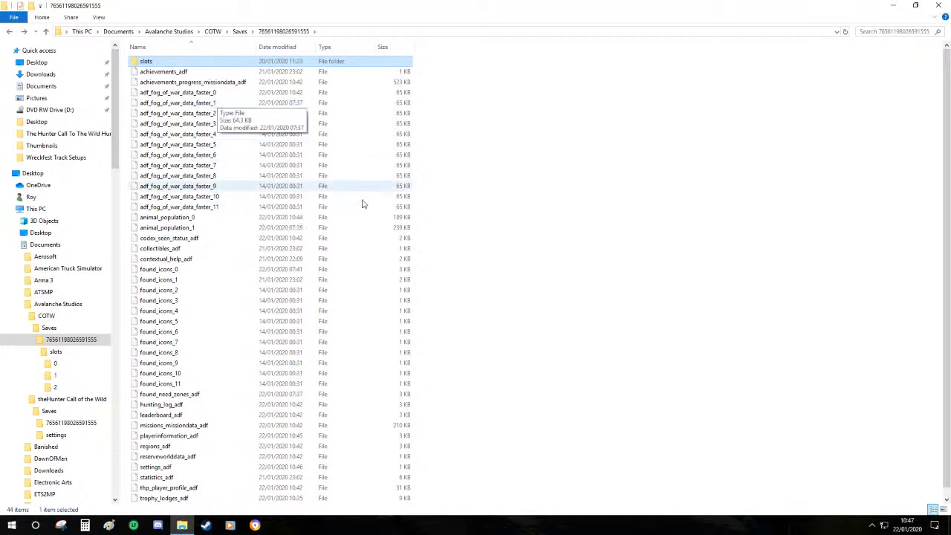
pyautogui.moveTo(502, 298)
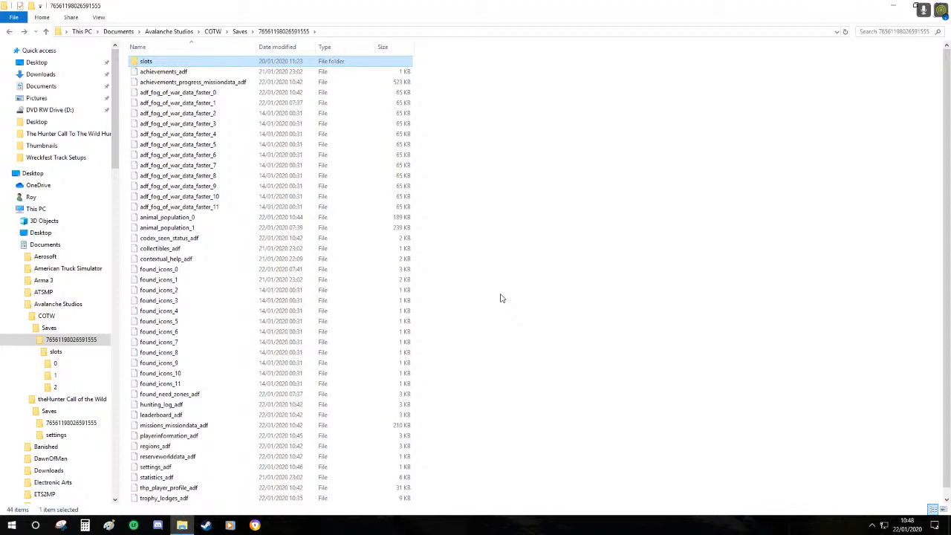
pyautogui.scroll(-3)
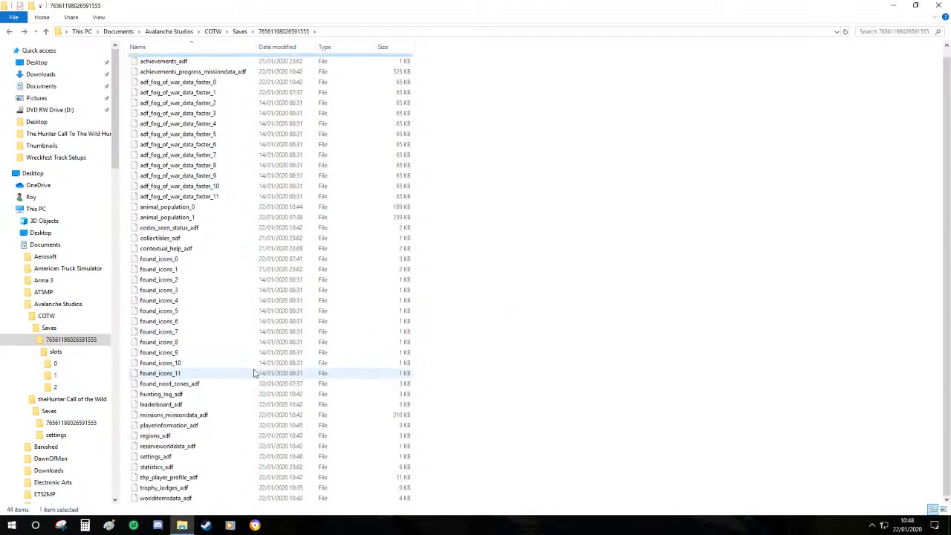
pyautogui.click(167, 498)
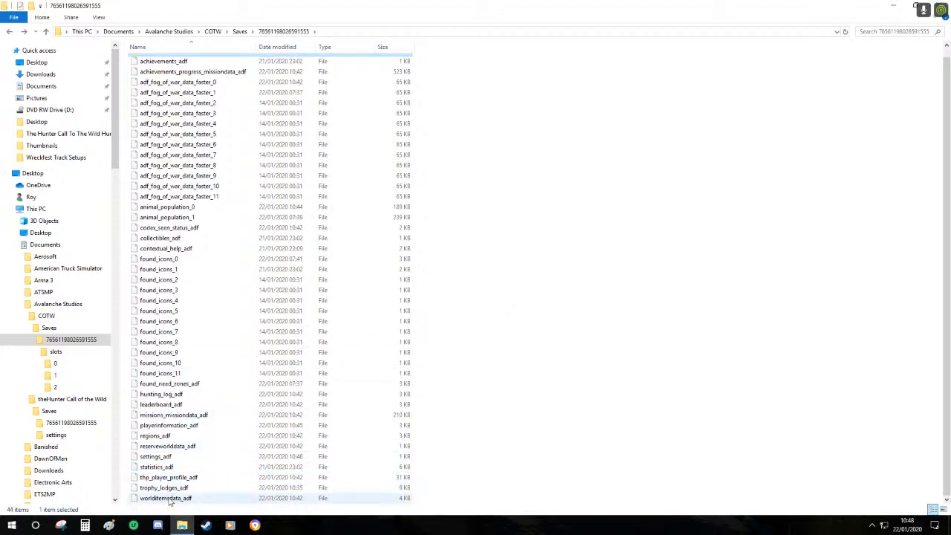
pyautogui.click(166, 445)
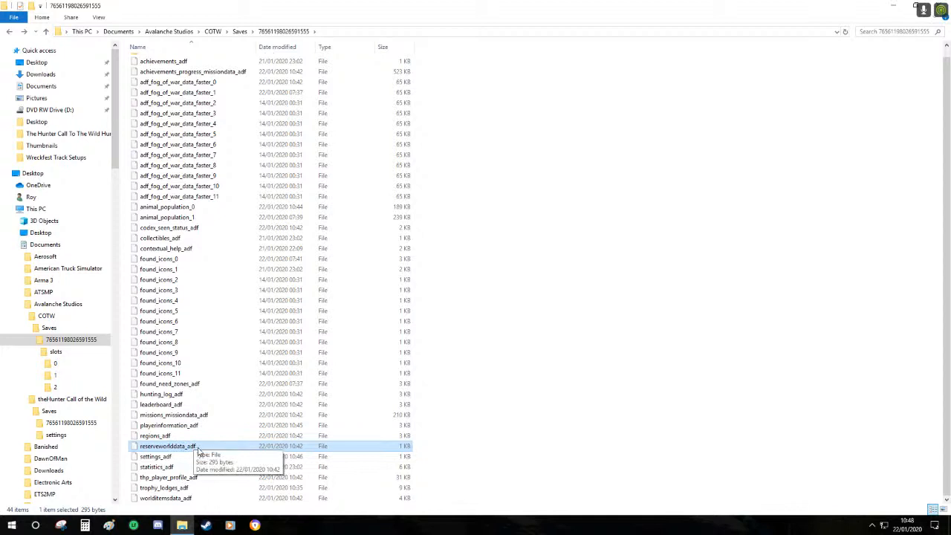
pyautogui.moveTo(354, 433)
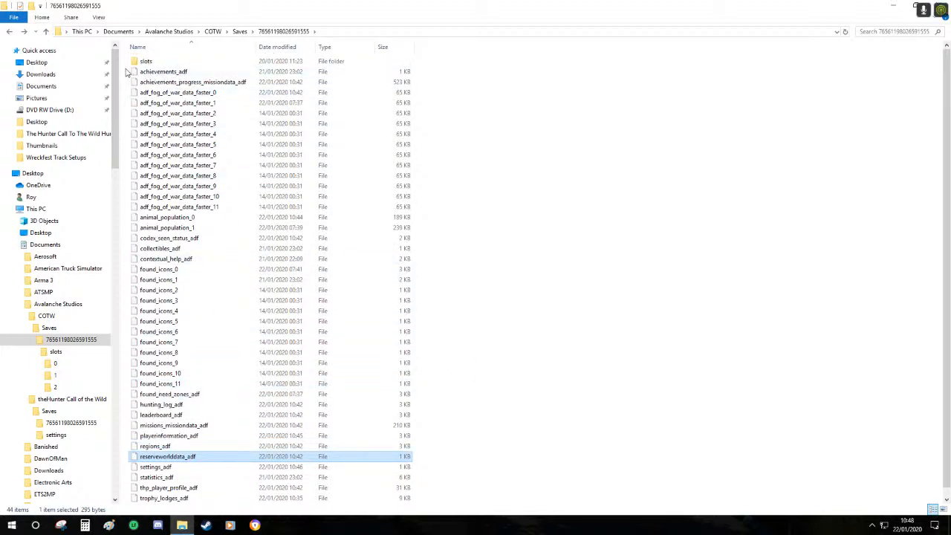
# Check the achievements, achievements progress and first fog-of-war data files
pyautogui.click(193, 82)
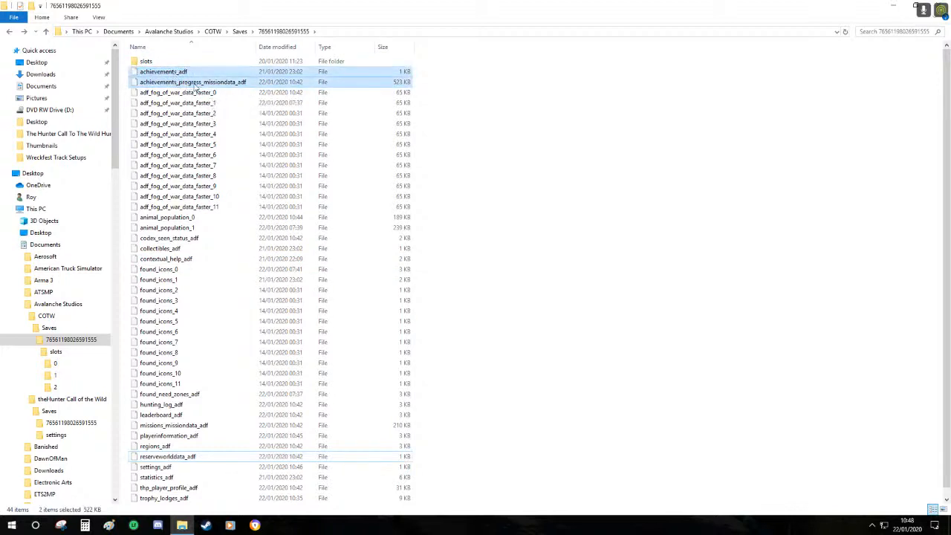
pyautogui.moveTo(193, 82)
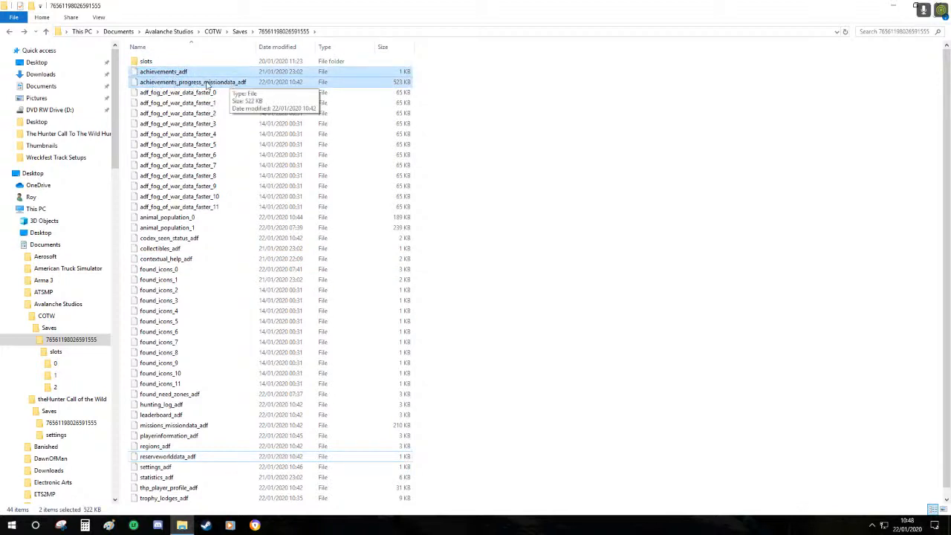
pyautogui.moveTo(196, 72)
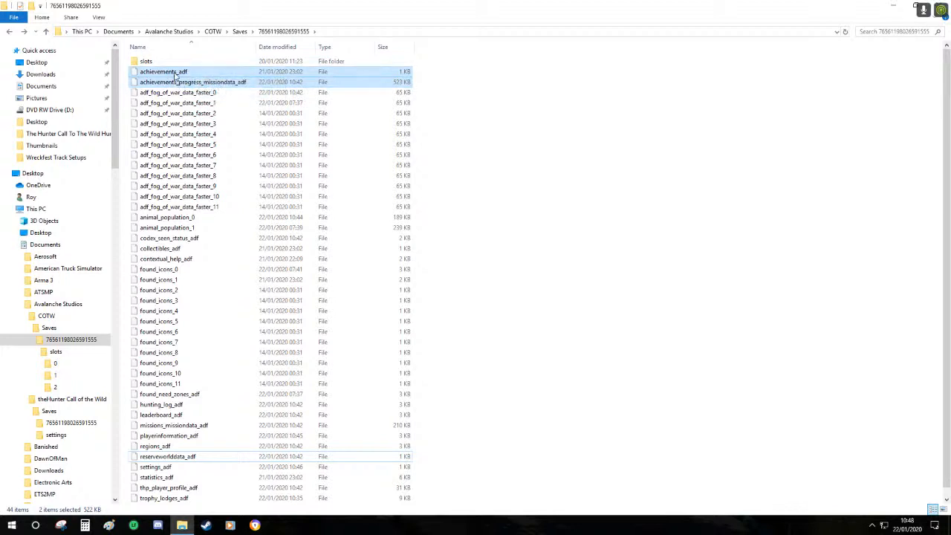
pyautogui.click(163, 72)
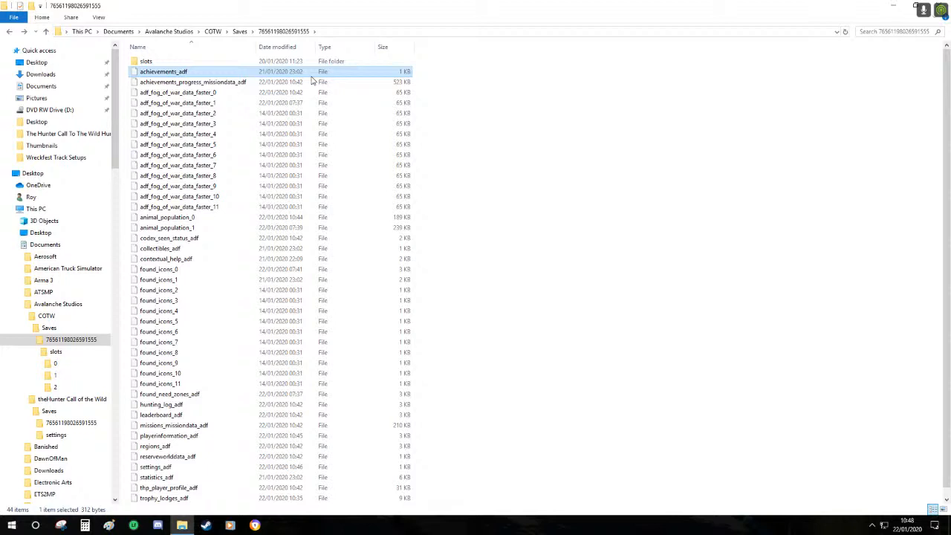
pyautogui.moveTo(220, 81)
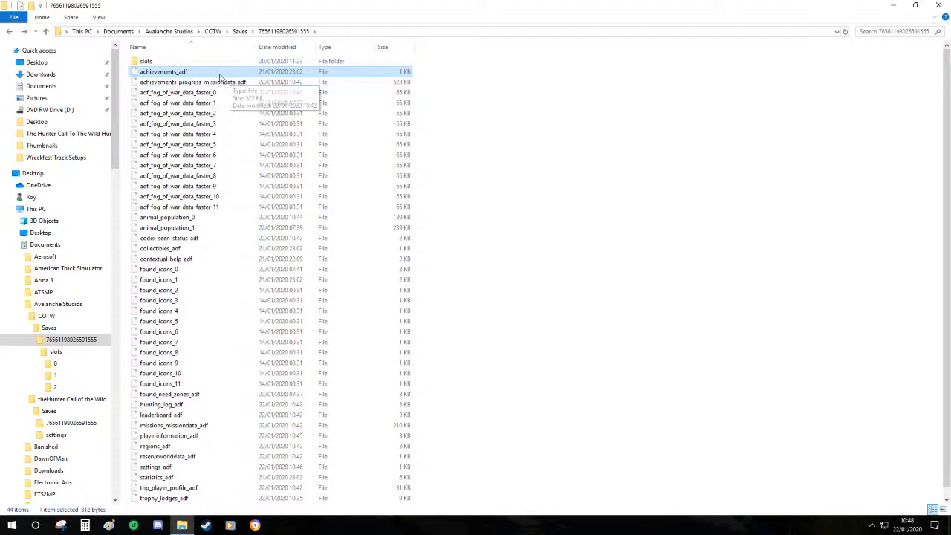
pyautogui.click(193, 82)
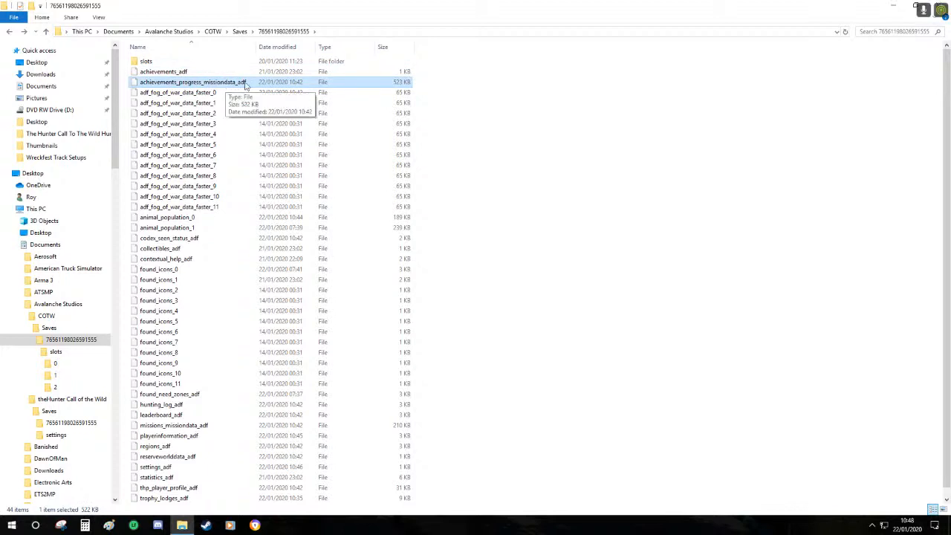
pyautogui.moveTo(237, 89)
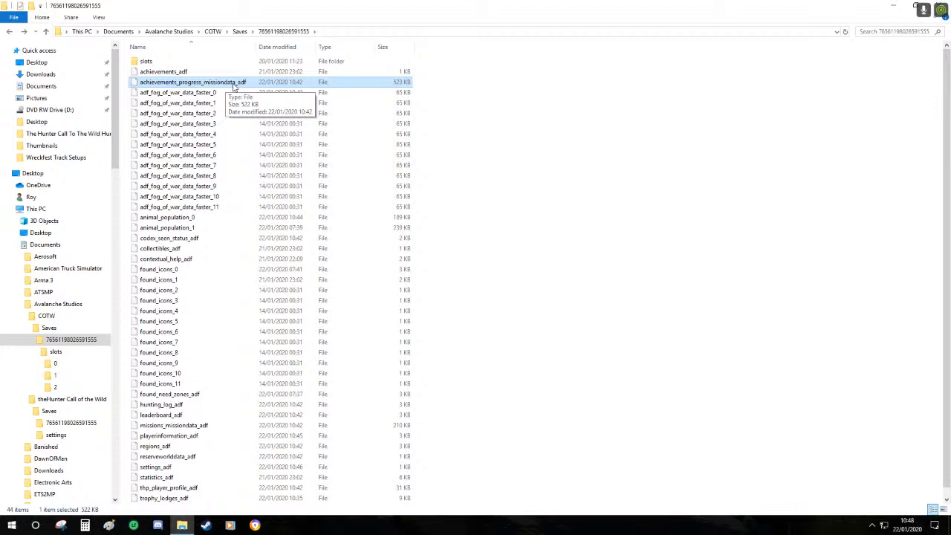
pyautogui.moveTo(139, 98)
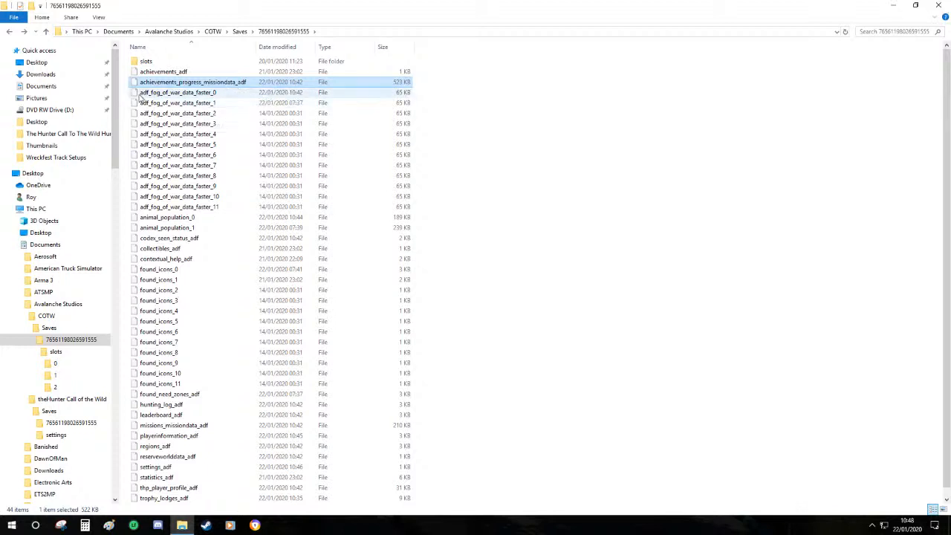
pyautogui.click(178, 92)
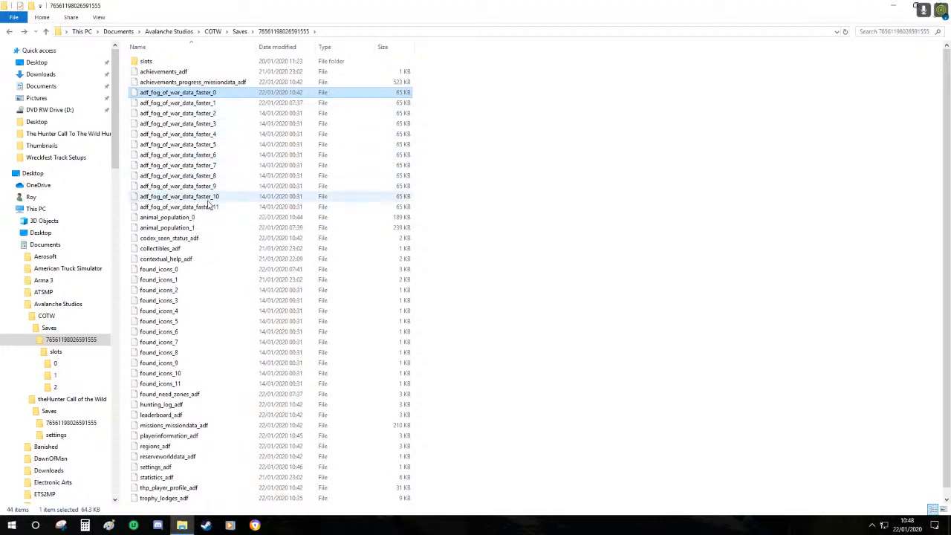
# Select fog-of-war data files 0 through 11 and bring up Delete for them
pyautogui.click(177, 113)
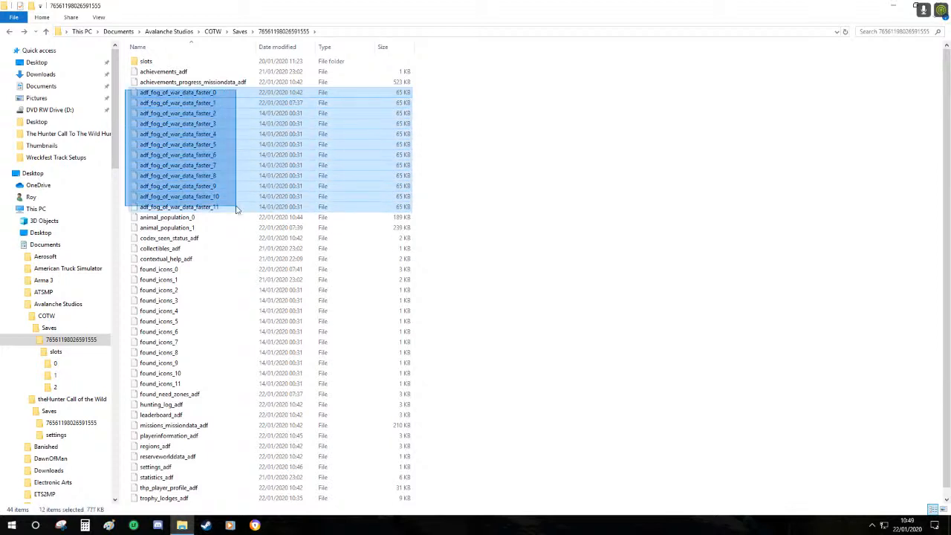
pyautogui.rightClick(179, 206)
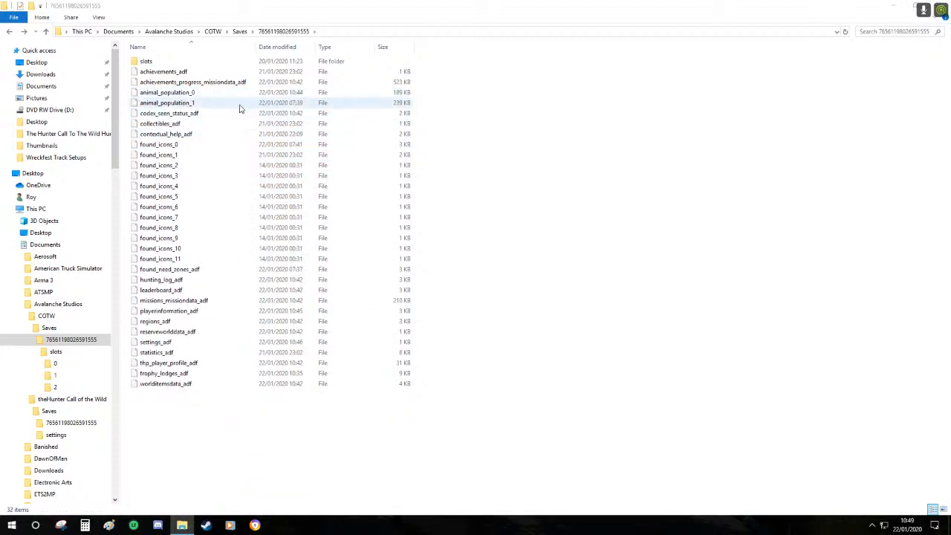
pyautogui.moveTo(226, 109)
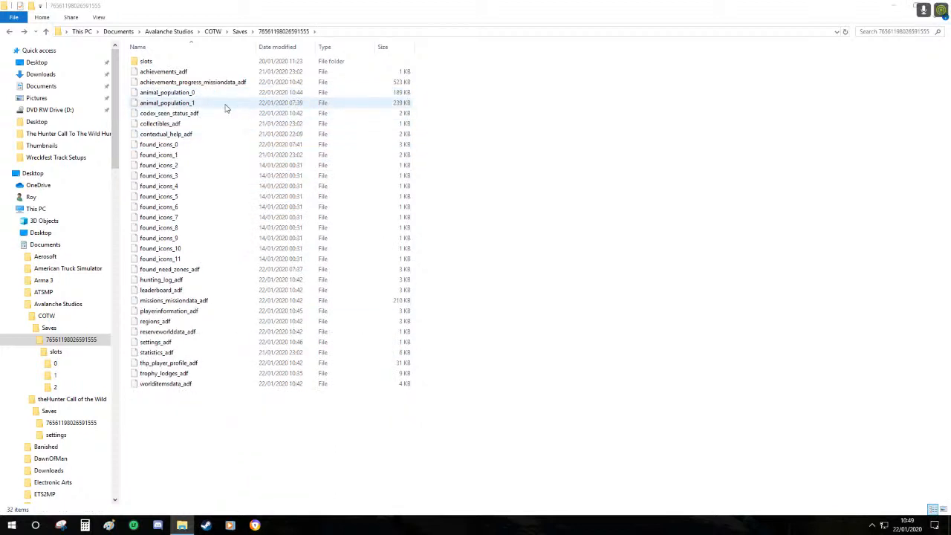
# Step through the achievements files to the first animal population file
pyautogui.click(164, 71)
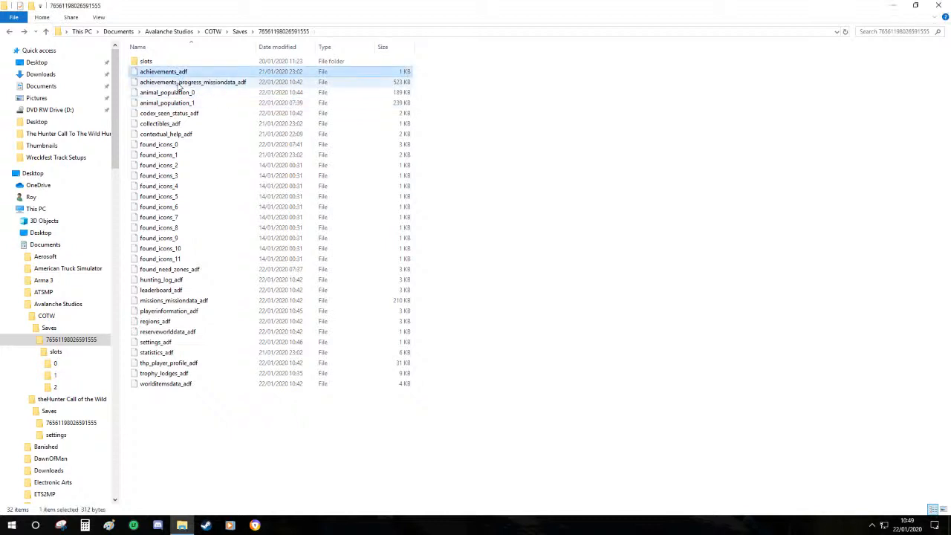
pyautogui.click(193, 81)
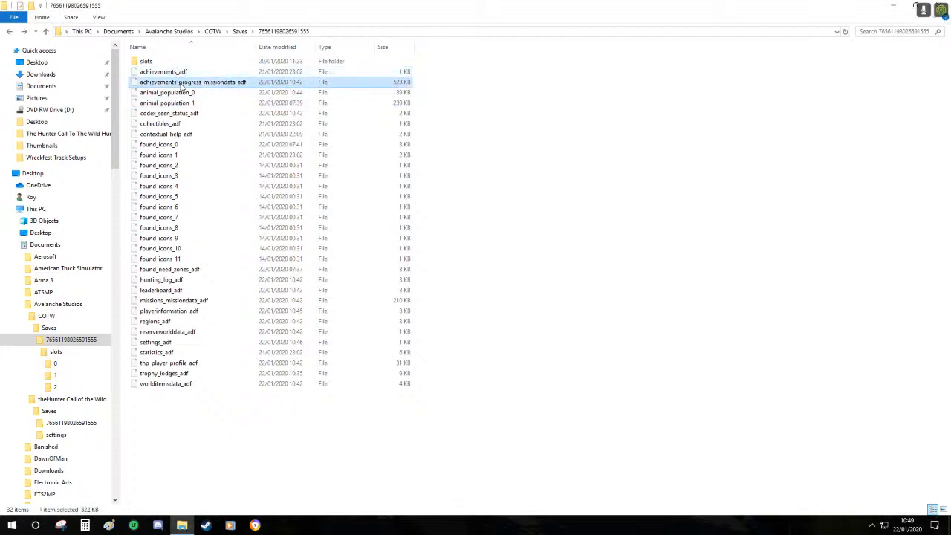
pyautogui.click(166, 92)
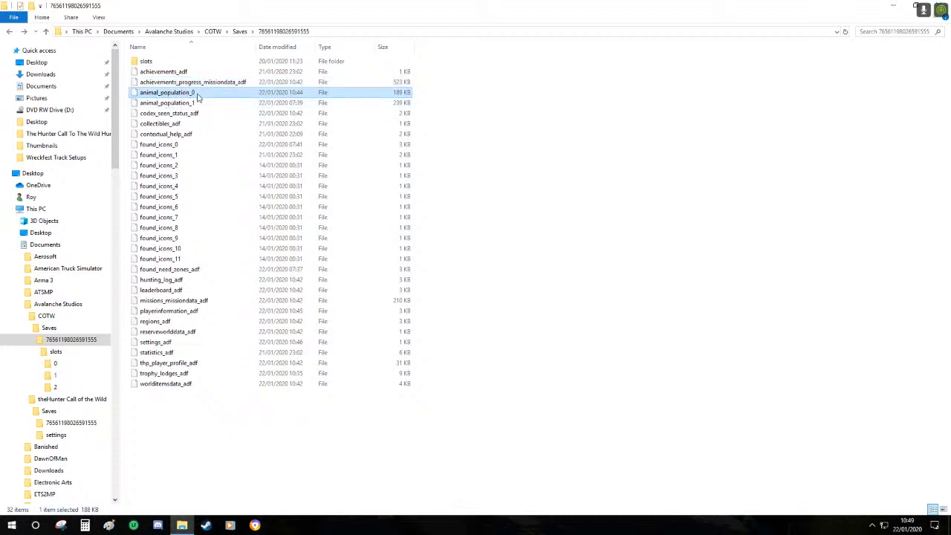
pyautogui.click(179, 102)
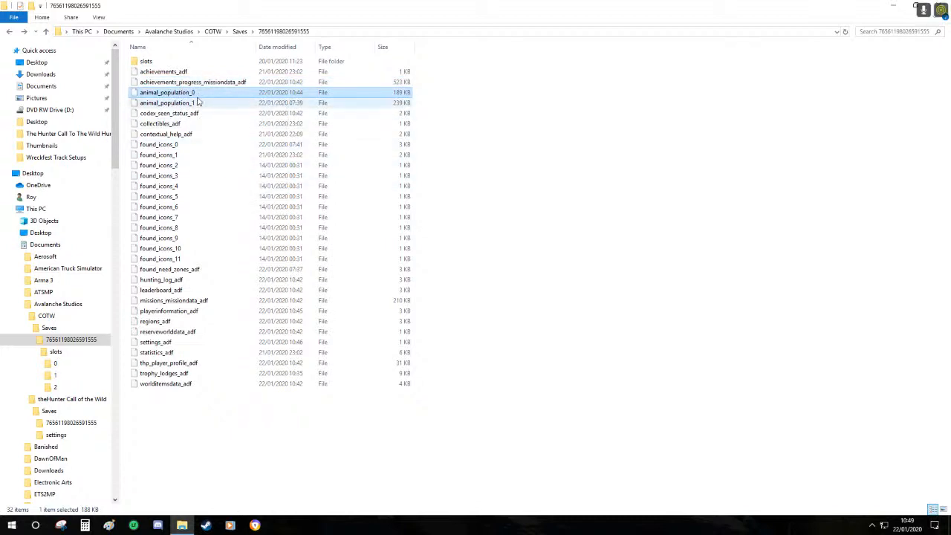
# Select animal_population_0 and _1 together and bring up their file actions
pyautogui.click(166, 92)
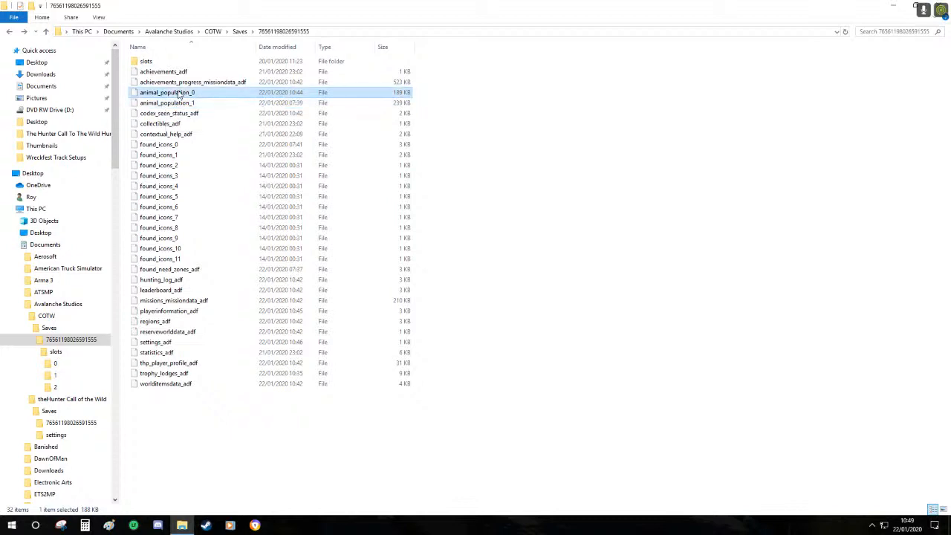
pyautogui.click(166, 103)
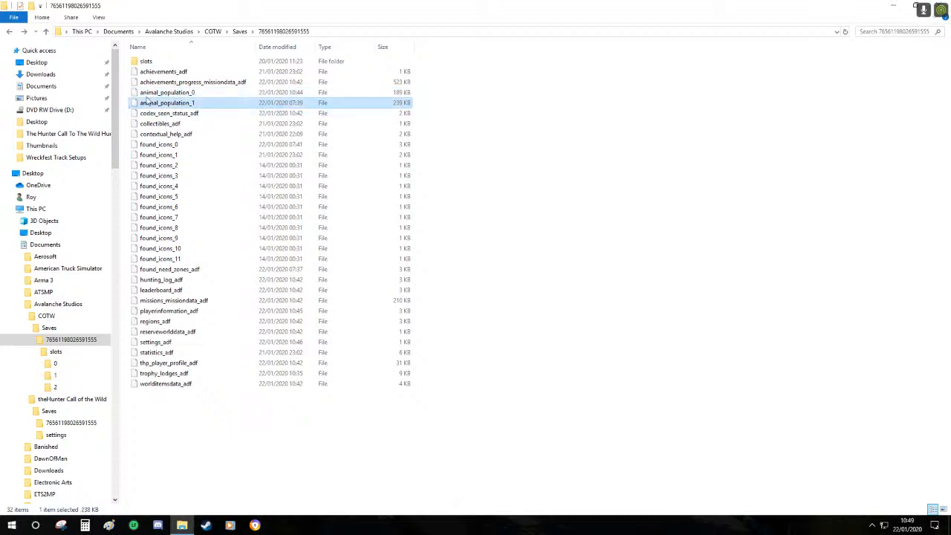
pyautogui.click(166, 93)
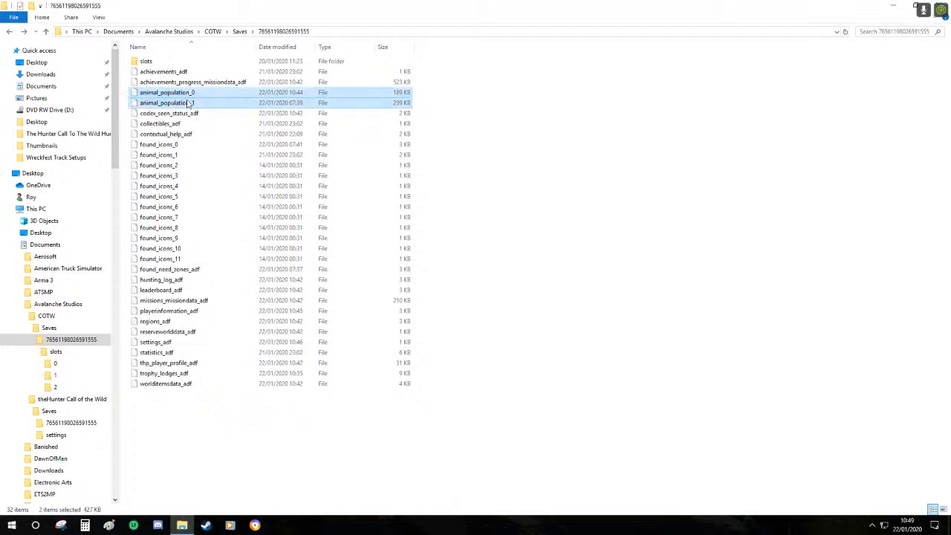
pyautogui.moveTo(167, 102)
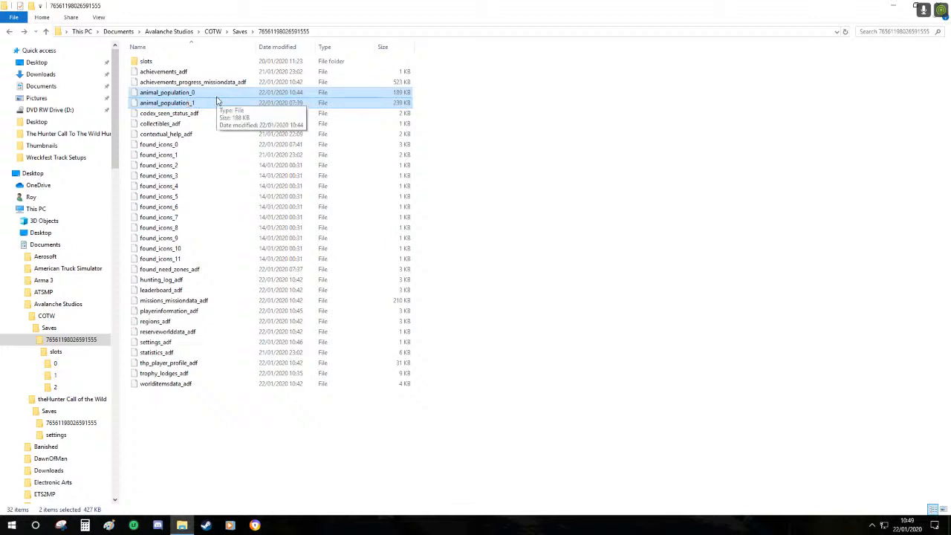
pyautogui.moveTo(216, 101)
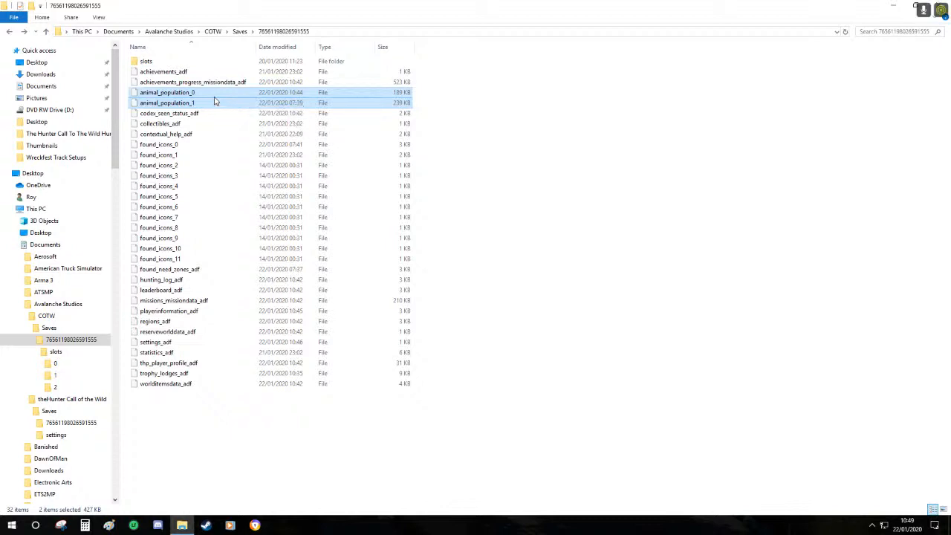
pyautogui.rightClick(166, 102)
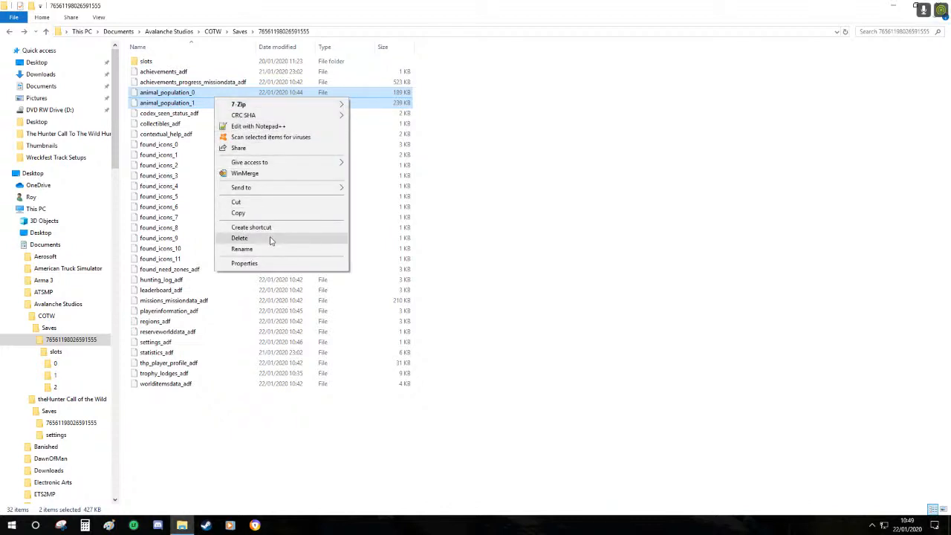
# Delete both animal population files and the store status file, leaving collectables_adf selected
pyautogui.click(239, 238)
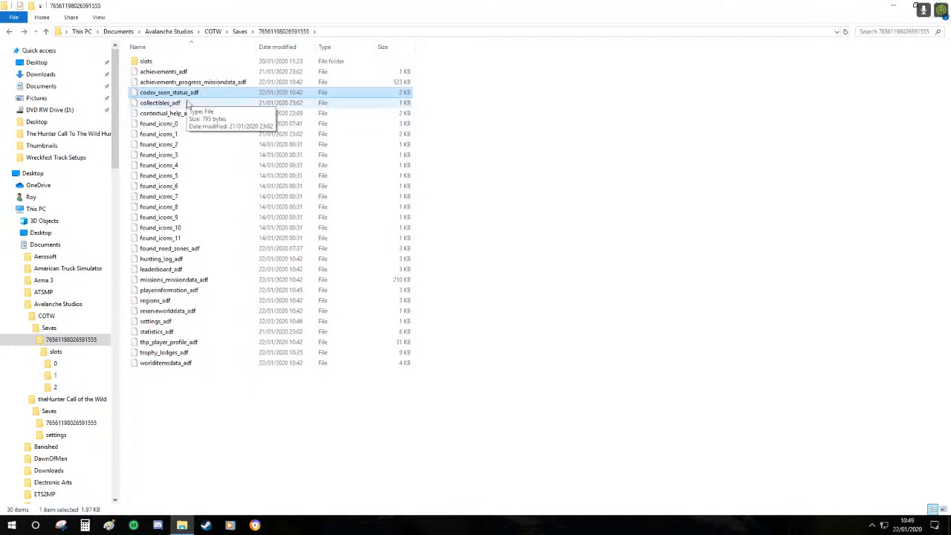
pyautogui.rightClick(169, 92)
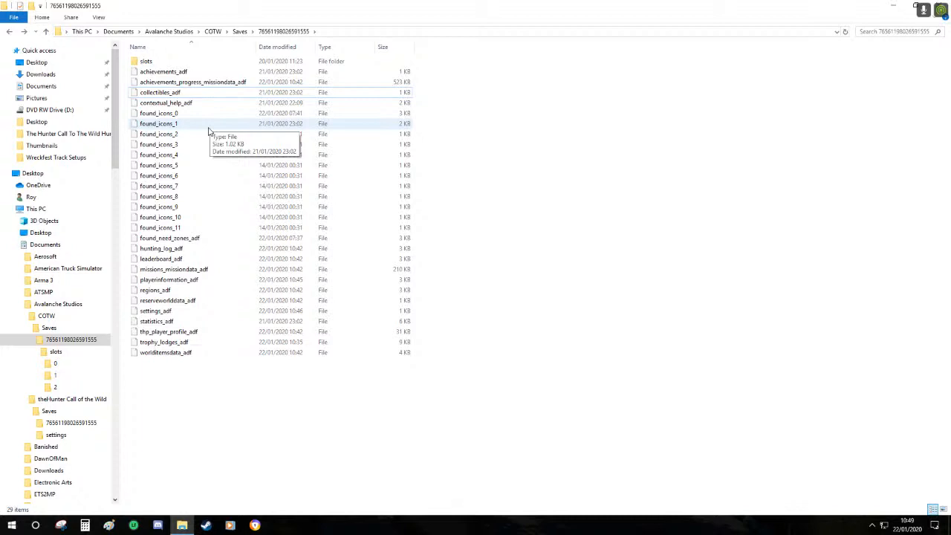
pyautogui.click(160, 93)
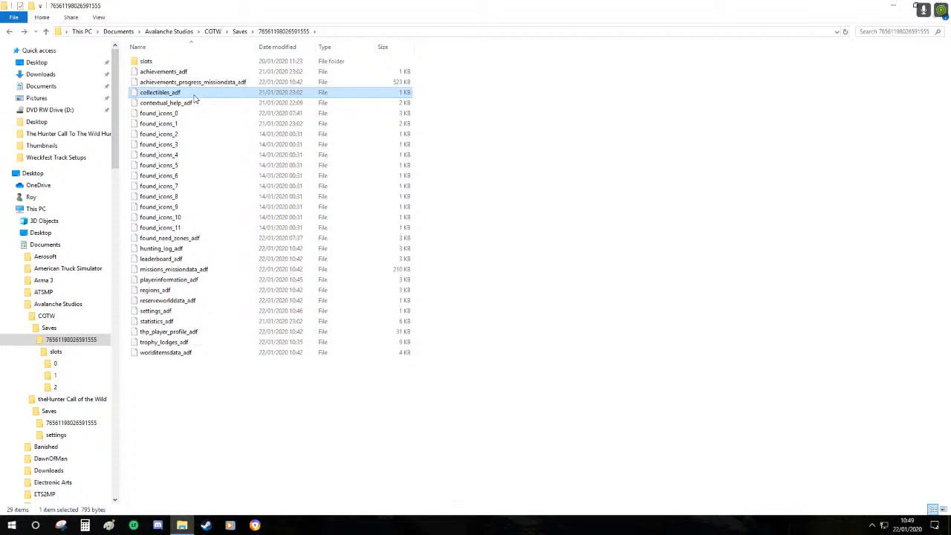
pyautogui.moveTo(214, 98)
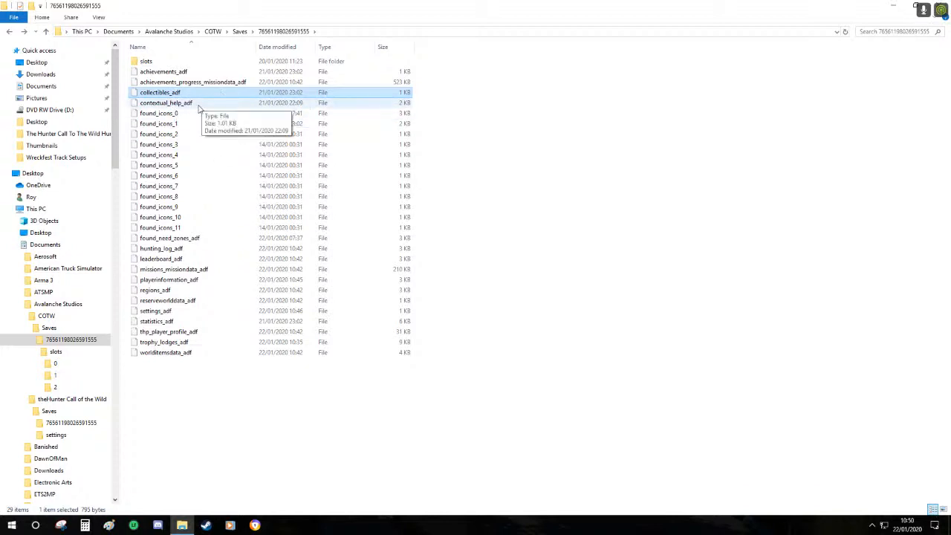
pyautogui.moveTo(202, 101)
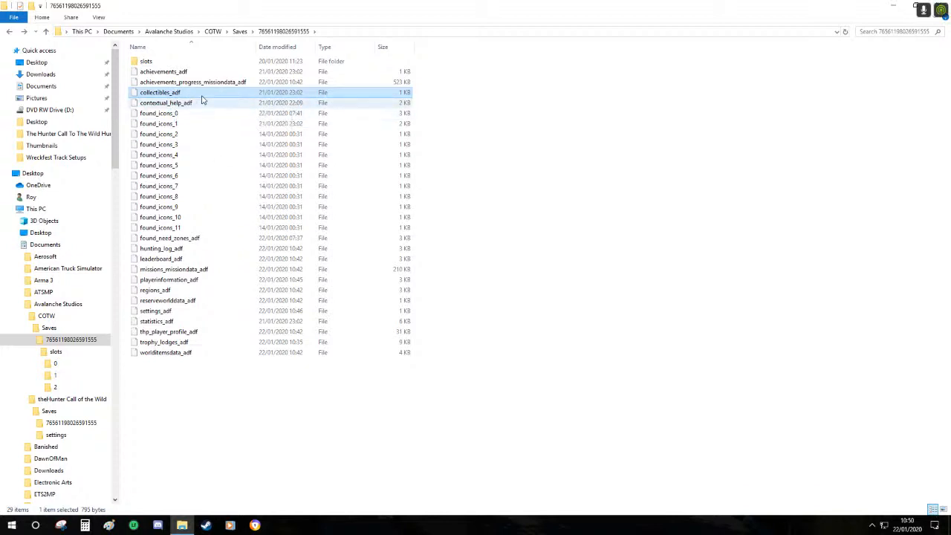
pyautogui.moveTo(303, 100)
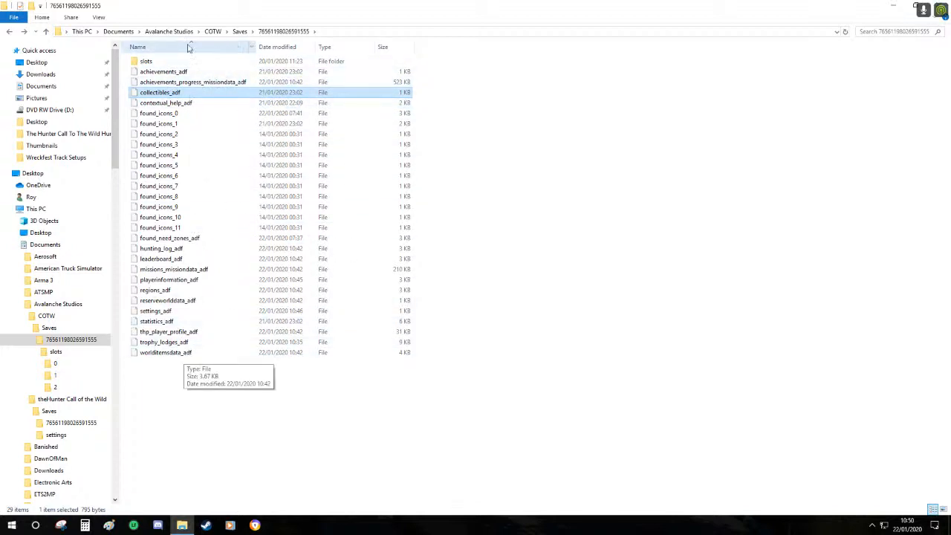
pyautogui.moveTo(211, 101)
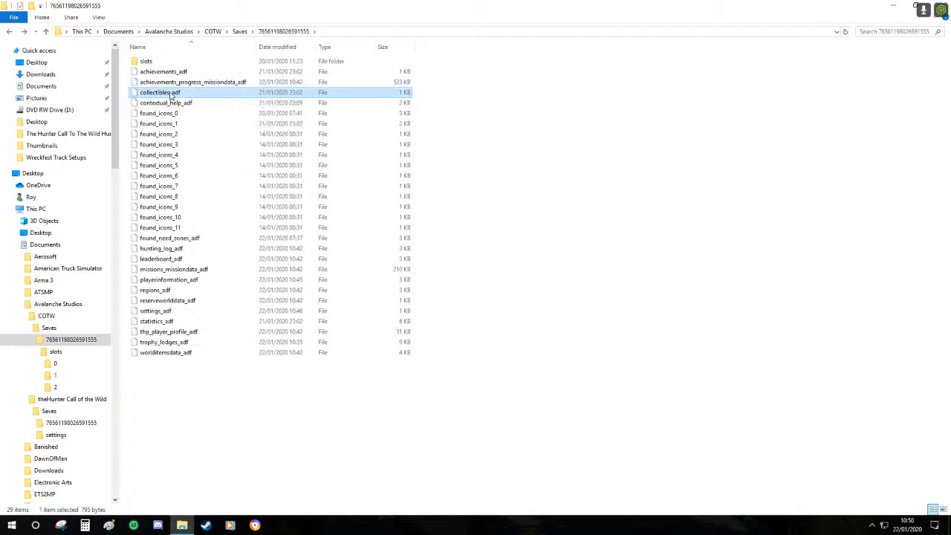
pyautogui.moveTo(171, 96)
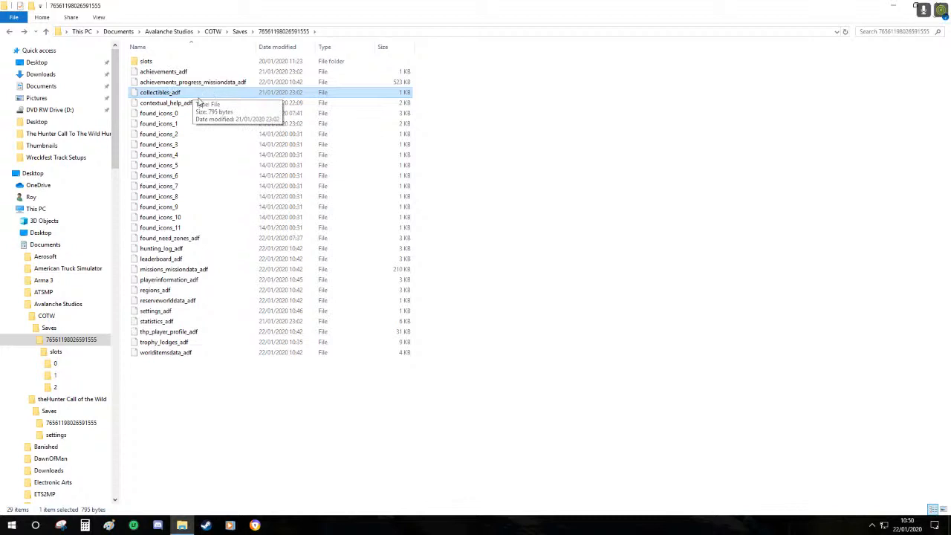
pyautogui.click(166, 103)
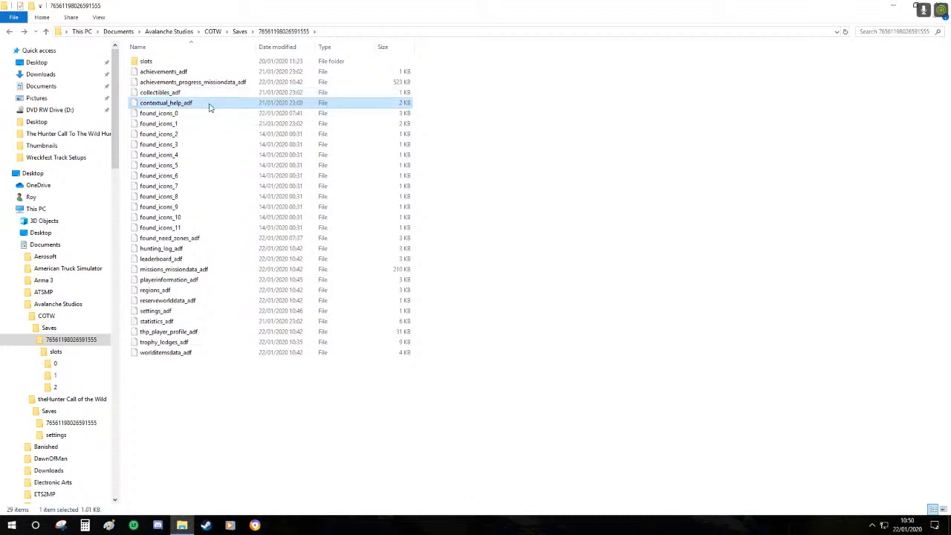
pyautogui.moveTo(211, 107)
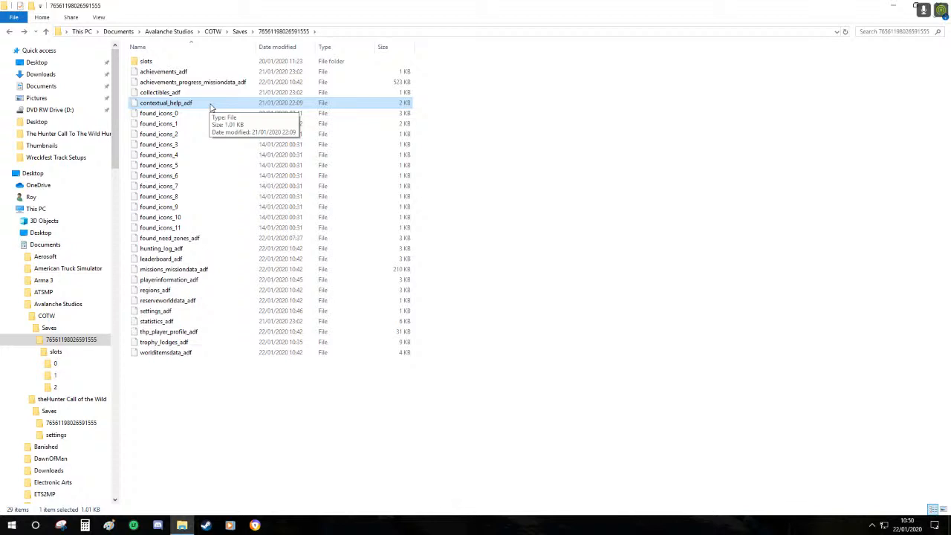
pyautogui.moveTo(199, 119)
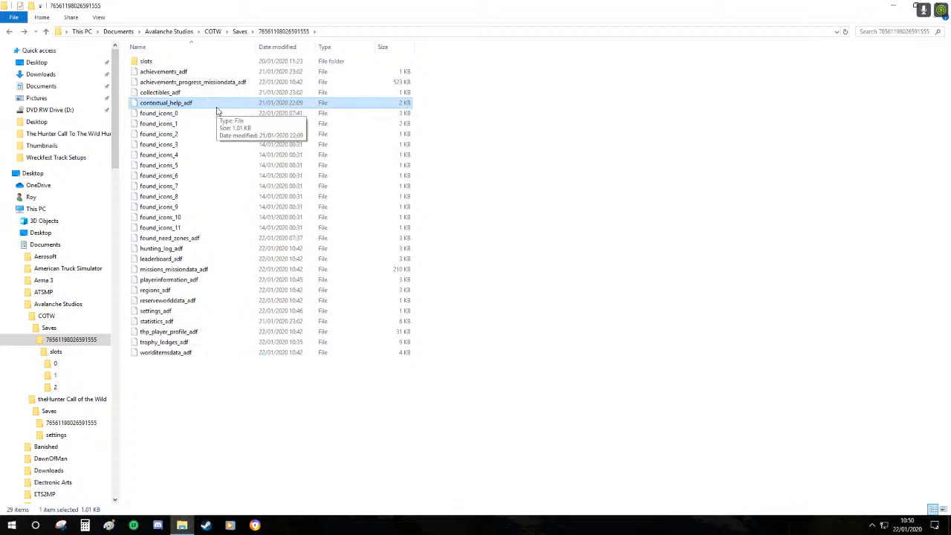
pyautogui.moveTo(228, 110)
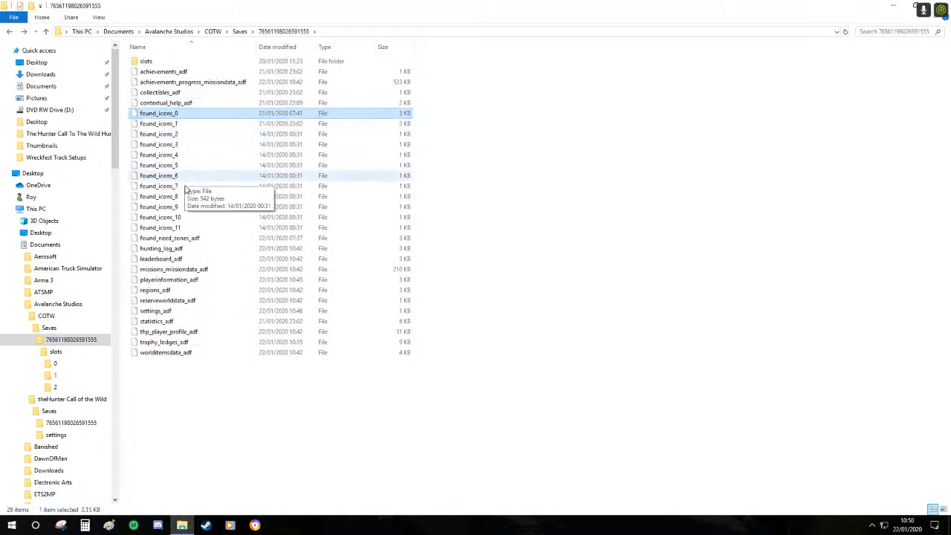
pyautogui.click(160, 228)
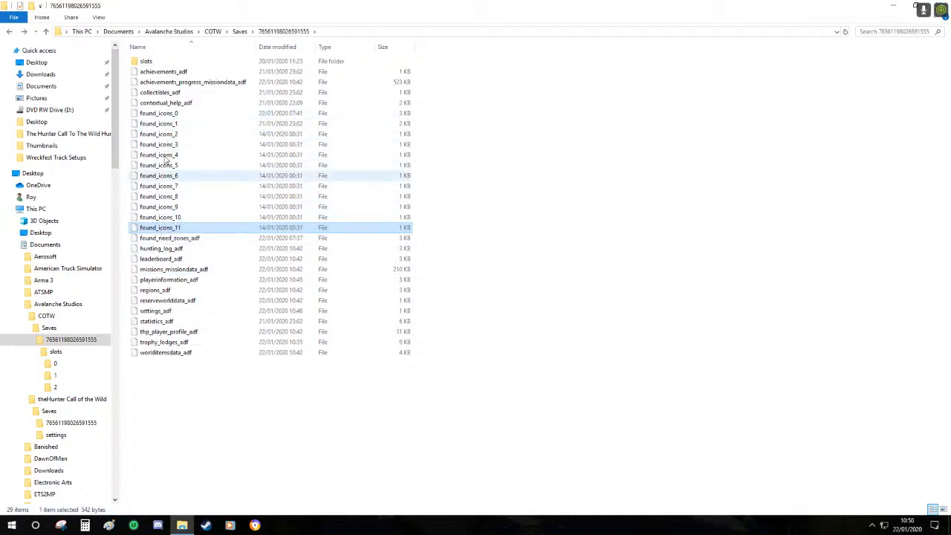
pyautogui.click(160, 227)
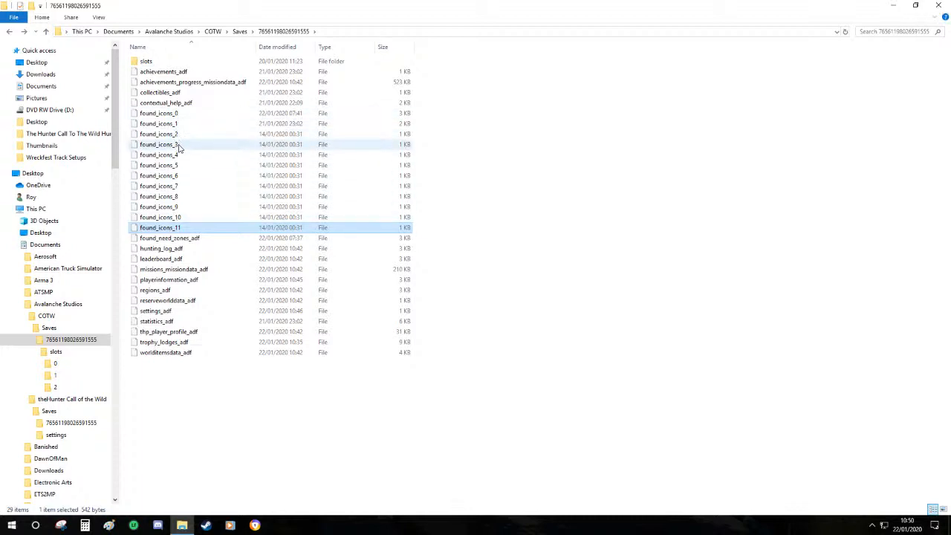
pyautogui.click(157, 123)
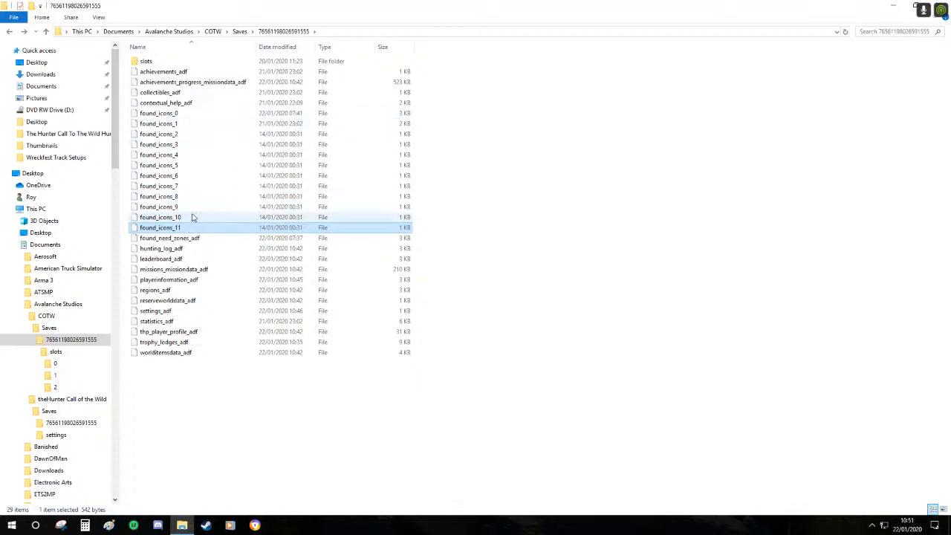
pyautogui.moveTo(207, 224)
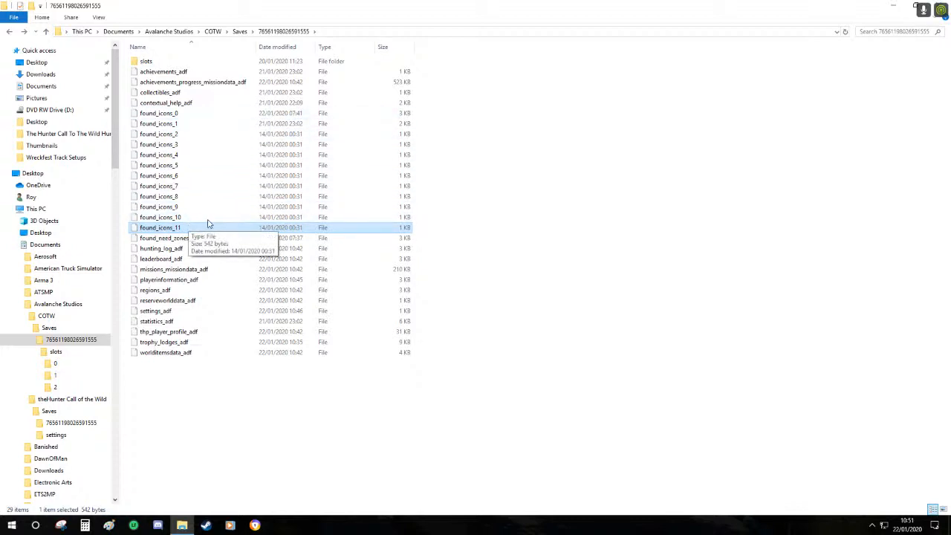
pyautogui.moveTo(184, 231)
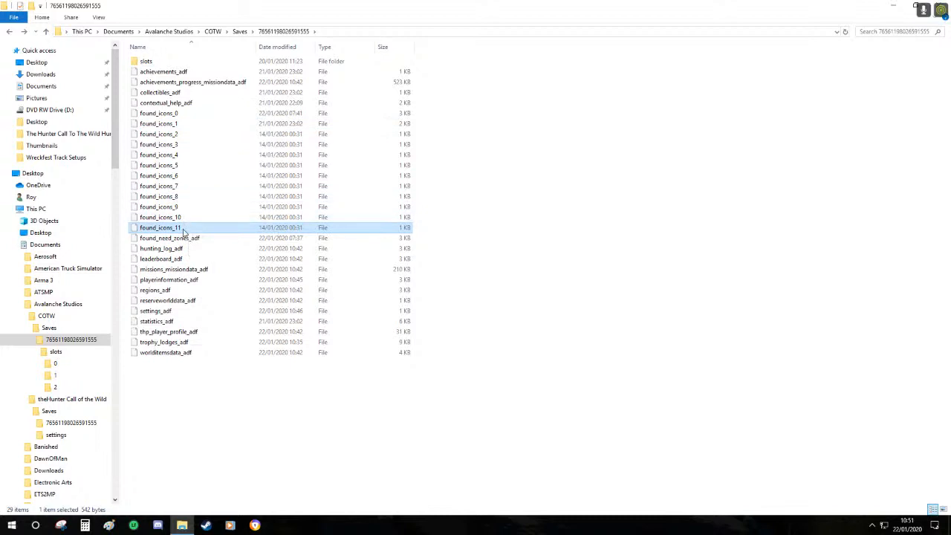
pyautogui.moveTo(184, 230)
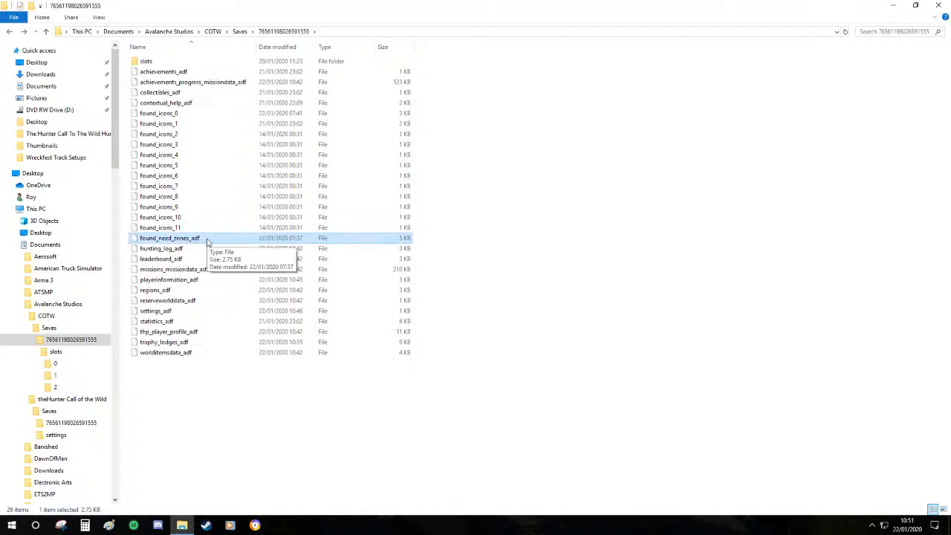
pyautogui.moveTo(199, 245)
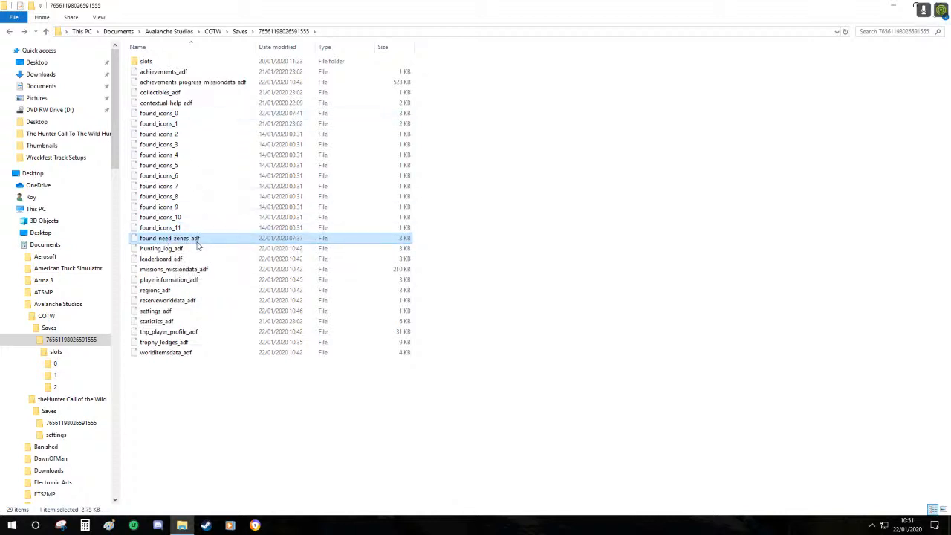
pyautogui.moveTo(190, 240)
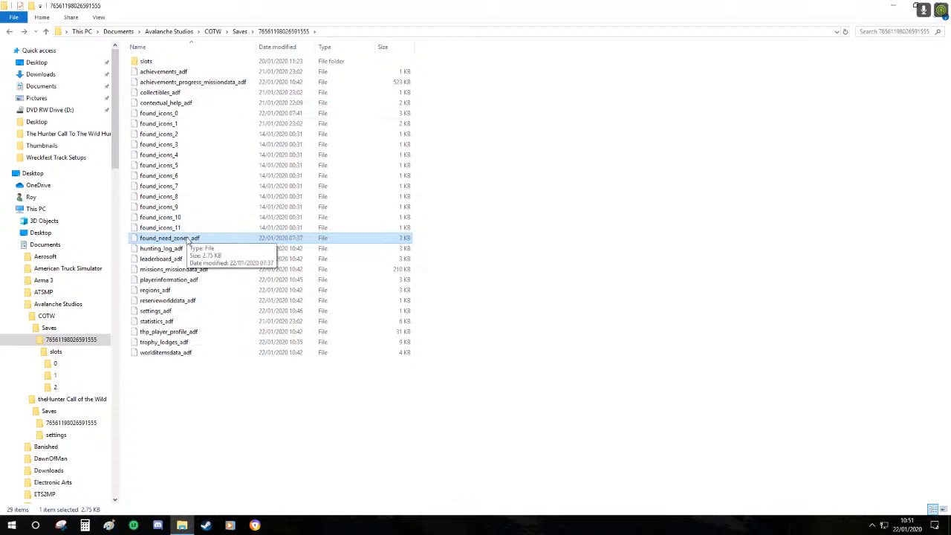
# Delete the found zones .adf file and select the hunting log file
pyautogui.rightClick(169, 238)
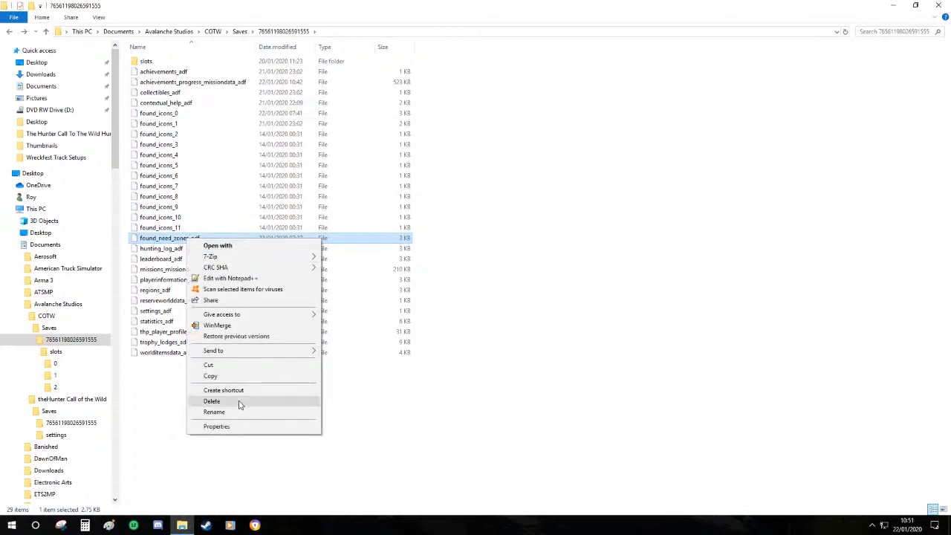
pyautogui.click(211, 401)
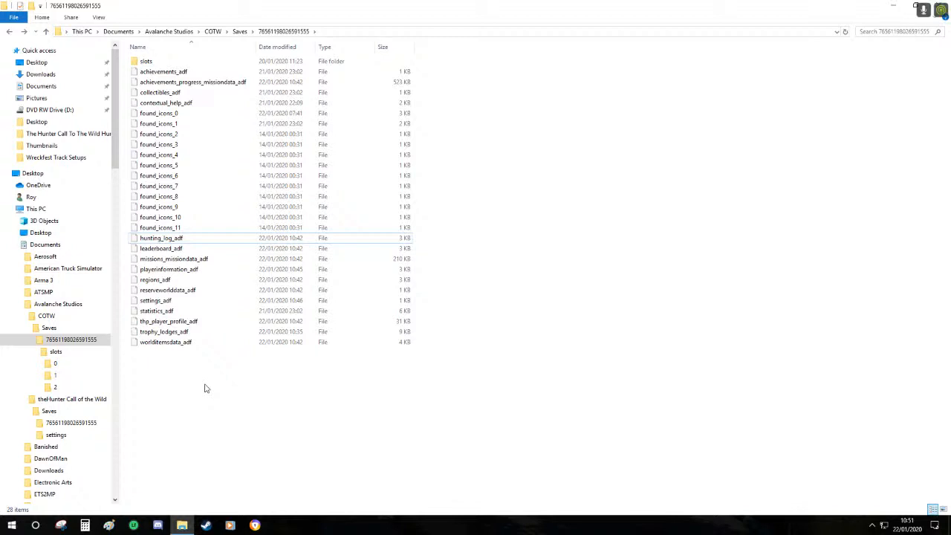
pyautogui.click(161, 238)
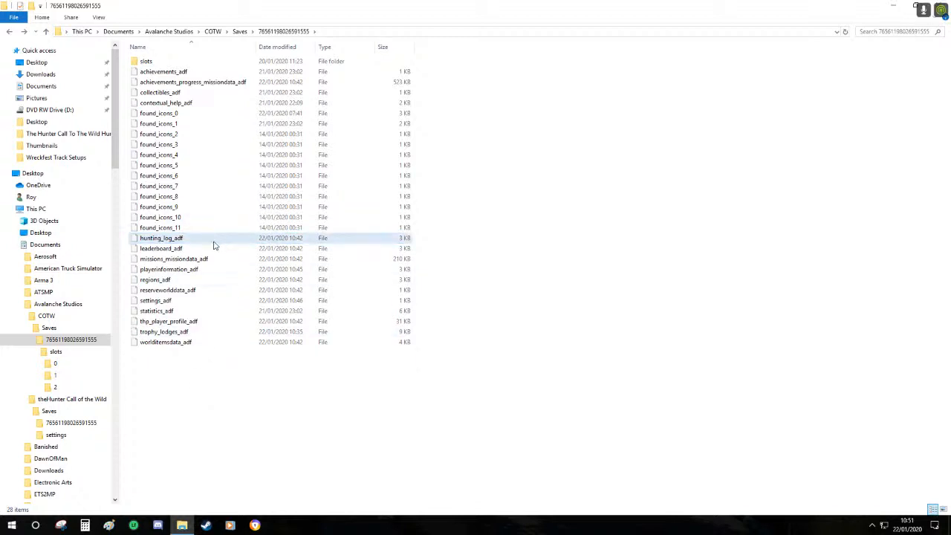
pyautogui.moveTo(205, 243)
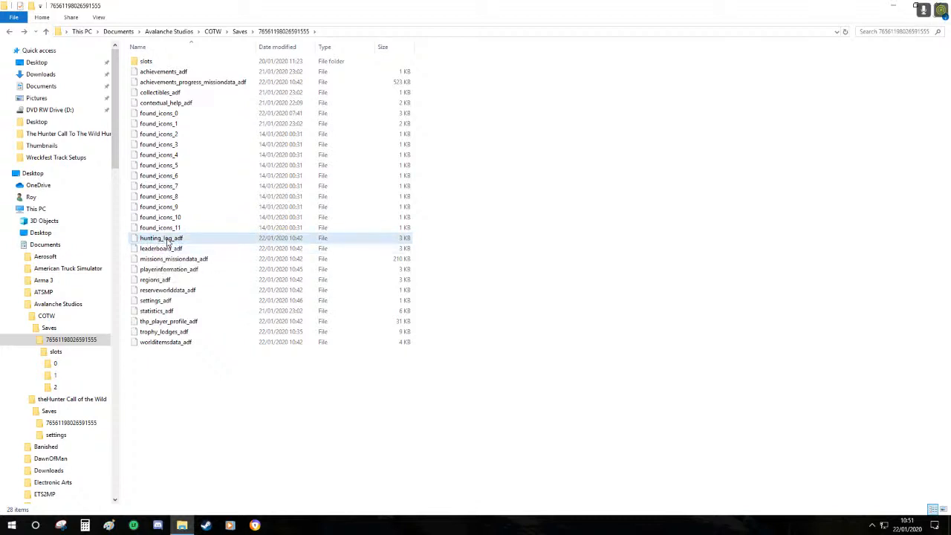
# Select leaderboard_adf and bring up its file actions for deletion
pyautogui.click(160, 248)
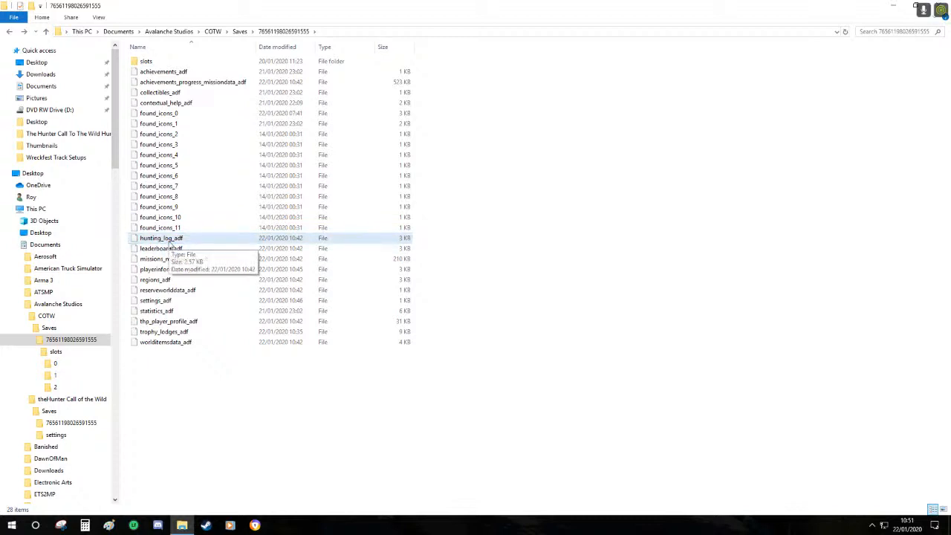
pyautogui.click(161, 249)
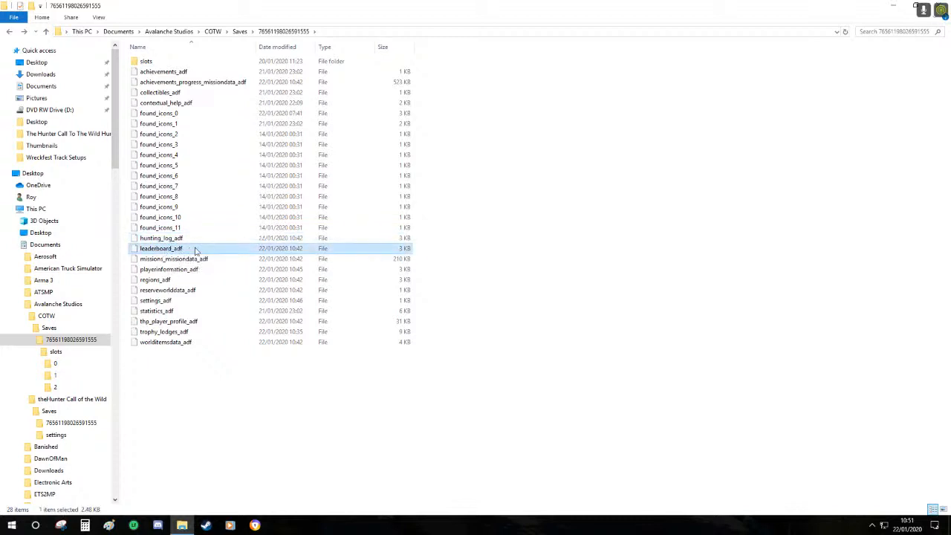
pyautogui.moveTo(149, 248)
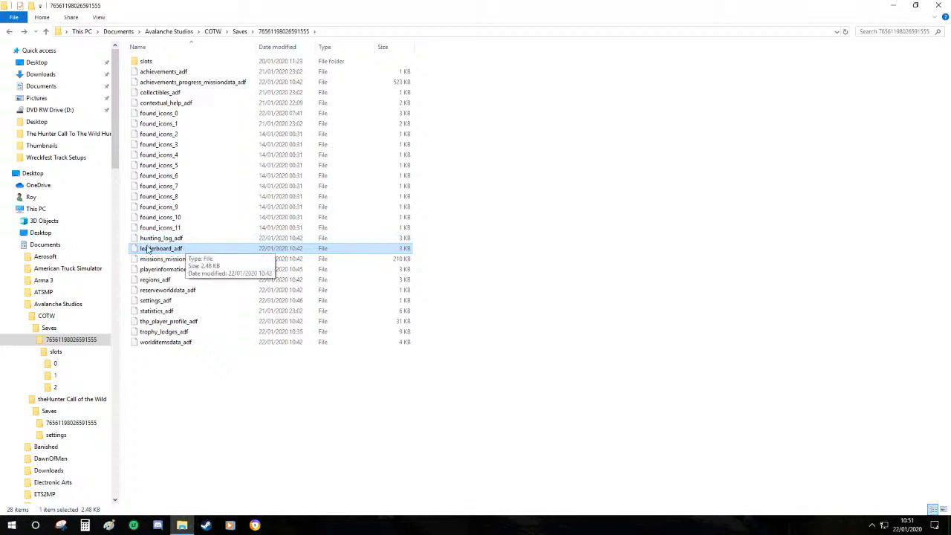
pyautogui.rightClick(160, 248)
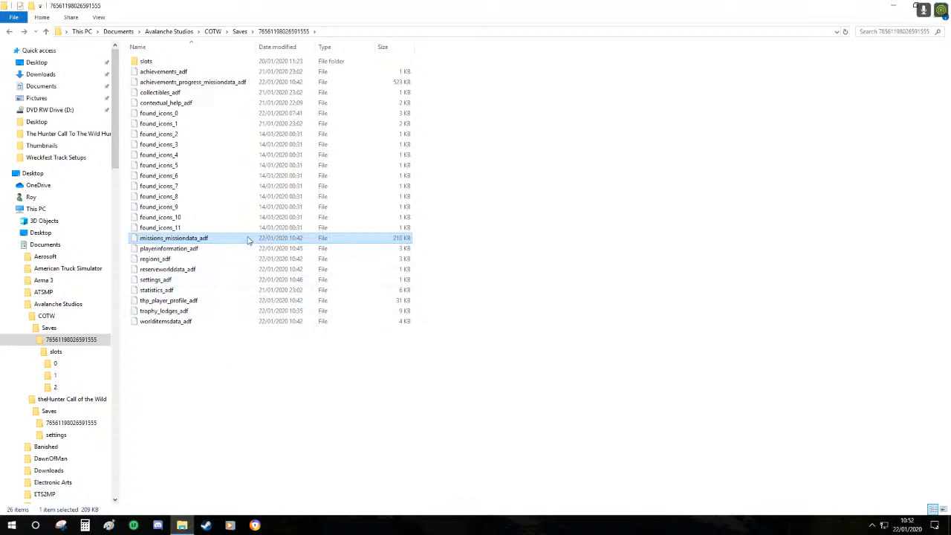
pyautogui.moveTo(248, 241)
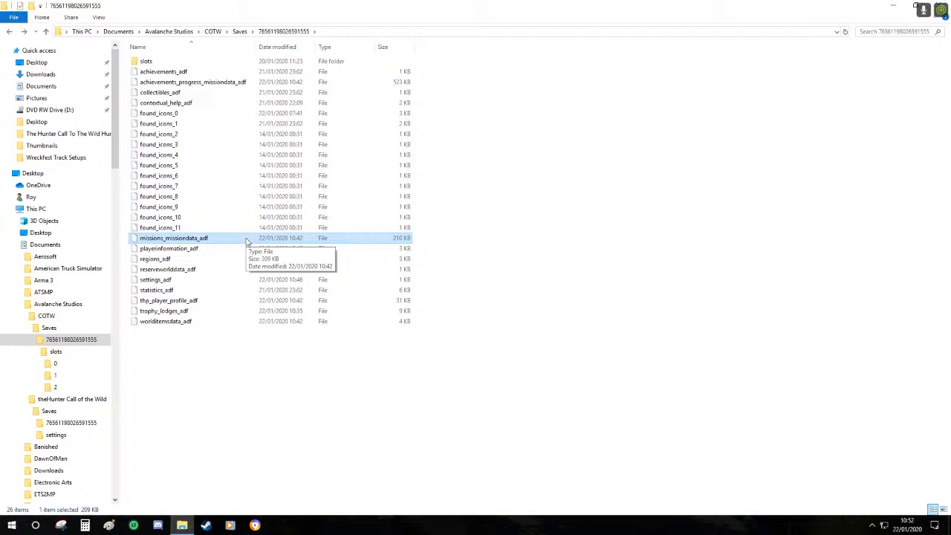
pyautogui.moveTo(226, 245)
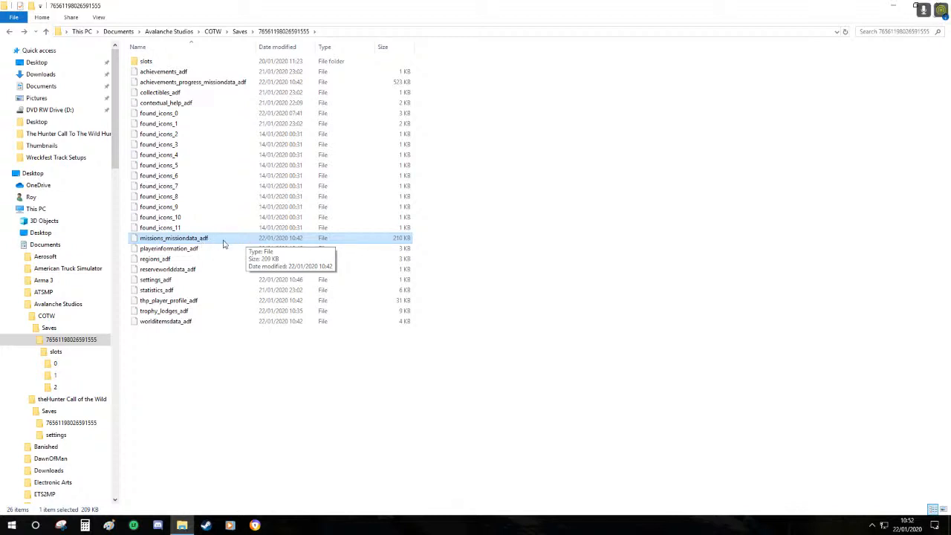
pyautogui.moveTo(211, 244)
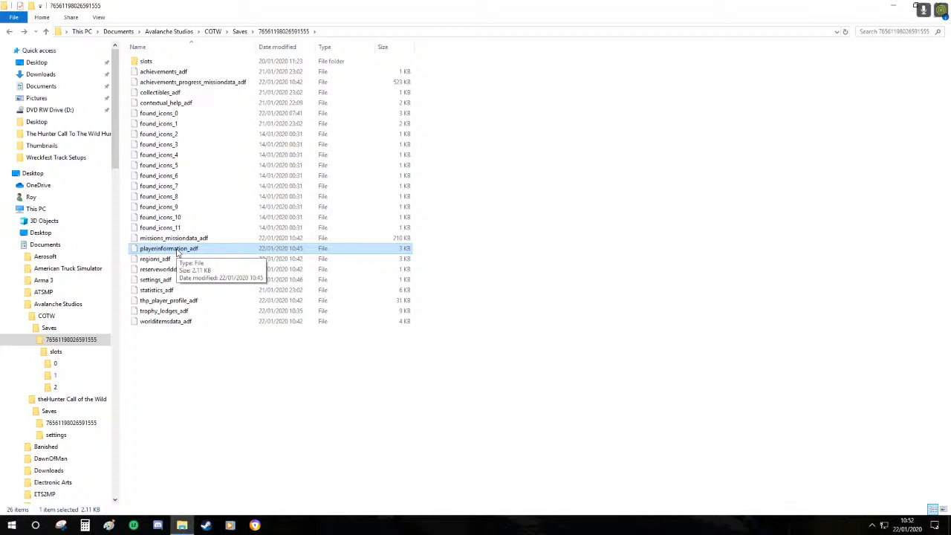
# Delete playerinformation_adf, then regions_adf and reservesworlddata_adf together, from the save folder
pyautogui.rightClick(169, 248)
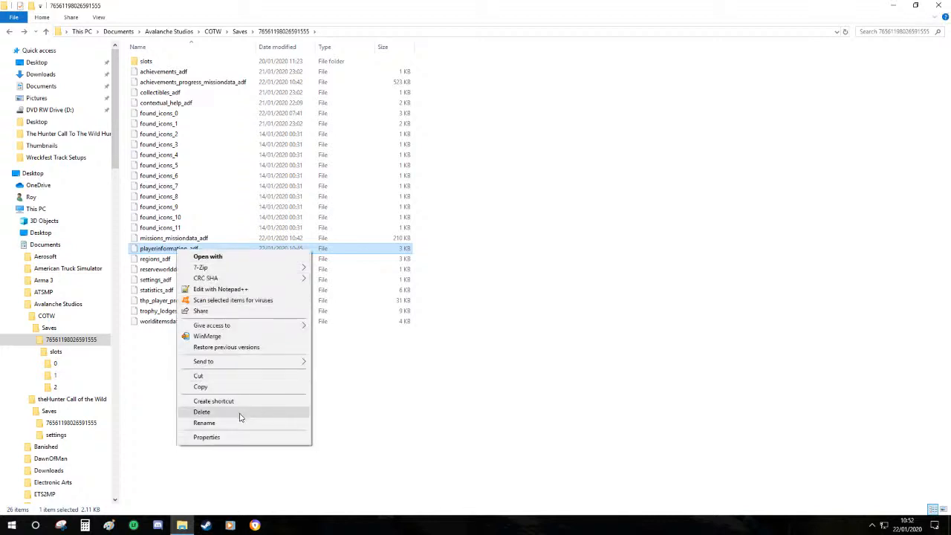
pyautogui.click(202, 412)
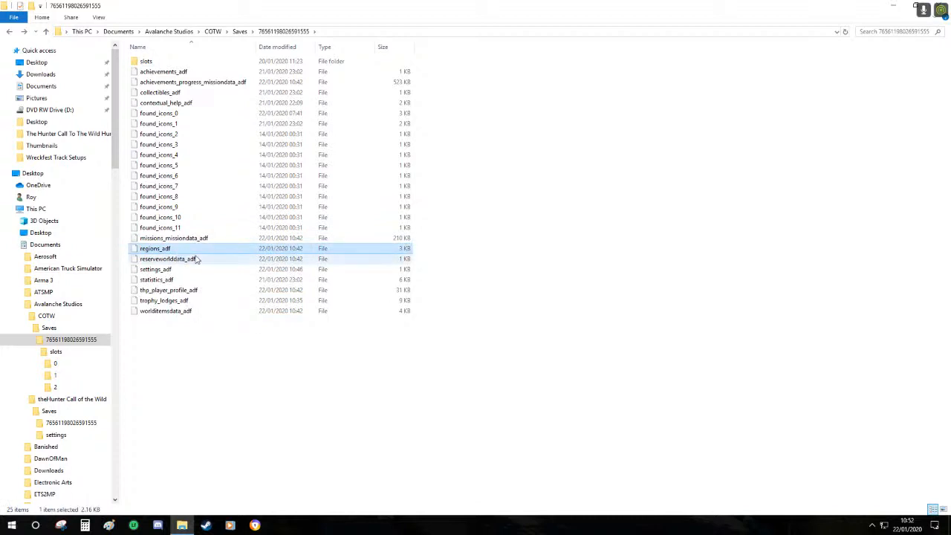
pyautogui.moveTo(178, 248)
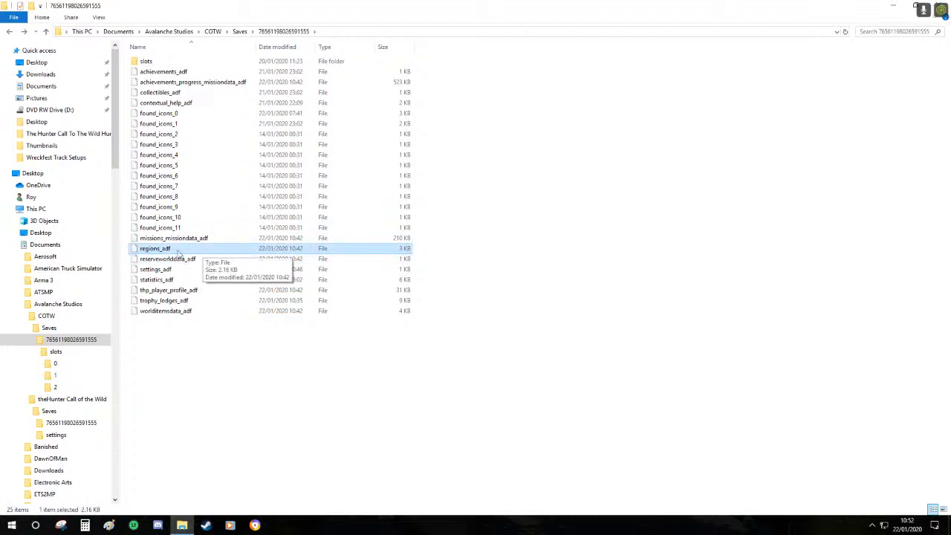
pyautogui.click(166, 259)
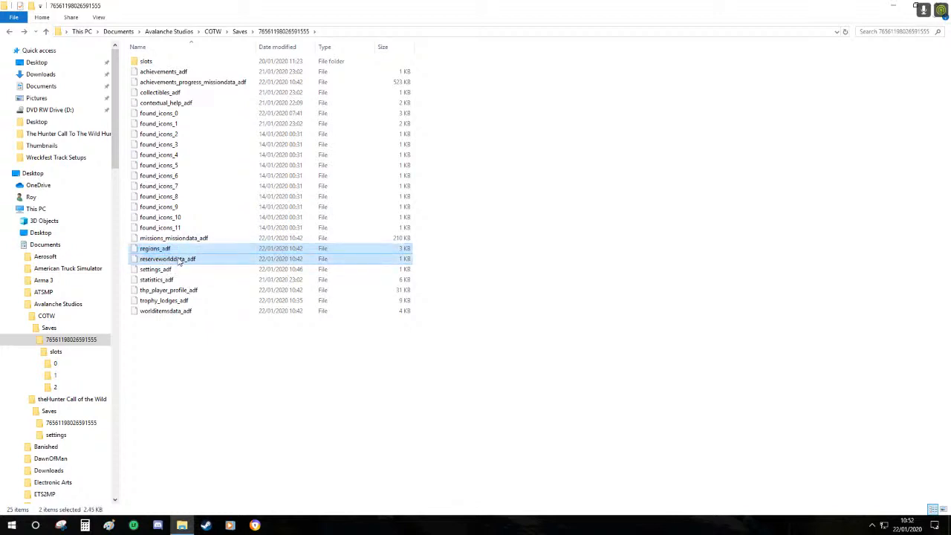
pyautogui.rightClick(166, 258)
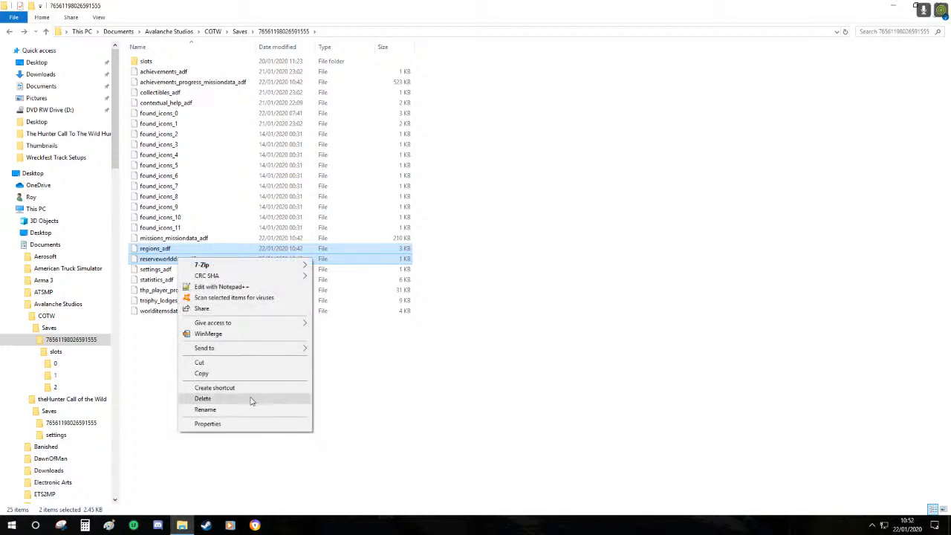
pyautogui.click(202, 398)
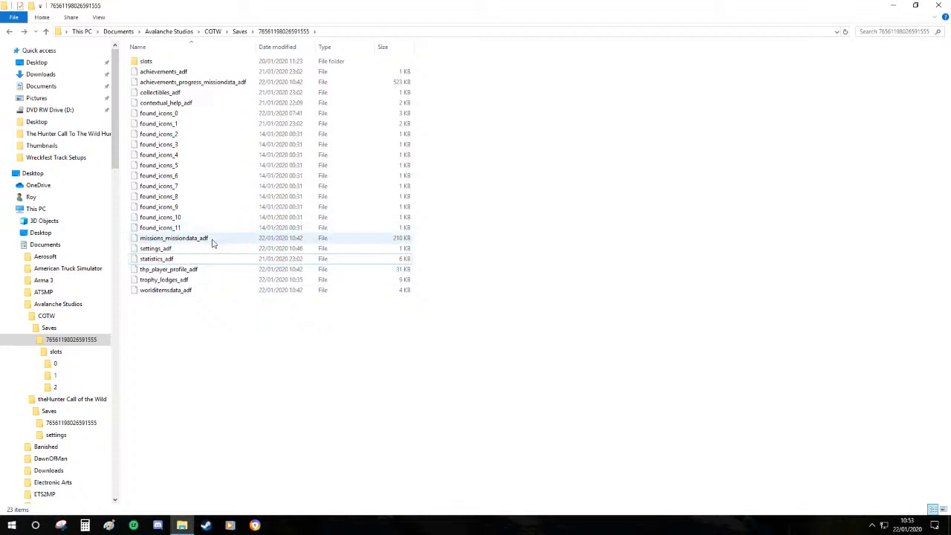
pyautogui.click(173, 237)
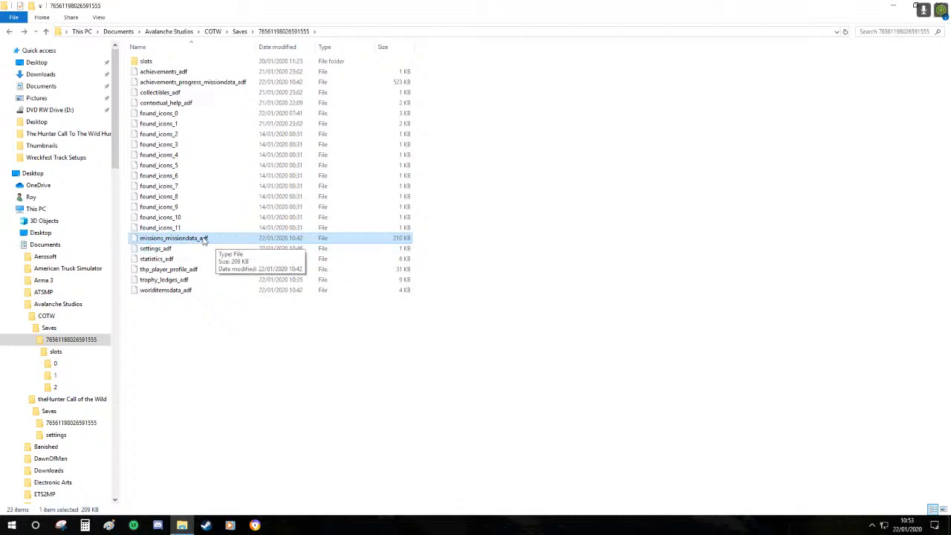
pyautogui.moveTo(172, 252)
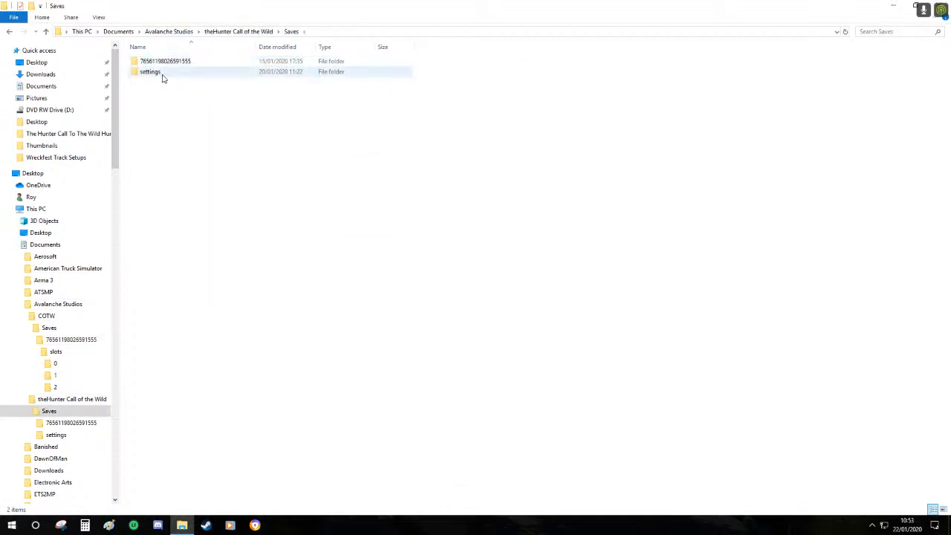
pyautogui.doubleClick(165, 61)
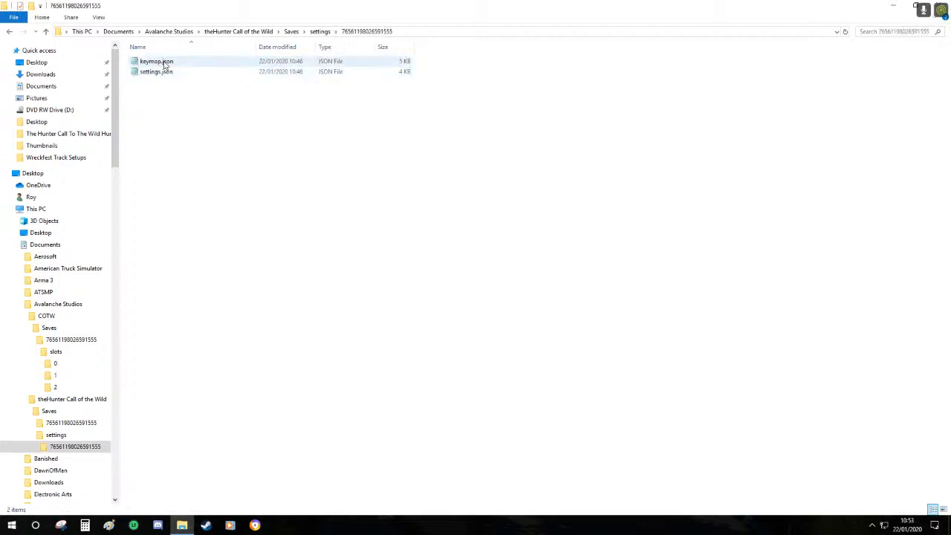
pyautogui.click(156, 72)
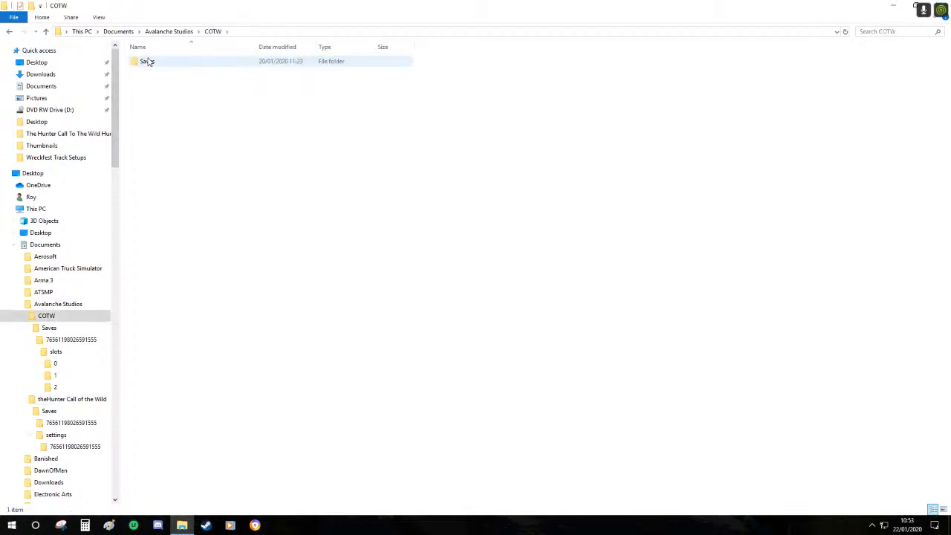
pyautogui.doubleClick(145, 61)
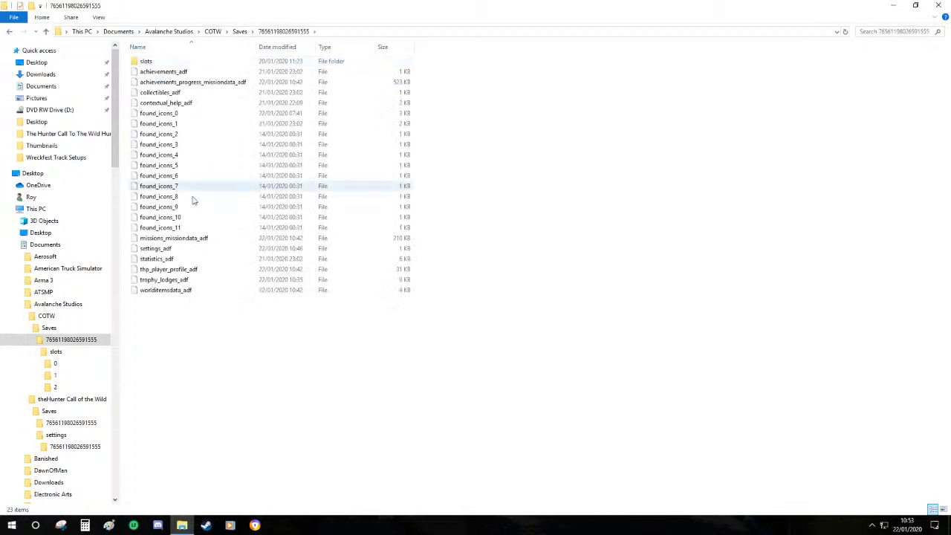
# Remove statistics_adf, then select thp_player_profile_adf, trophy_lodges_adf and worldtimedata_adf to inspect them
pyautogui.click(156, 258)
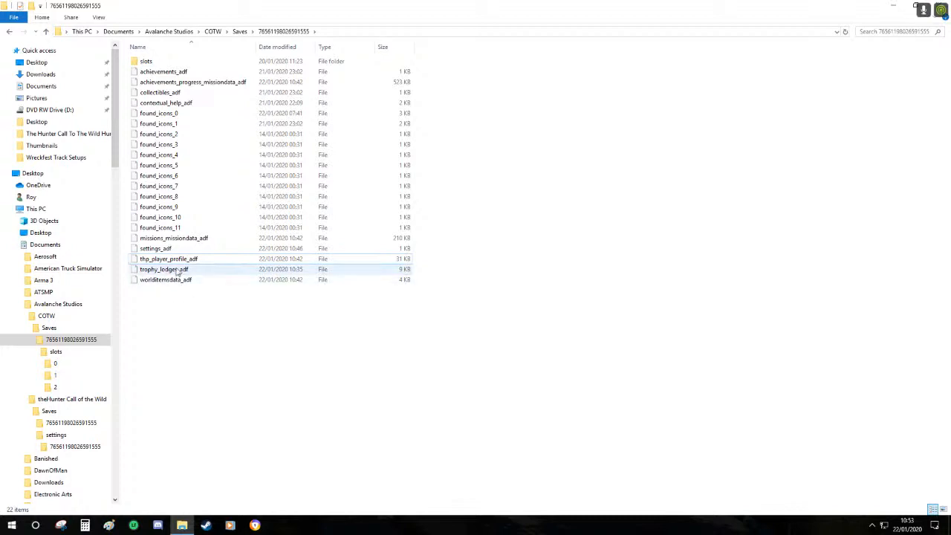
pyautogui.click(170, 258)
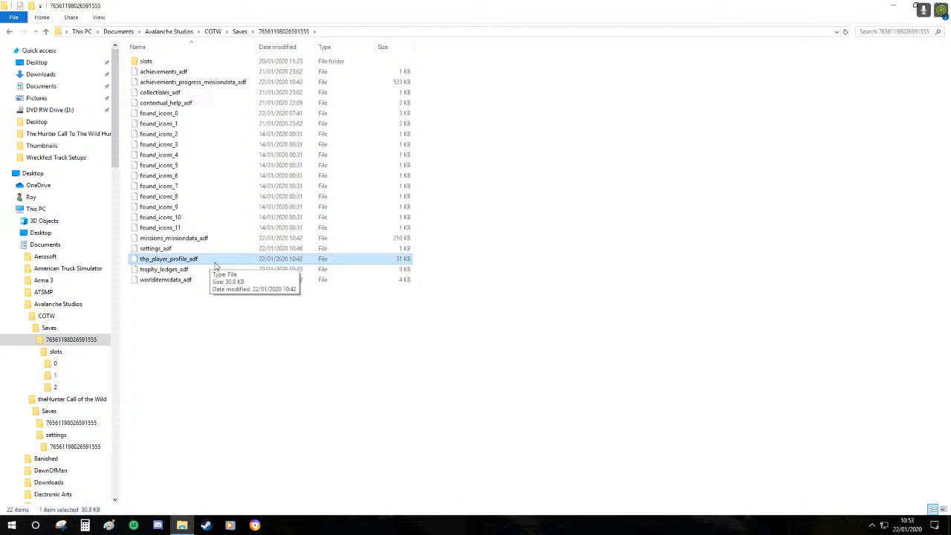
pyautogui.click(163, 269)
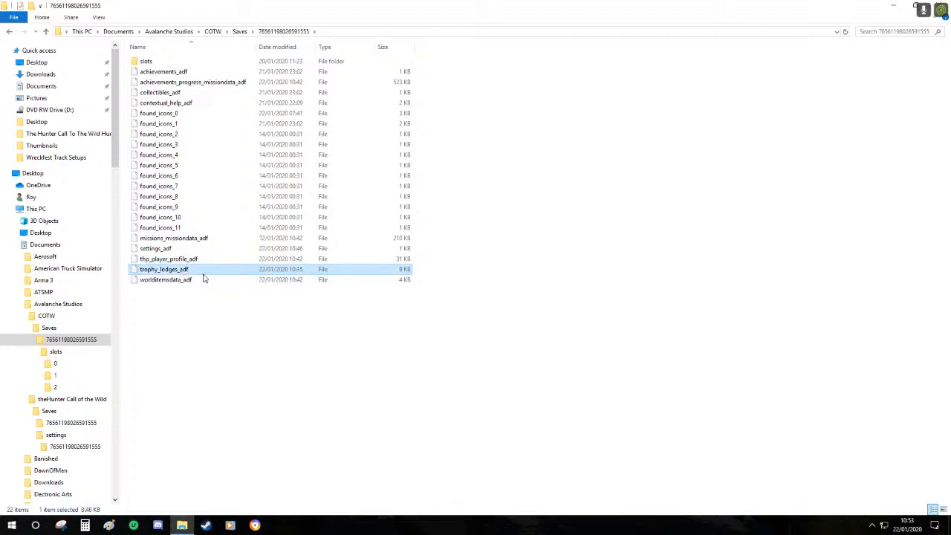
pyautogui.moveTo(205, 277)
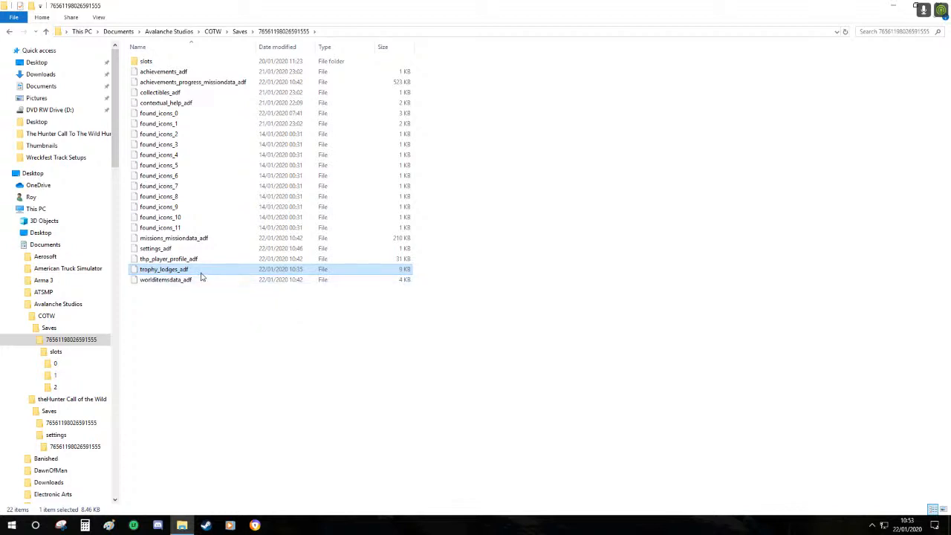
pyautogui.click(165, 279)
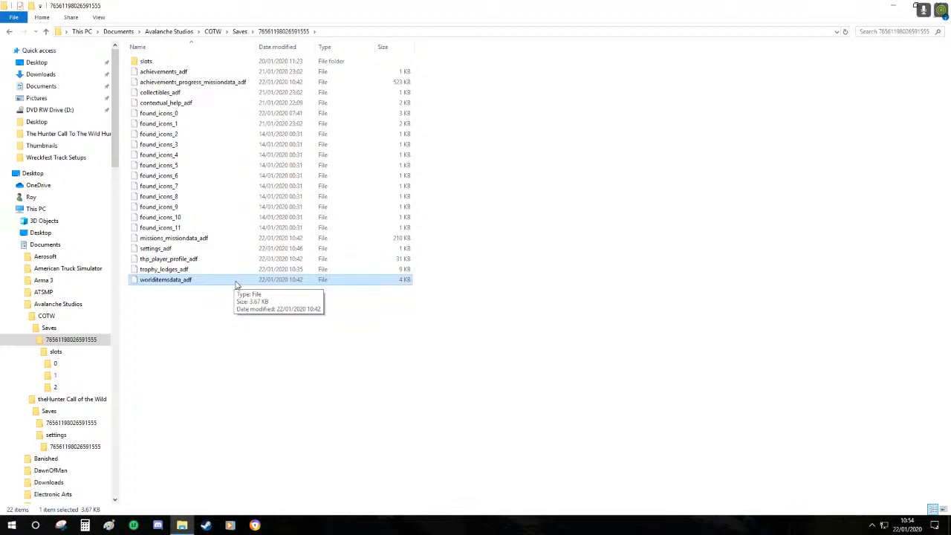
pyautogui.moveTo(218, 285)
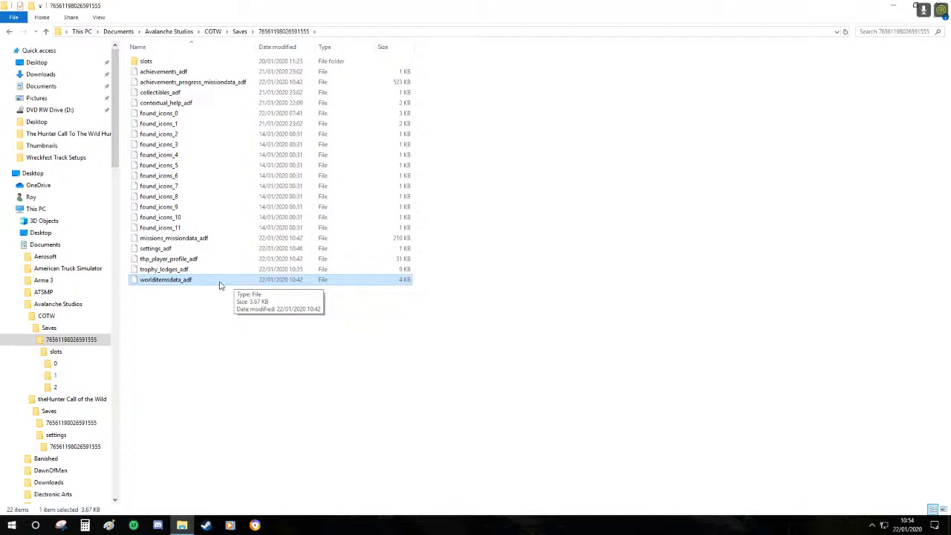
pyautogui.moveTo(222, 284)
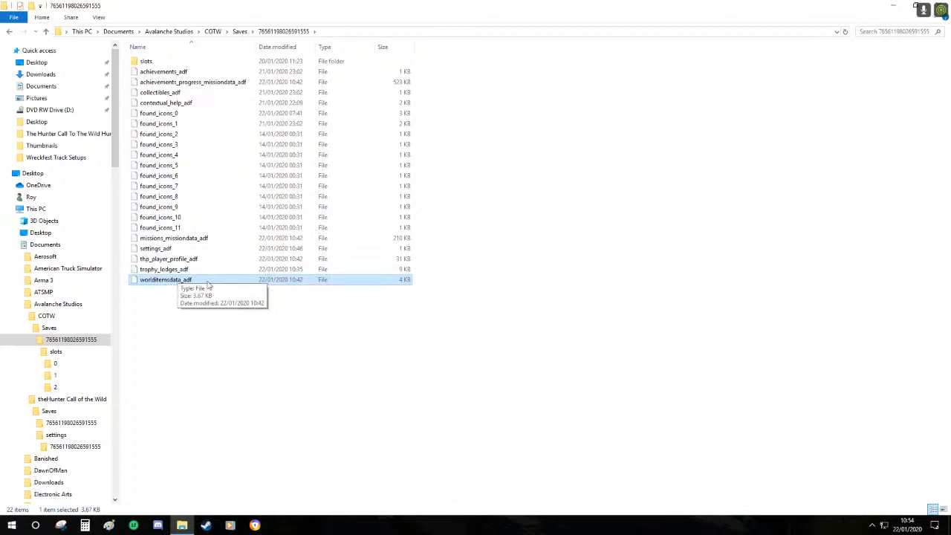
pyautogui.moveTo(220, 282)
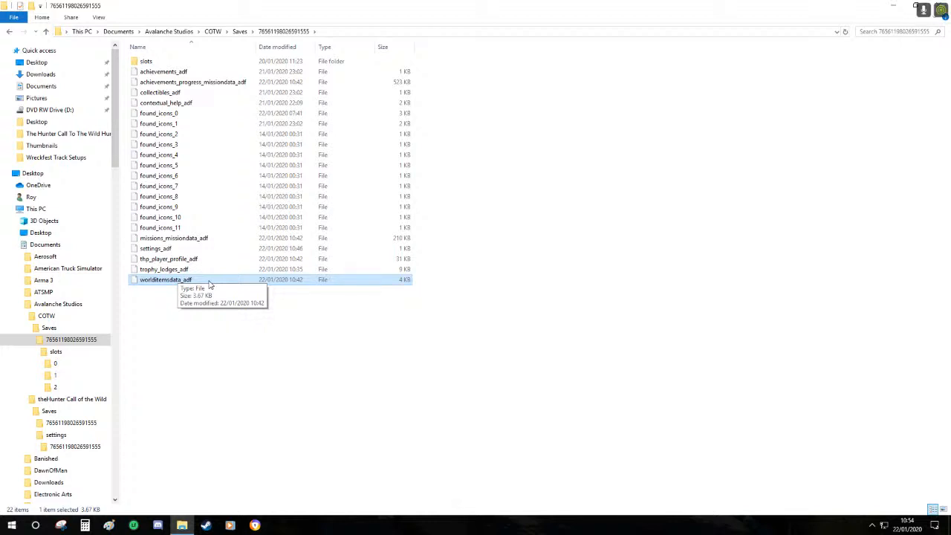
pyautogui.moveTo(211, 285)
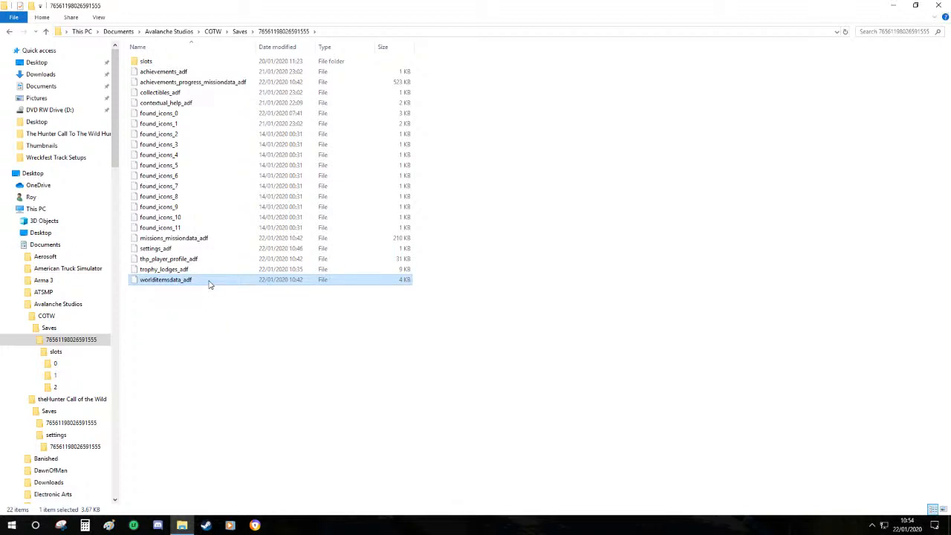
pyautogui.moveTo(223, 330)
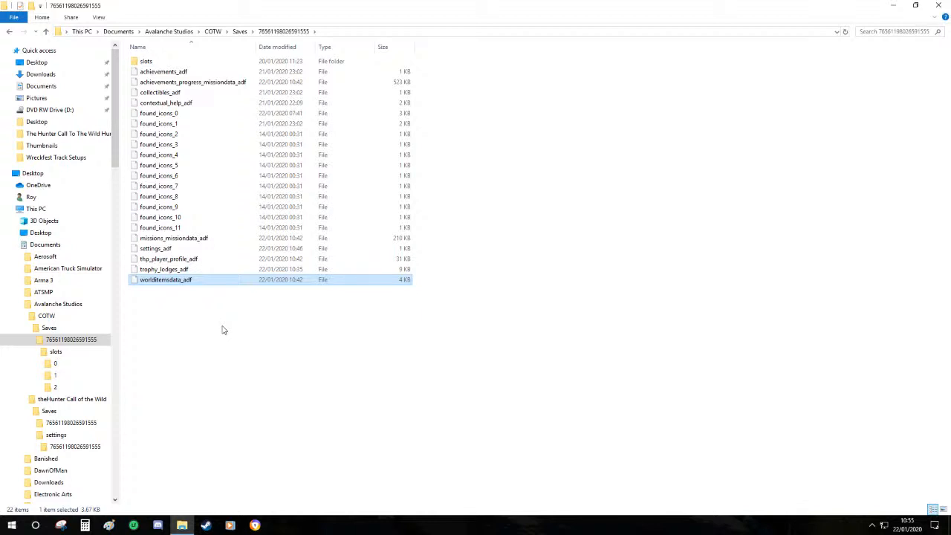
pyautogui.moveTo(205, 303)
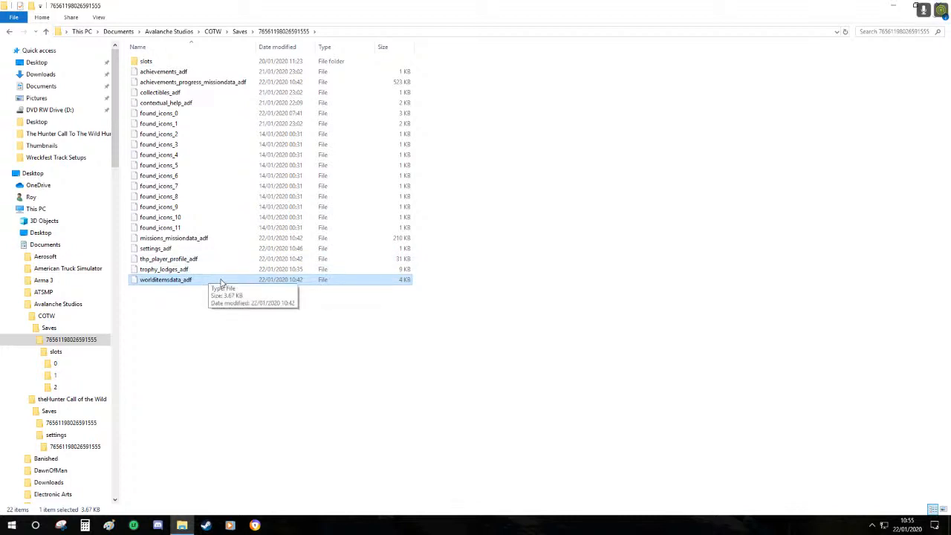
pyautogui.moveTo(319, 286)
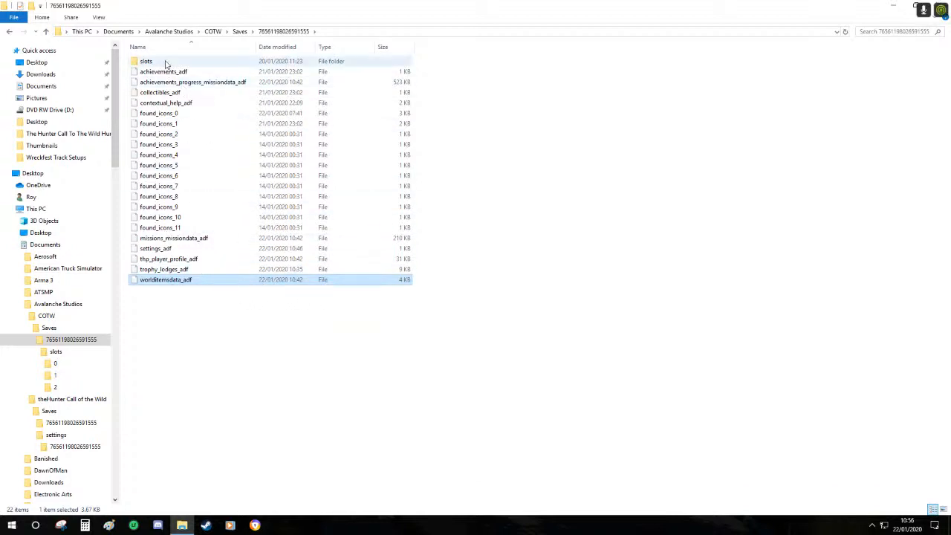
# Relaunch theHunter: Call of the Wild and wait for the Anonymous Data prompt
pyautogui.click(146, 61)
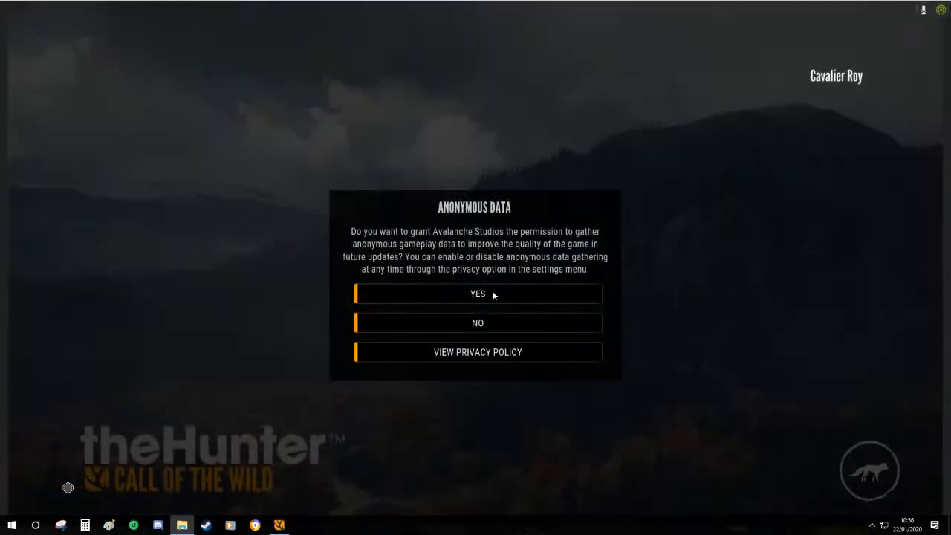
pyautogui.moveTo(161, 462)
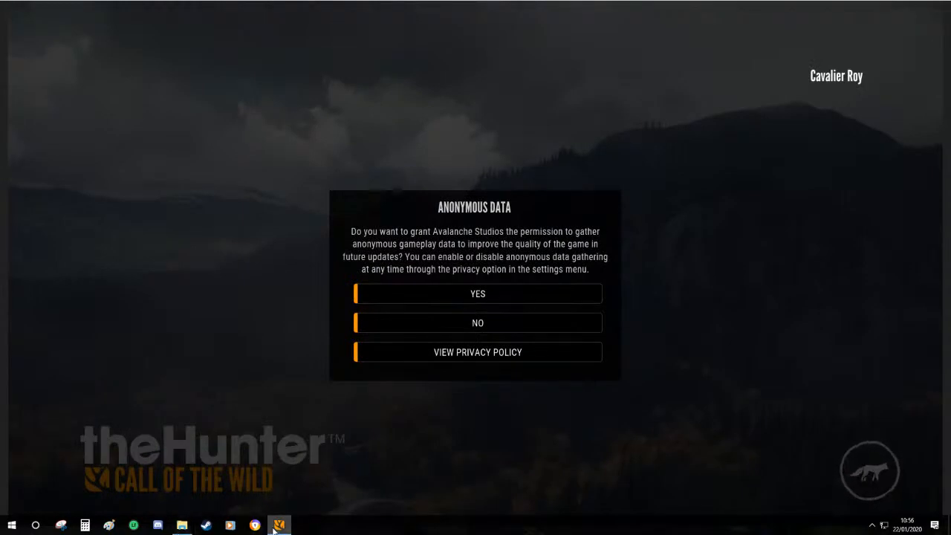
pyautogui.moveTo(478, 294)
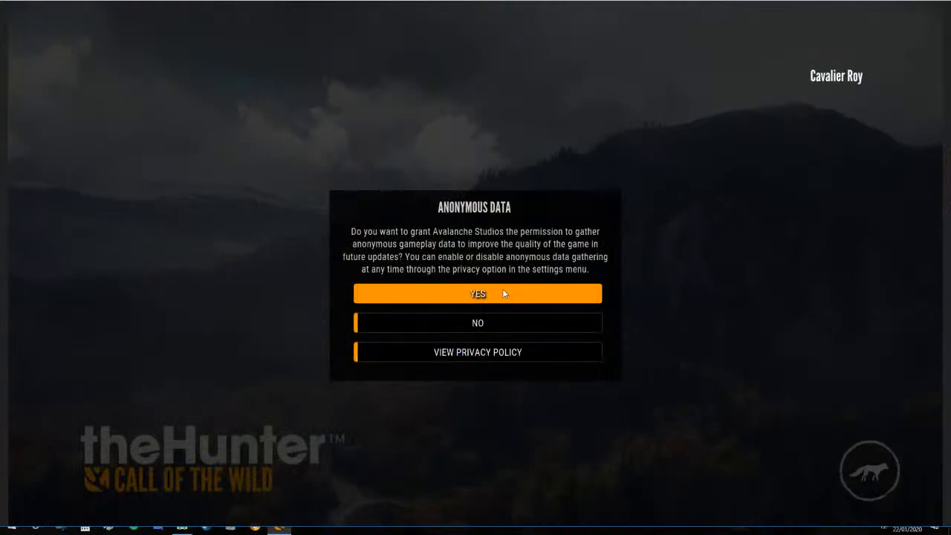
# Accept anonymous data sharing, briefly view the reserve list, and return to the main menu
pyautogui.click(479, 294)
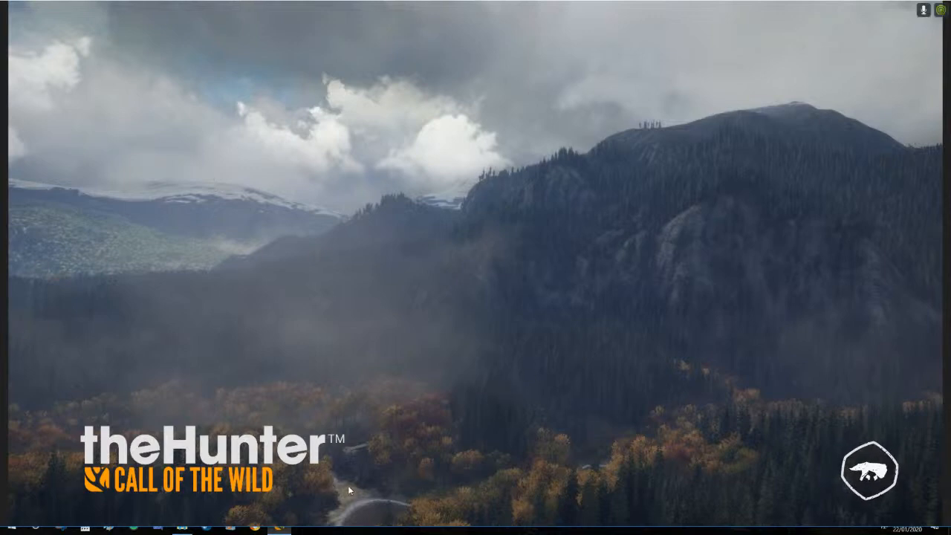
pyautogui.moveTo(618, 333)
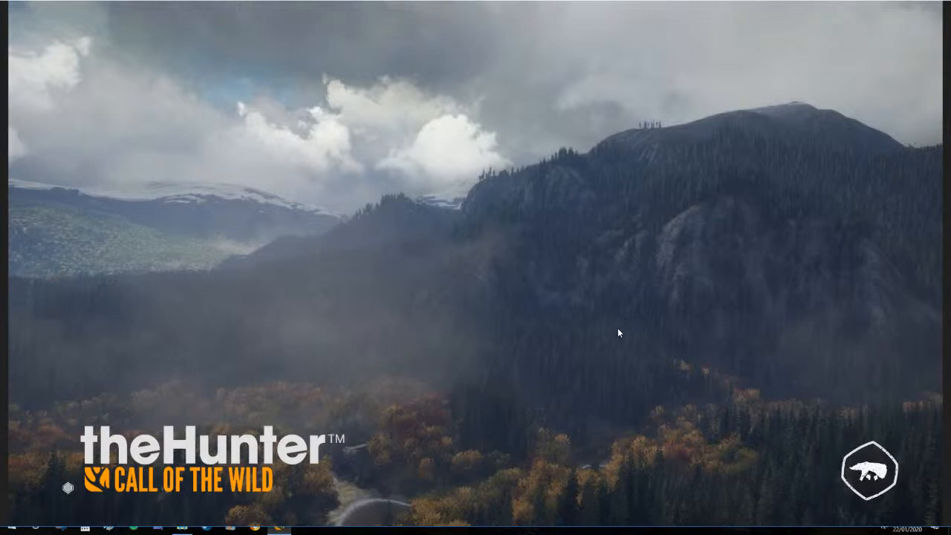
pyautogui.moveTo(600, 357)
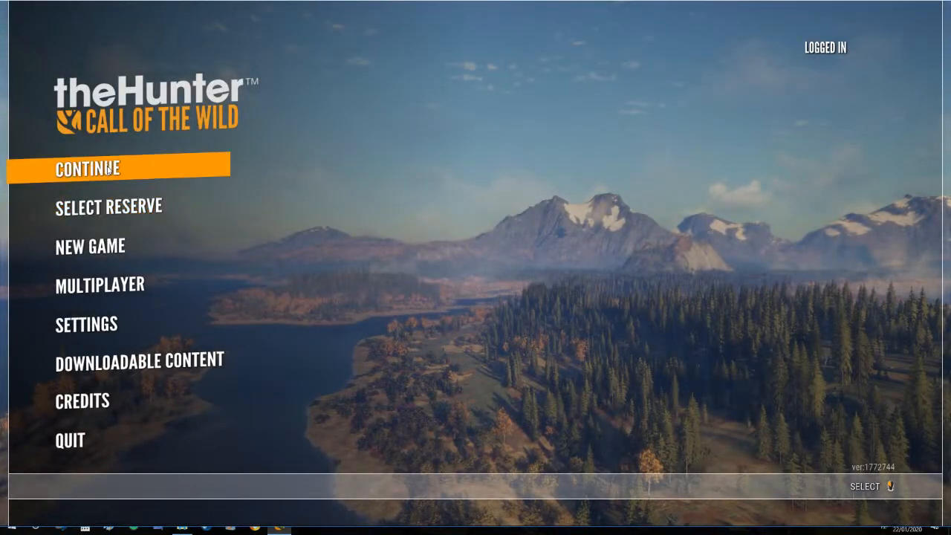
pyautogui.click(109, 205)
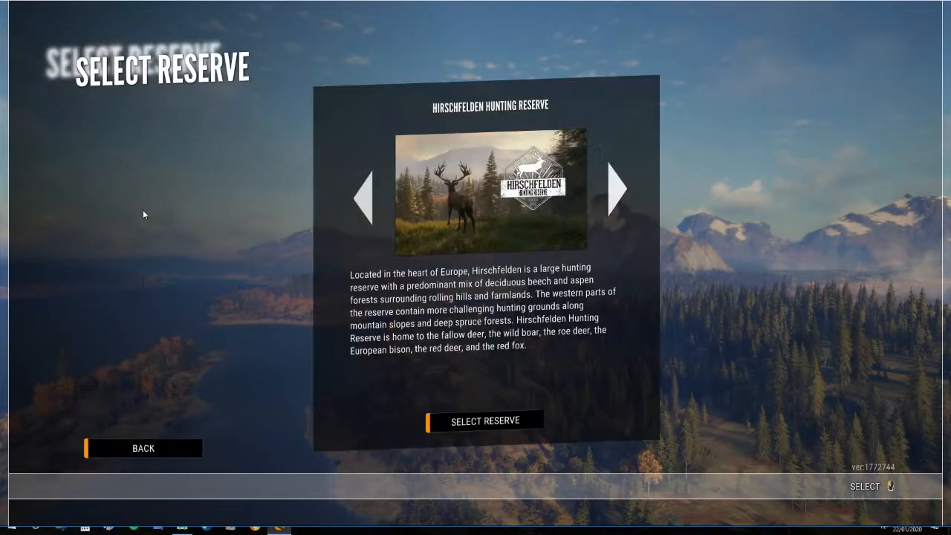
pyautogui.moveTo(159, 176)
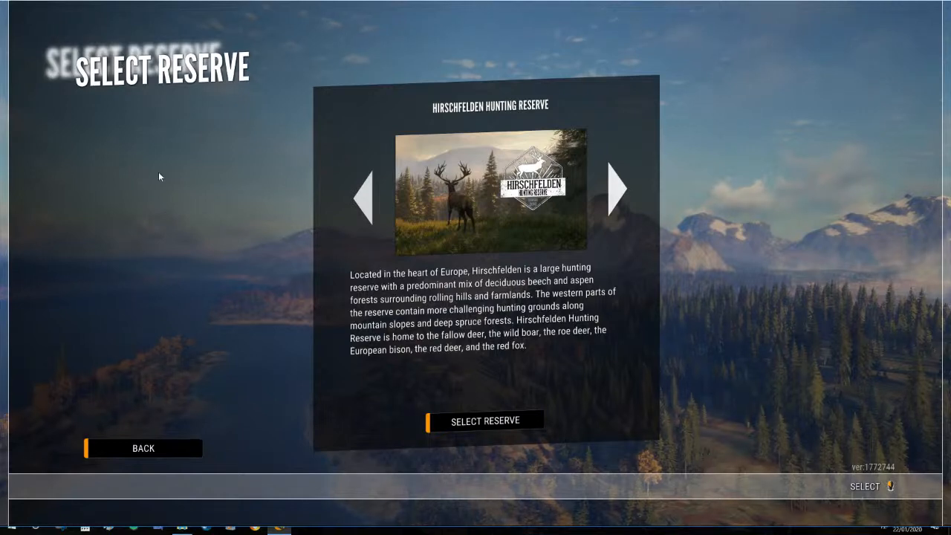
pyautogui.click(143, 449)
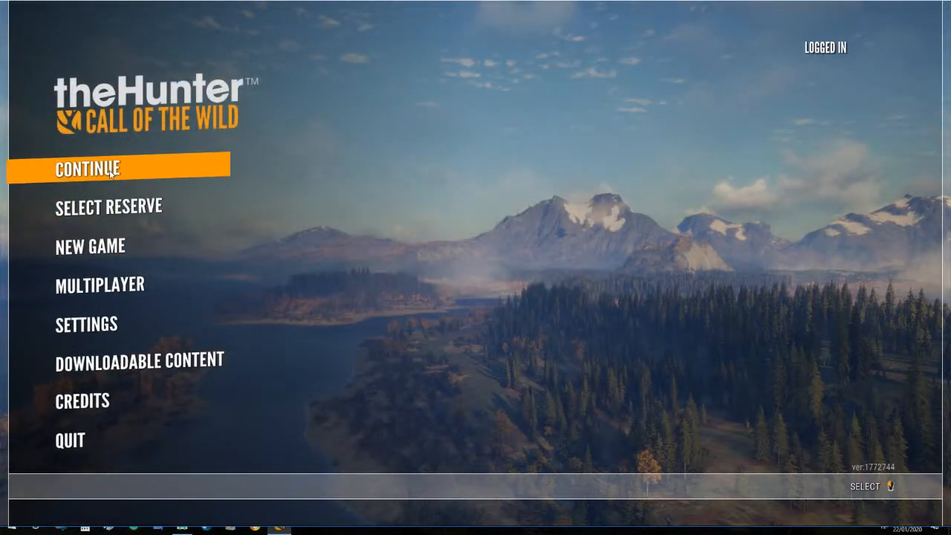
# Continue the saved hunt to the Lake District map and bring up reserve selection with H
pyautogui.click(86, 168)
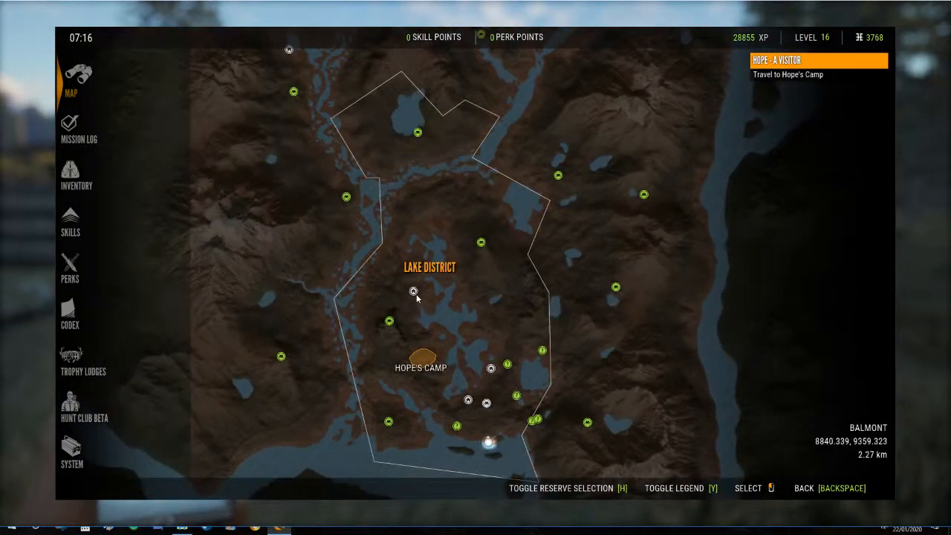
pyautogui.click(490, 368)
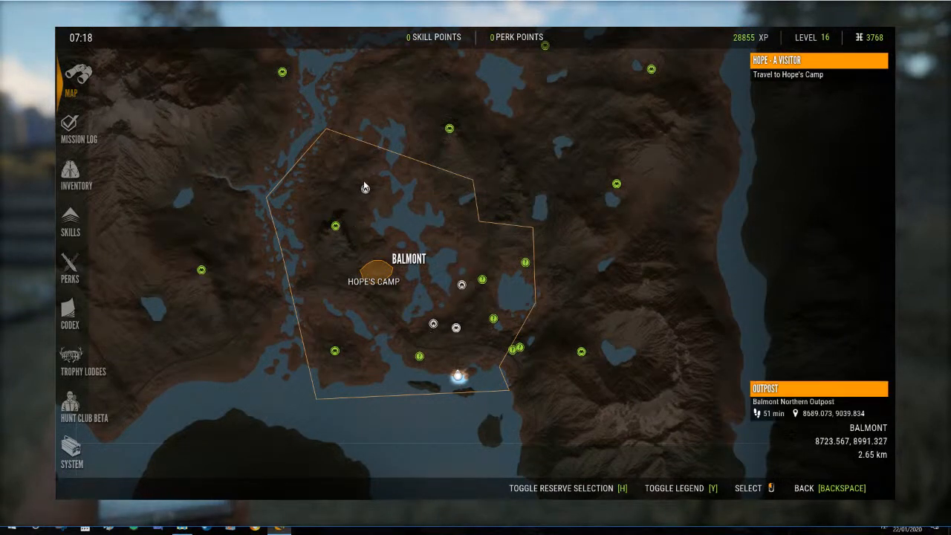
pyautogui.moveTo(351, 240)
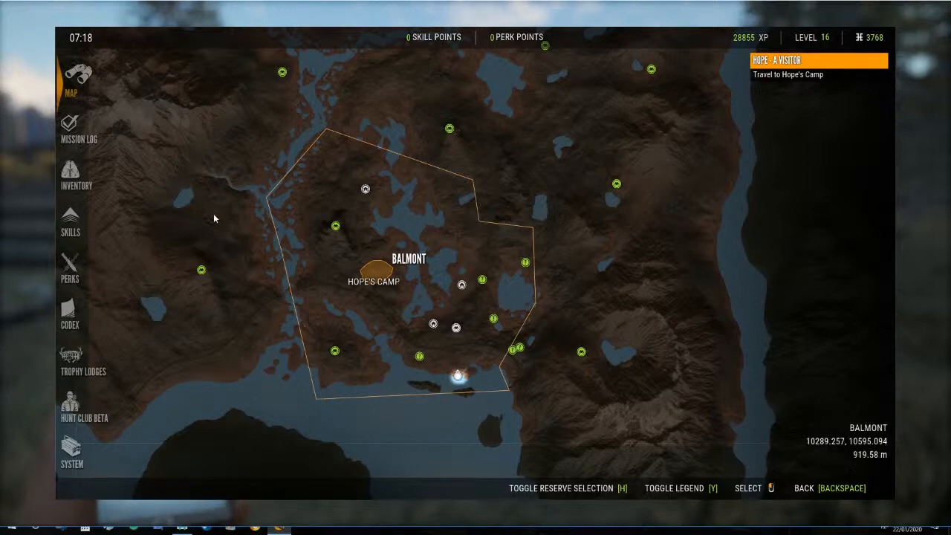
pyautogui.press('h')
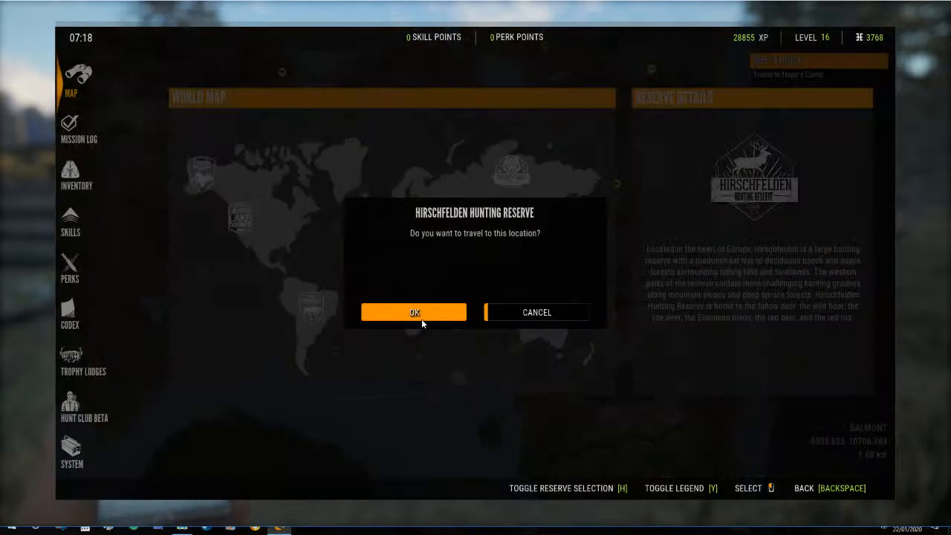
# Confirm travel to Hirschfelden and check the inventory still lists the owned weapons
pyautogui.click(413, 312)
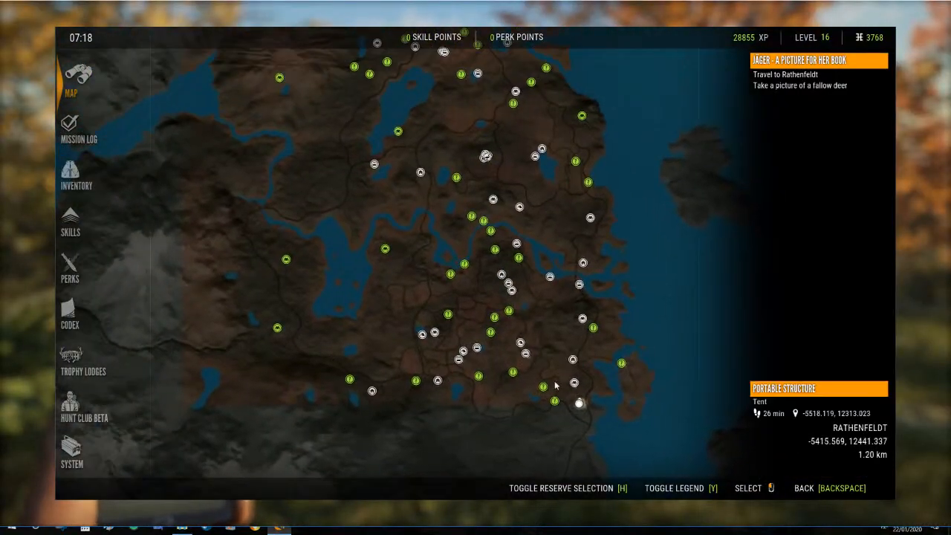
pyautogui.click(577, 348)
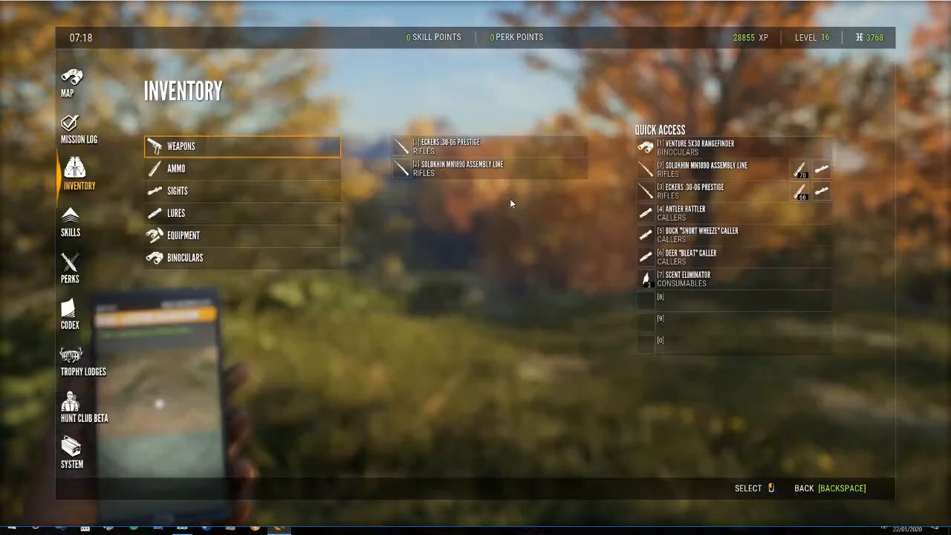
# Return to the Hirschfelden map and zoom in on the cluster of structure icons
pyautogui.click(730, 170)
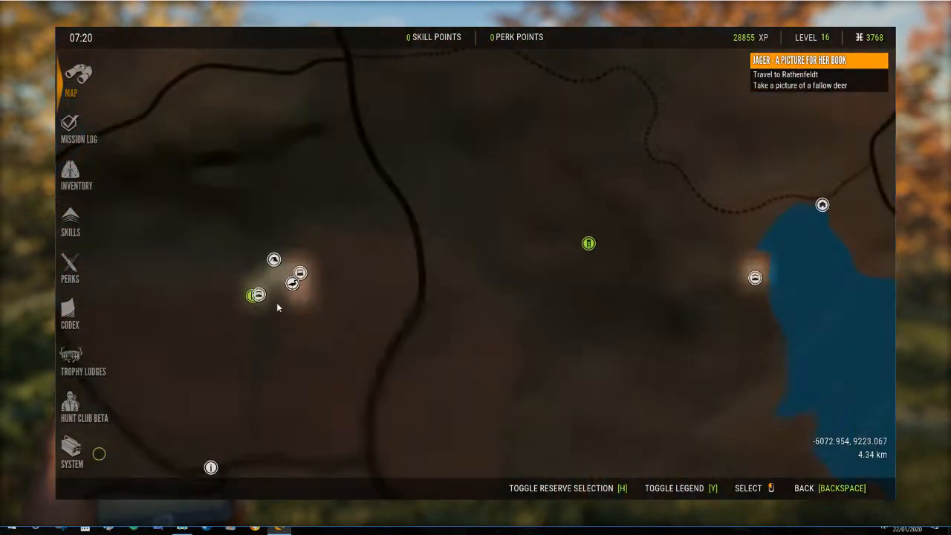
pyautogui.moveTo(291, 285)
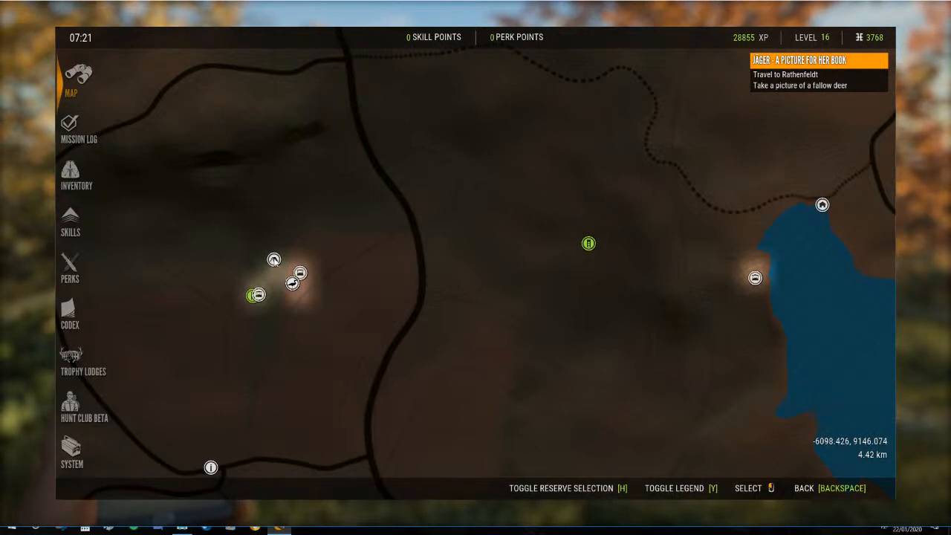
# Fast travel to one of the placed structures in the Hirschfelden cluster
pyautogui.click(291, 282)
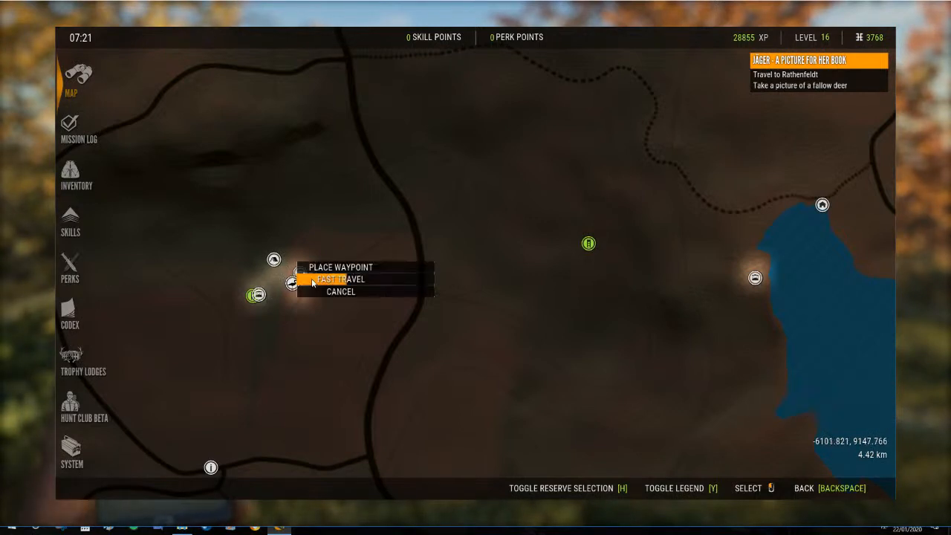
pyautogui.click(341, 279)
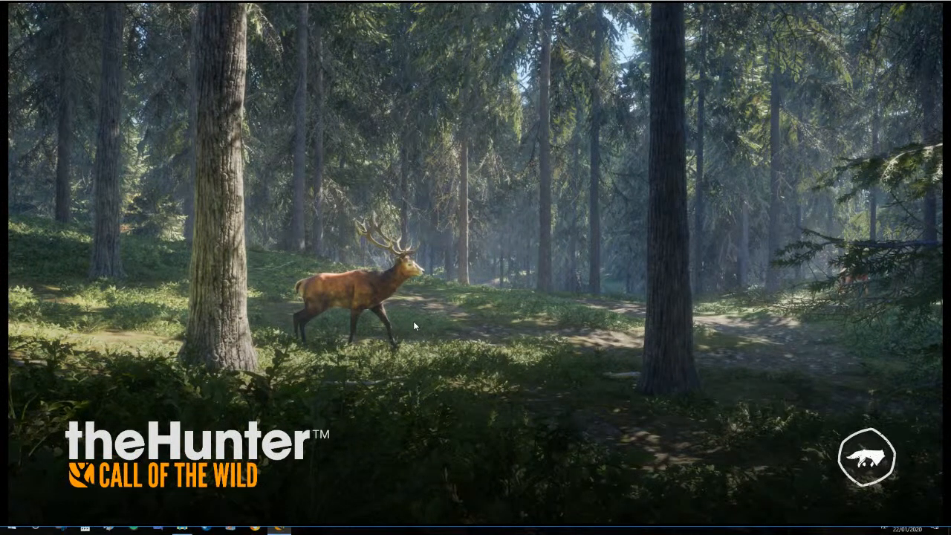
pyautogui.moveTo(541, 339)
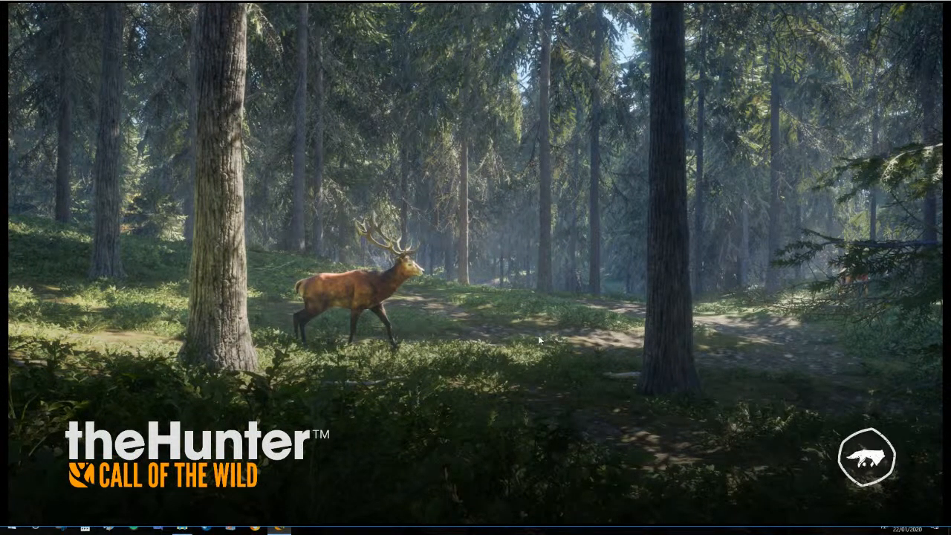
pyautogui.moveTo(592, 331)
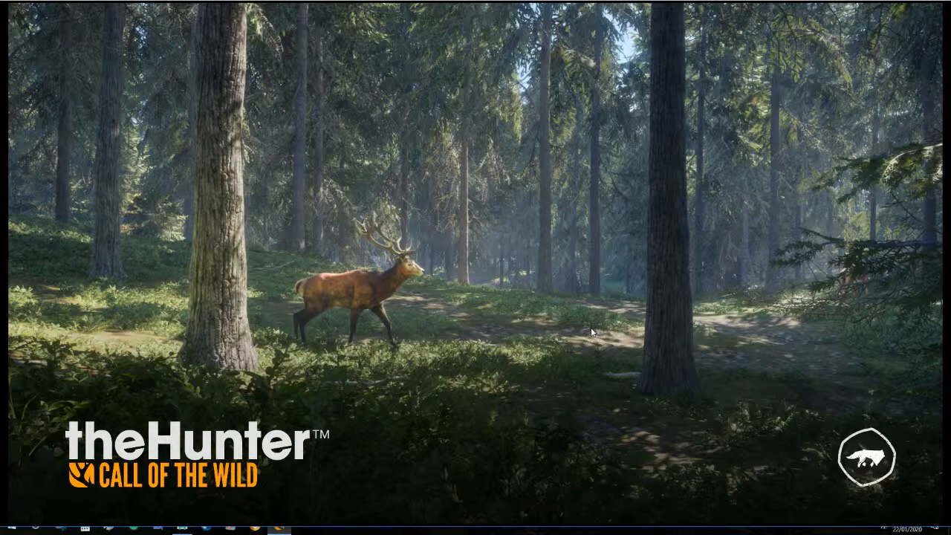
pyautogui.moveTo(386, 452)
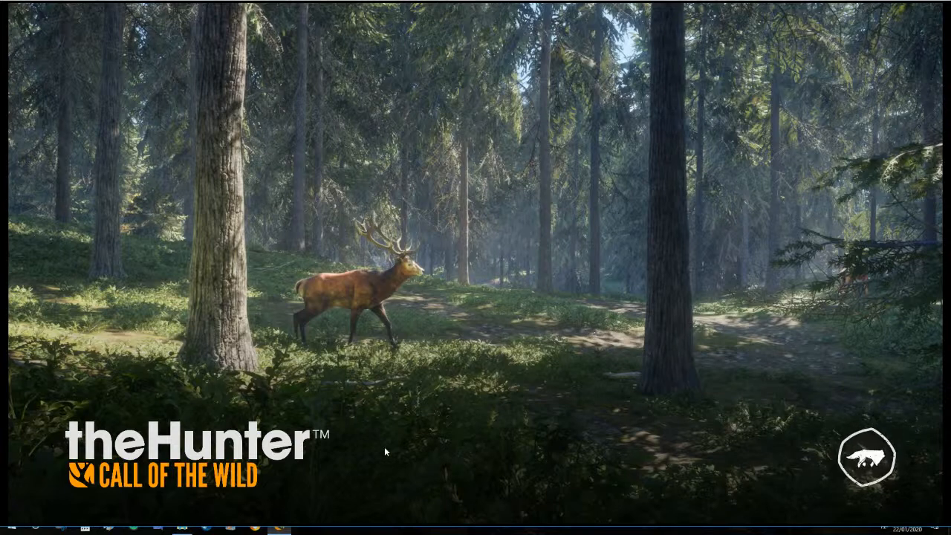
pyautogui.moveTo(487, 328)
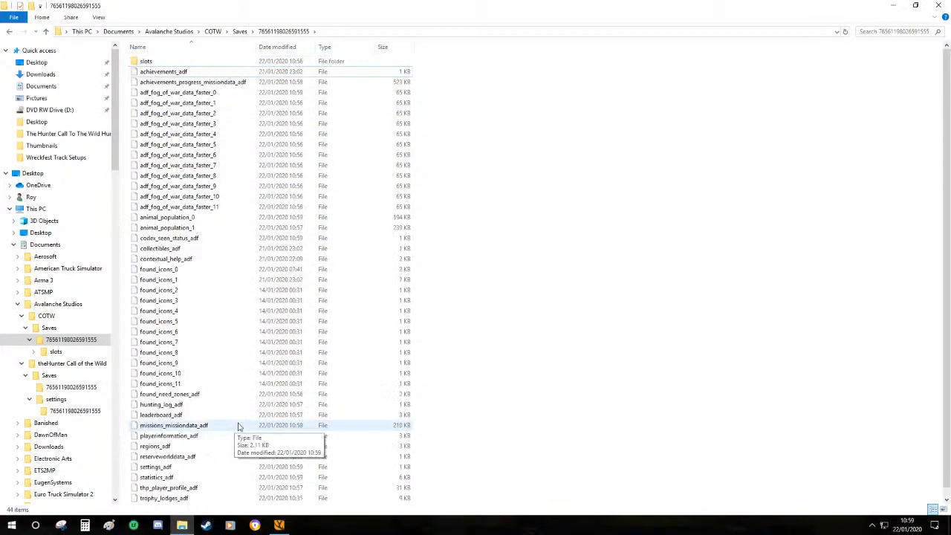
# Browse into slots and slot 0 to check its save files, then return to the slots folder
pyautogui.doubleClick(145, 61)
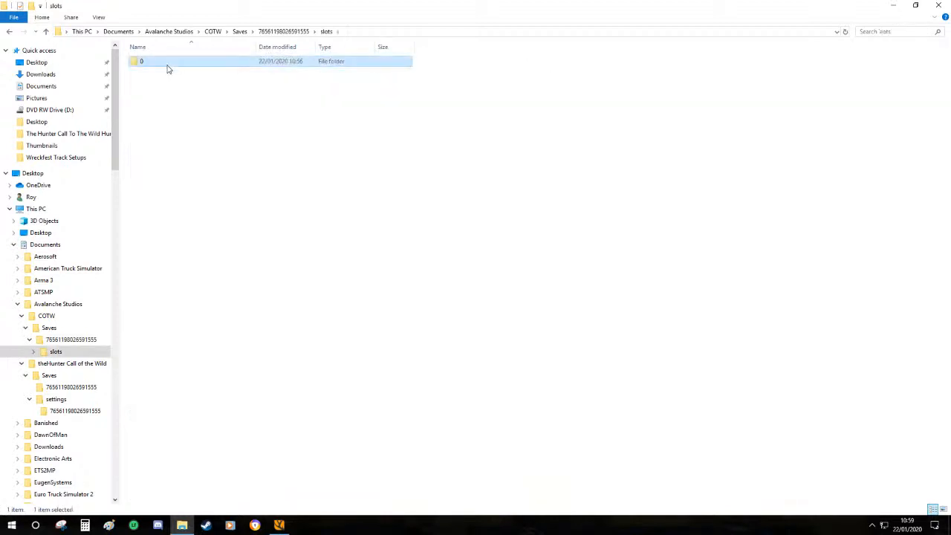
pyautogui.doubleClick(141, 61)
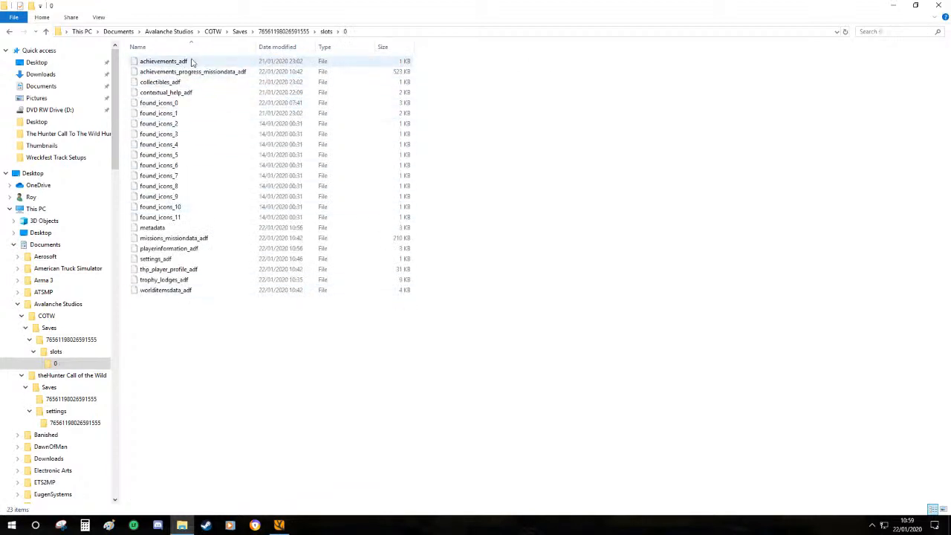
pyautogui.click(11, 32)
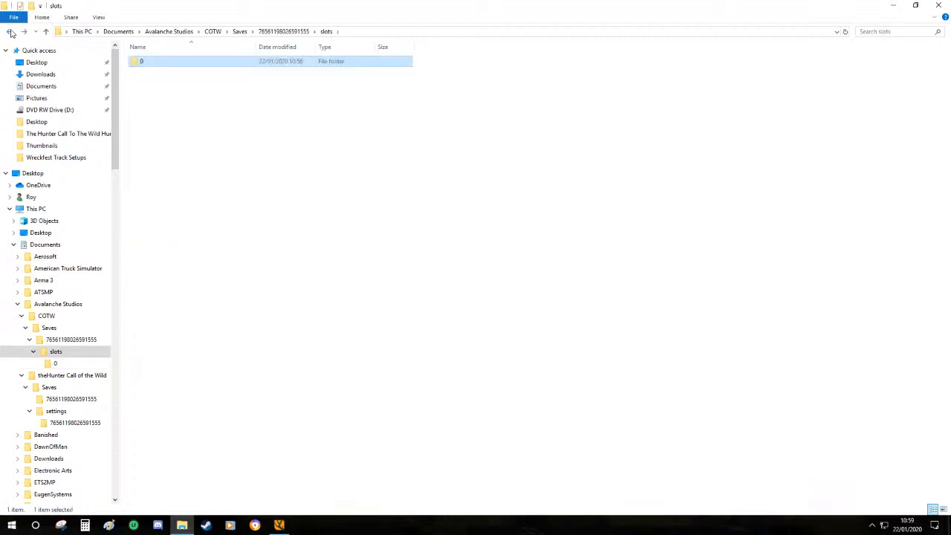
pyautogui.click(71, 374)
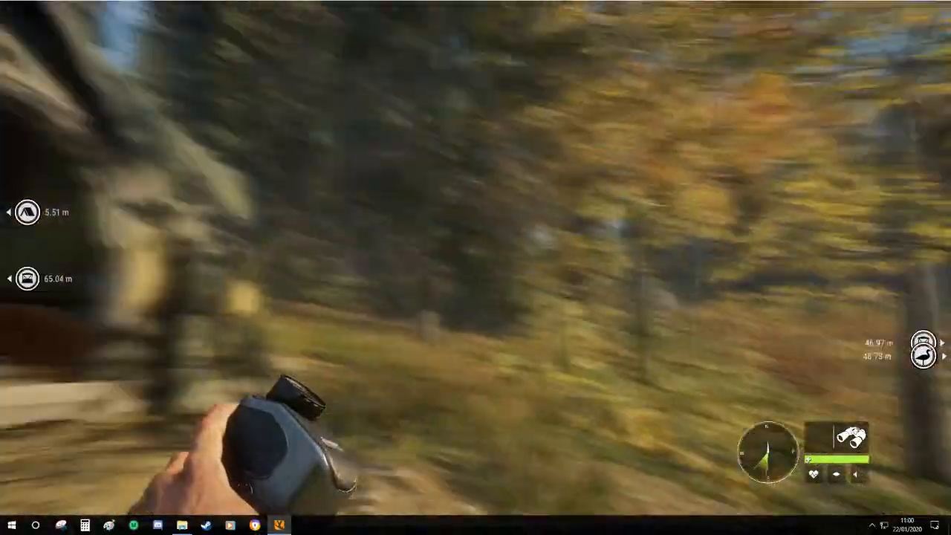
pyautogui.moveTo(476, 268)
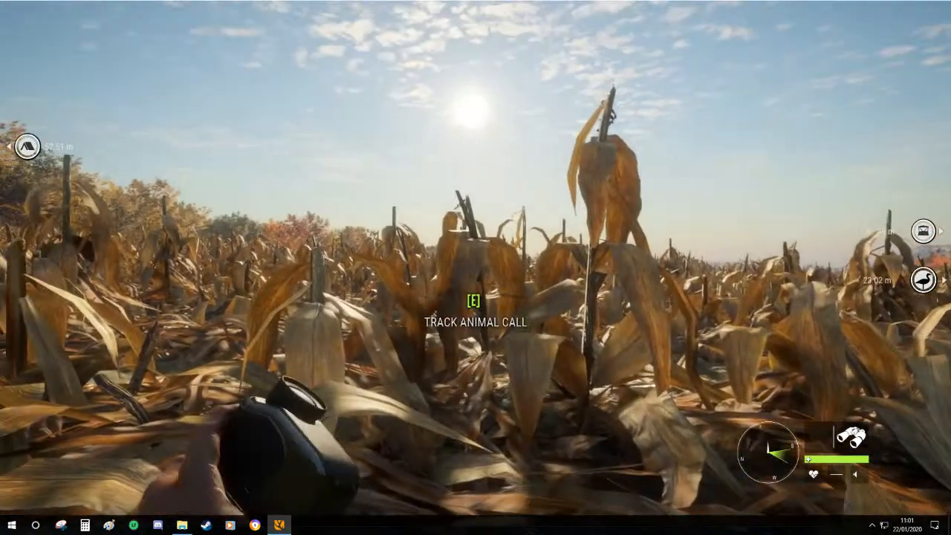
# From the cornfield, bring up the game menu and go to the Audio settings page
pyautogui.press('e')
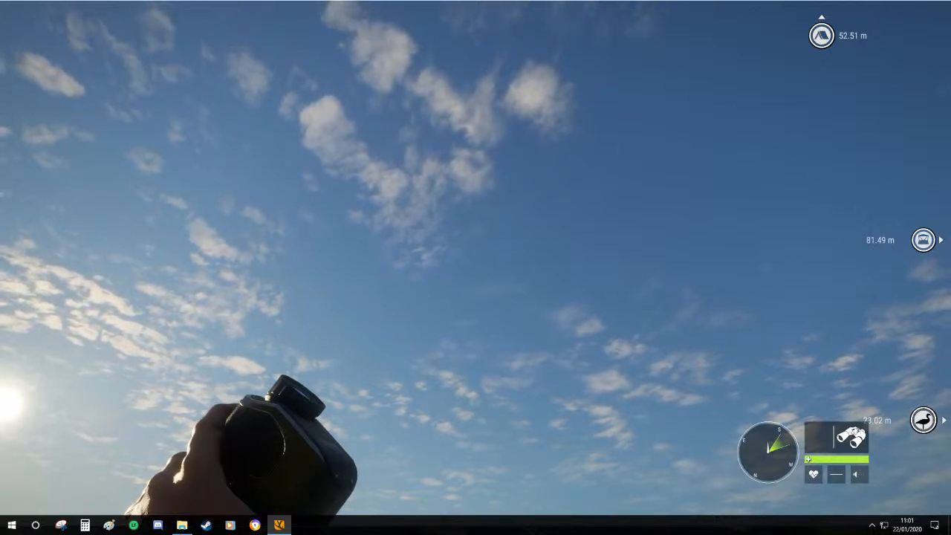
pyautogui.press('m')
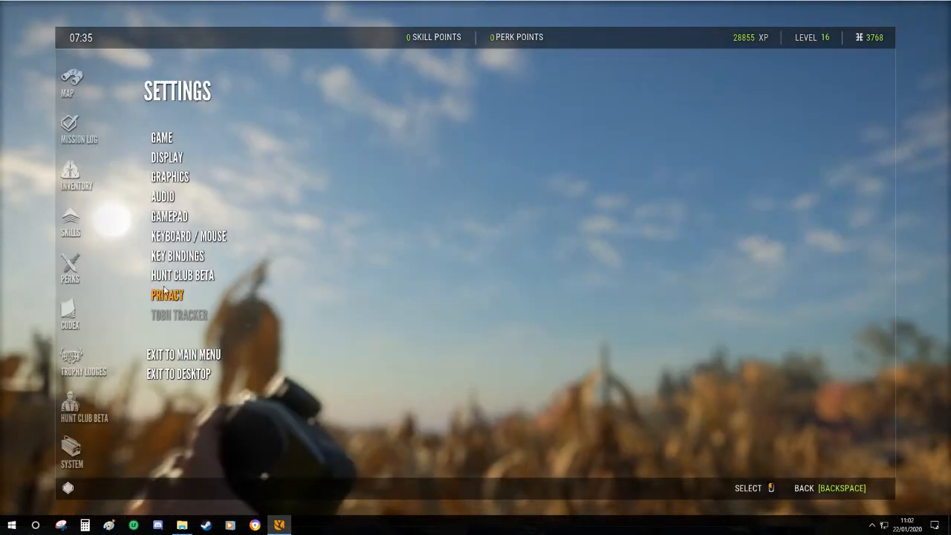
pyautogui.click(162, 196)
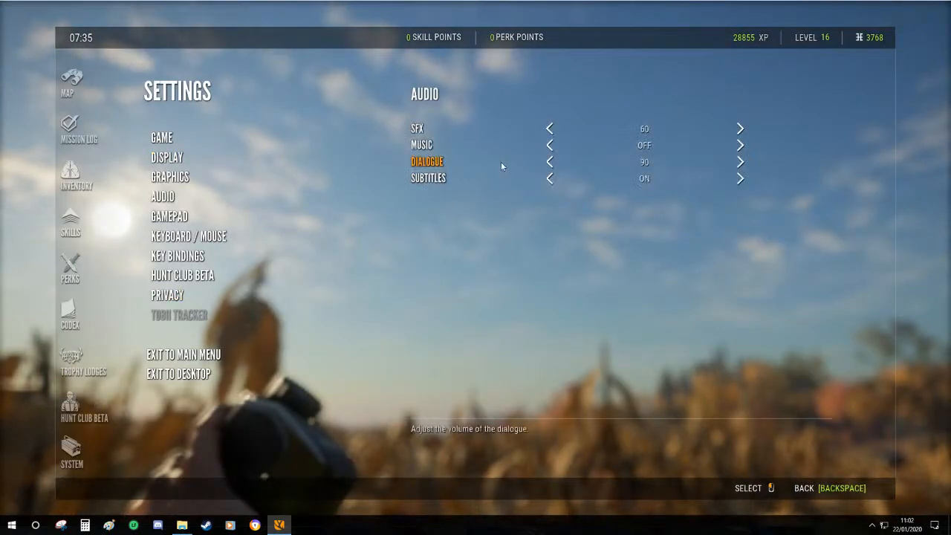